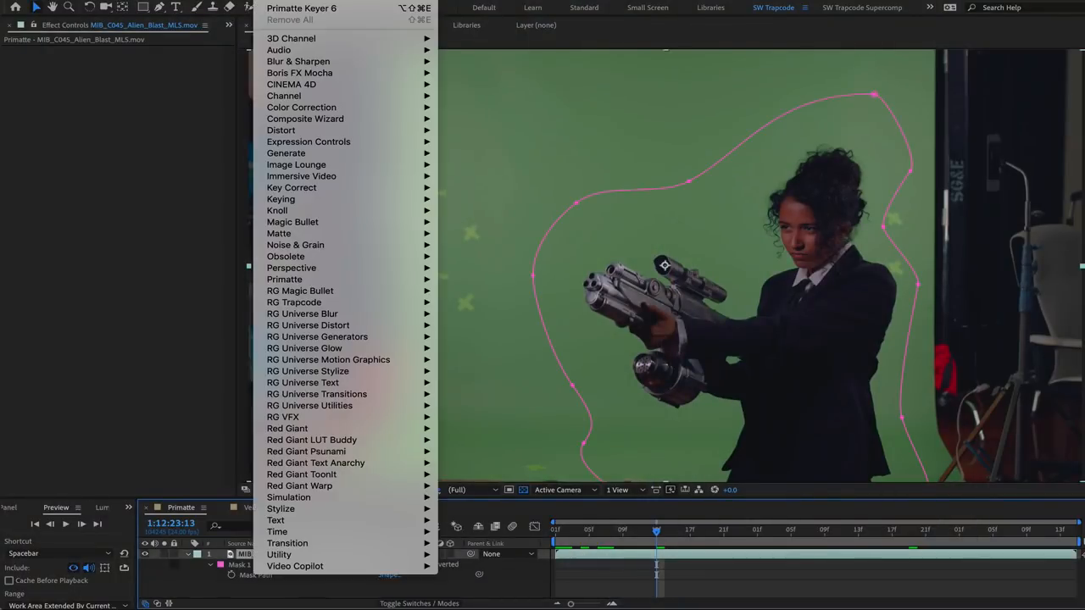
mouse_move(283, 417)
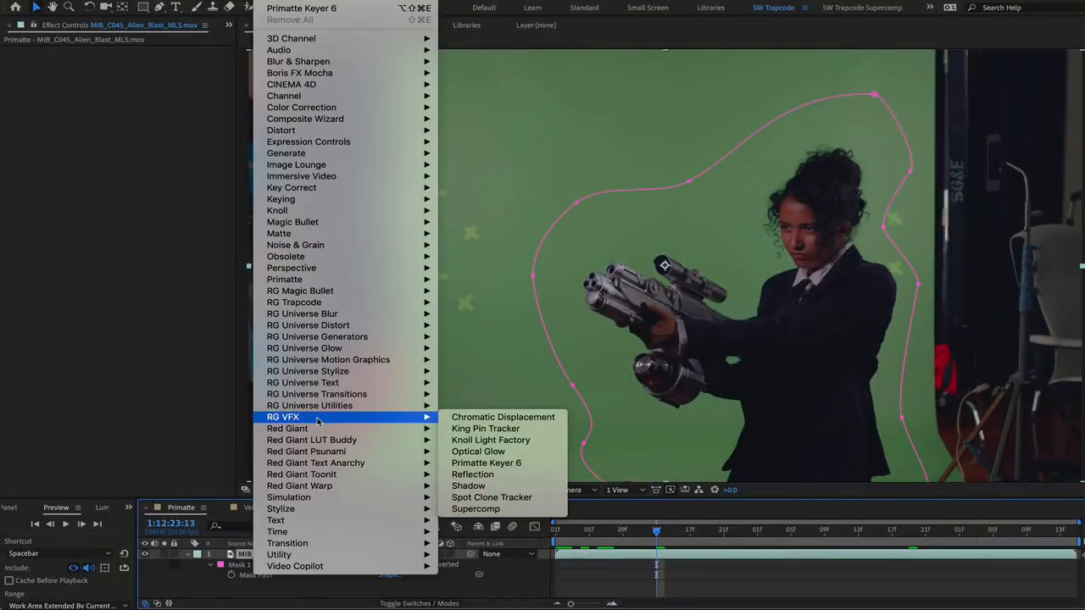
- Apply Primatte Keyer 6 to the clip and set Mask 1 mode to Add
left_click(486, 462)
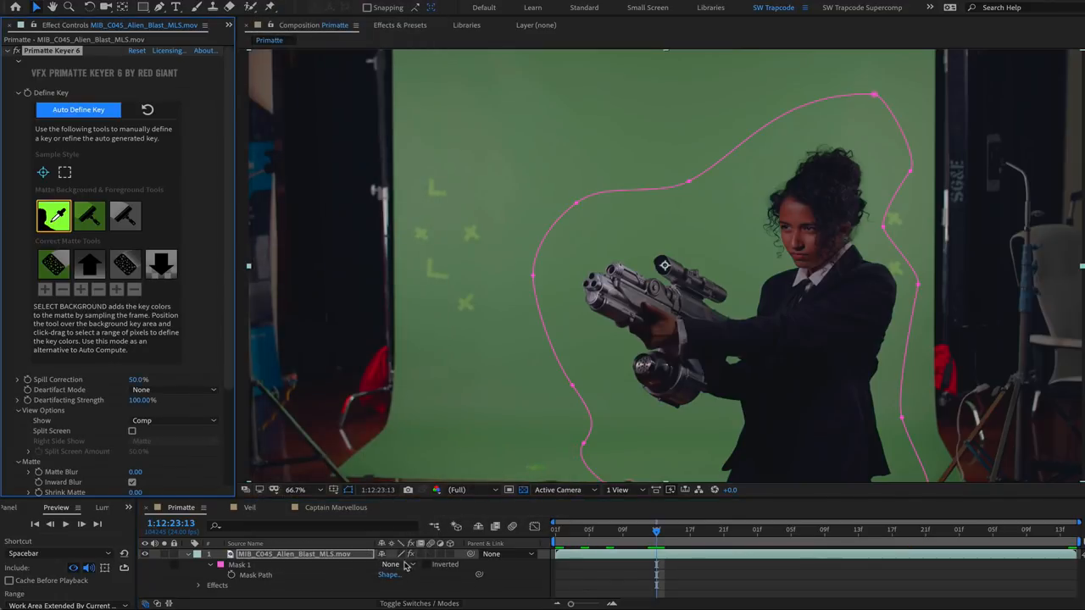
left_click(392, 564)
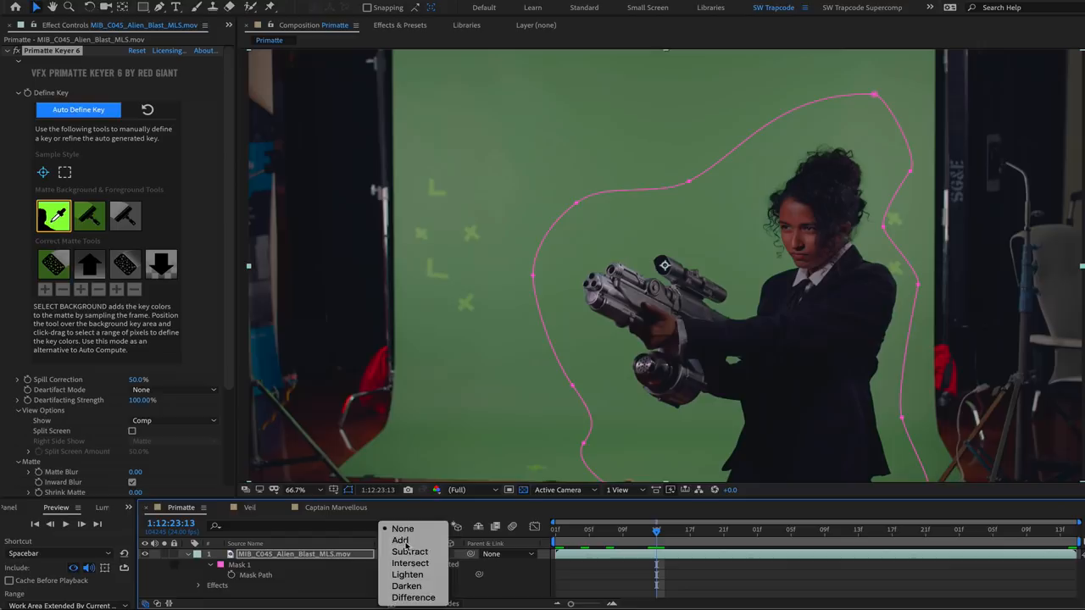
left_click(401, 541)
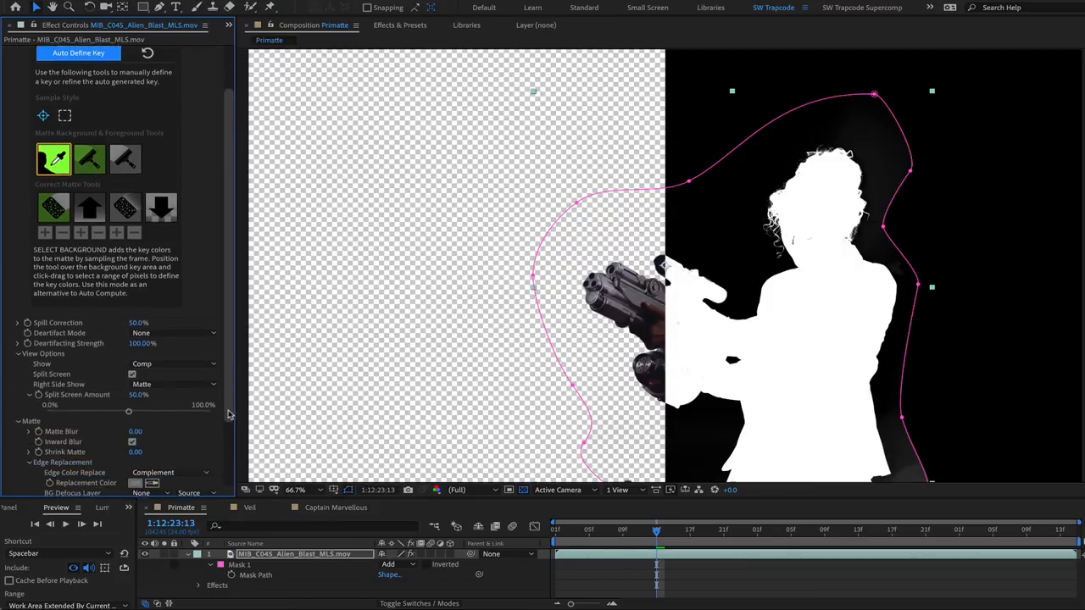
- Adjust Split Screen Amount to compare the keyed composite with the matte
scroll("down", 3)
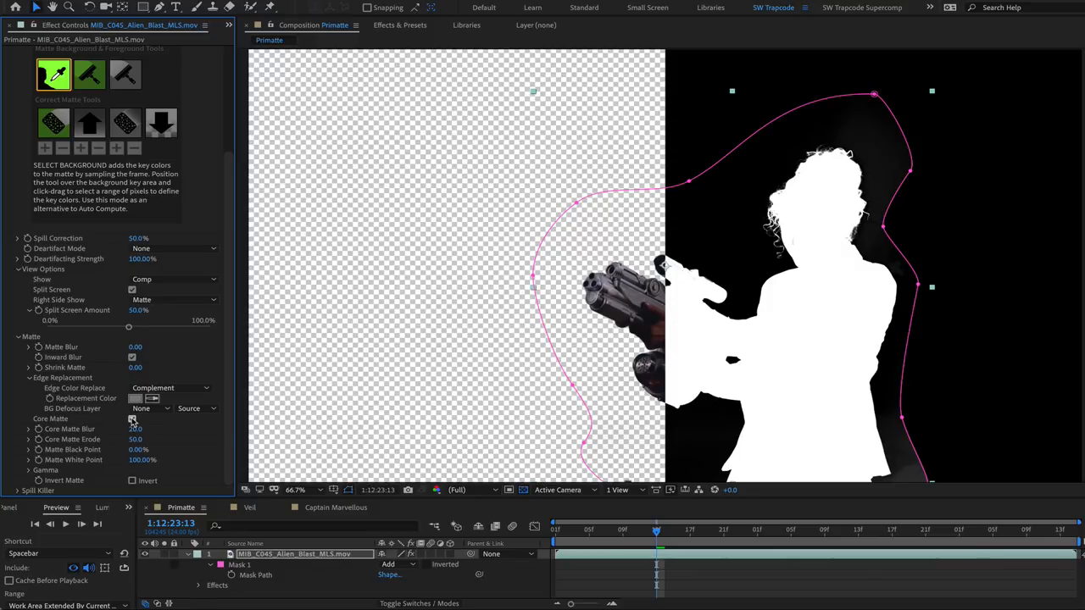
left_click_drag(127, 328, 188, 328)
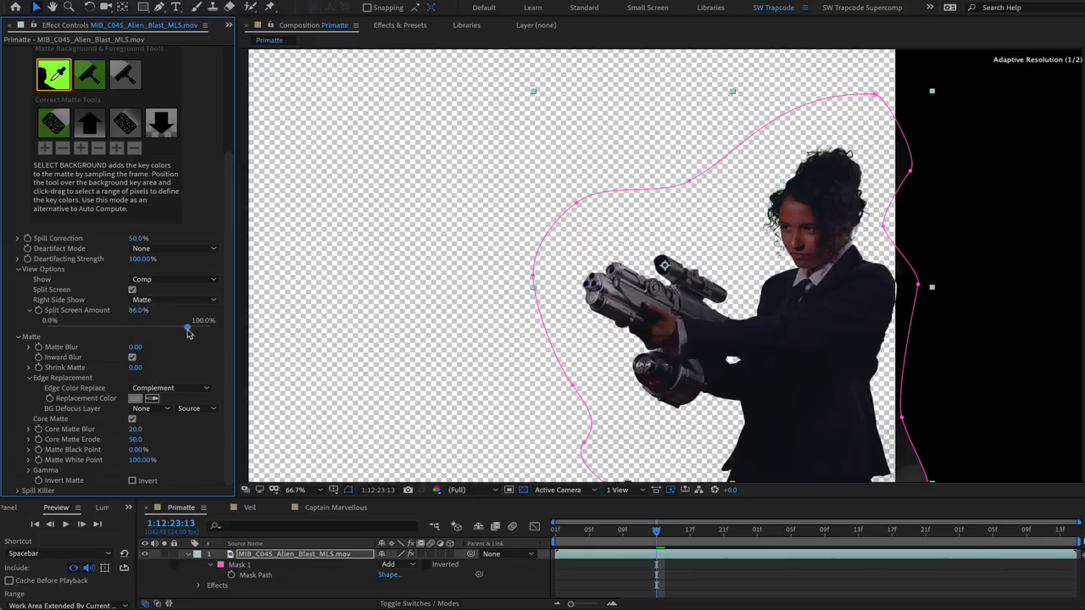
left_click_drag(187, 329, 110, 329)
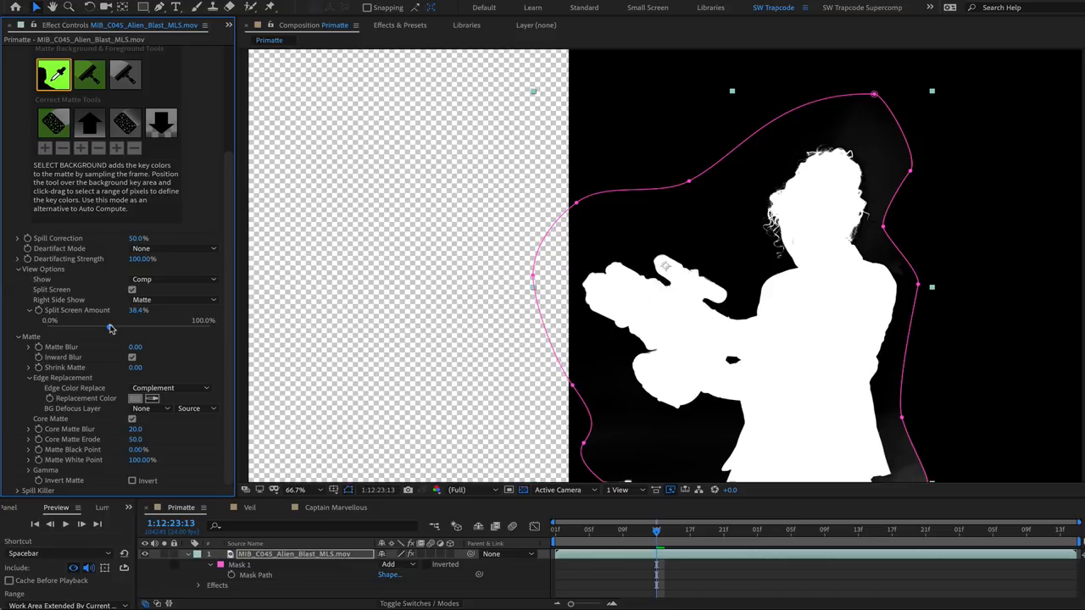
left_click_drag(111, 329, 172, 328)
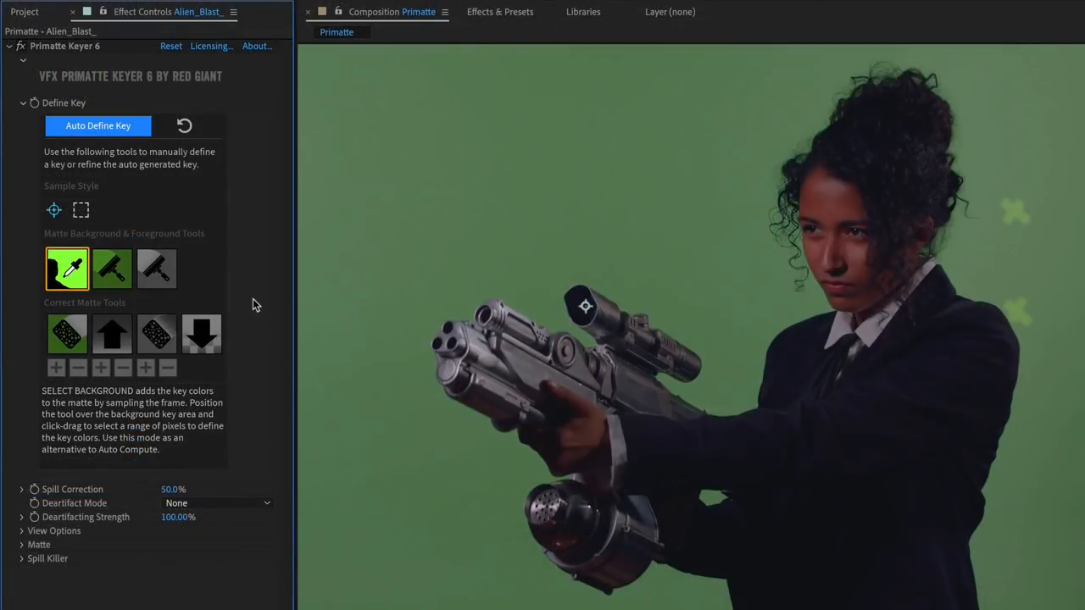
mouse_move(251, 445)
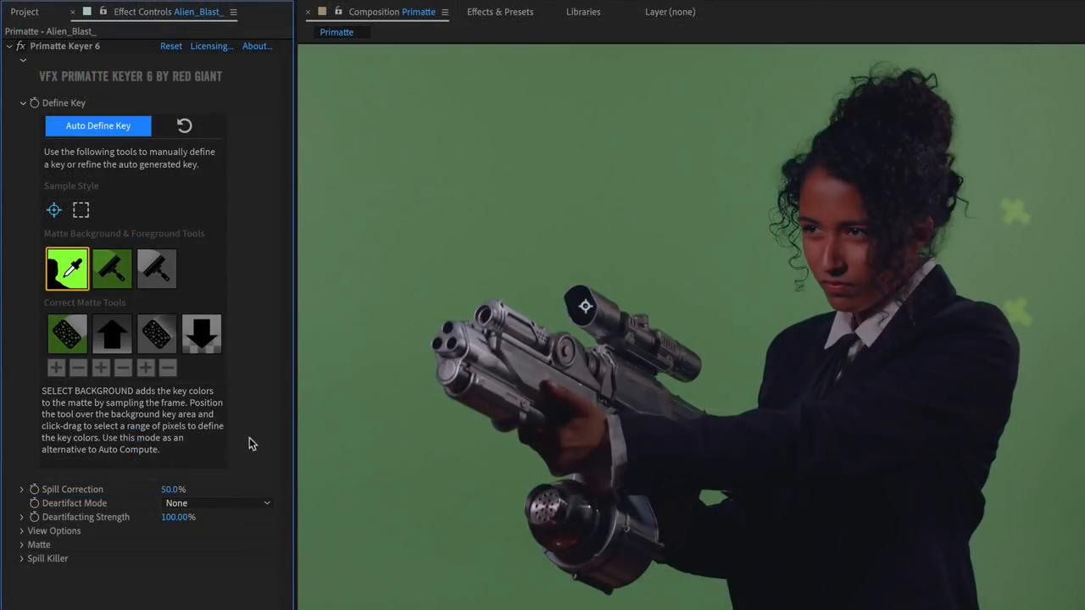
mouse_move(145, 540)
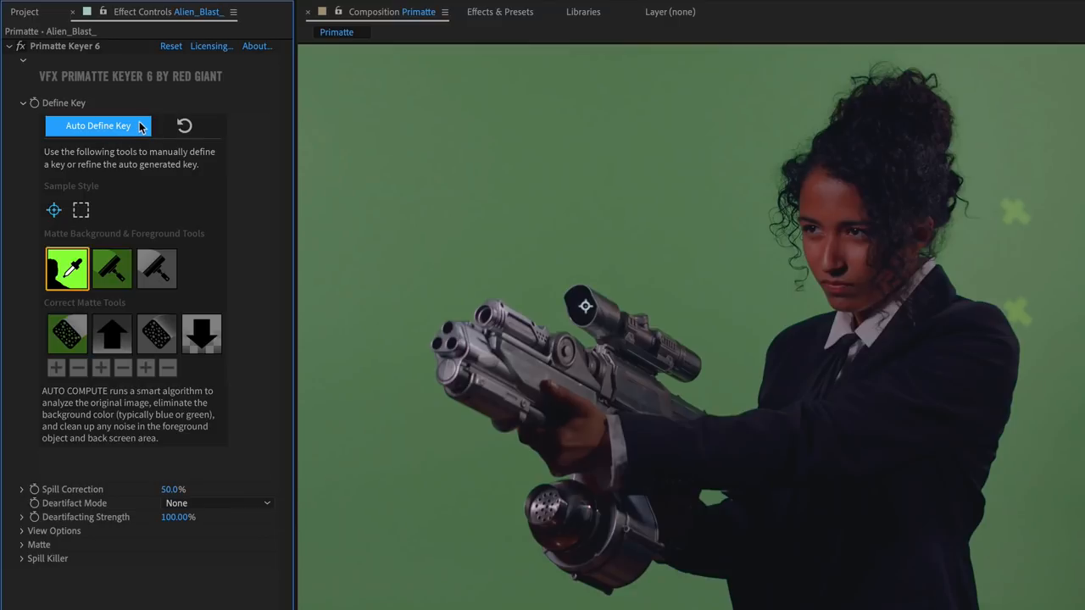
left_click(67, 268)
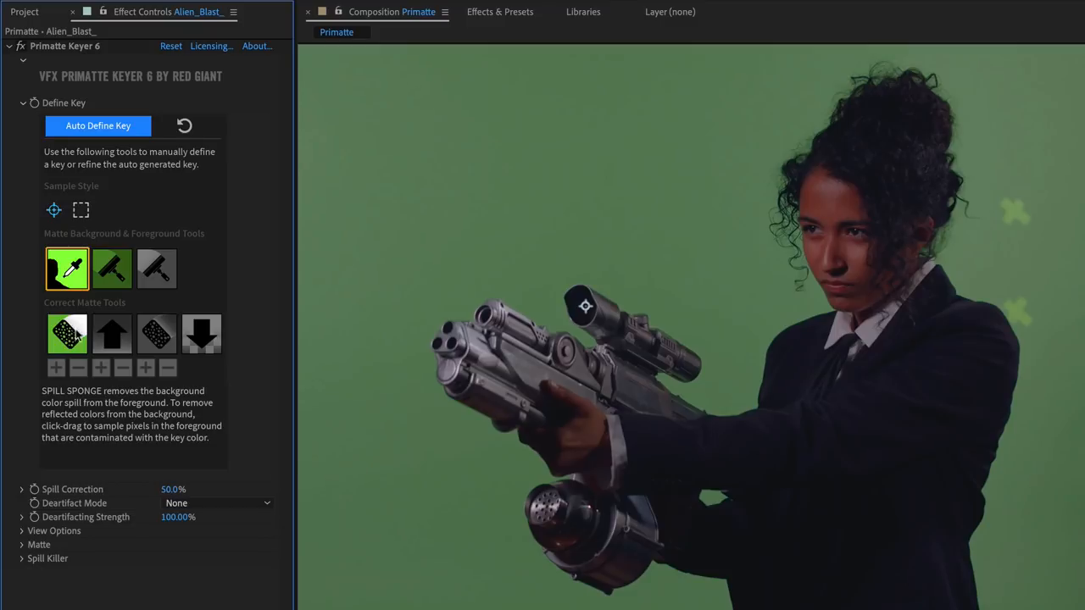
mouse_move(112, 333)
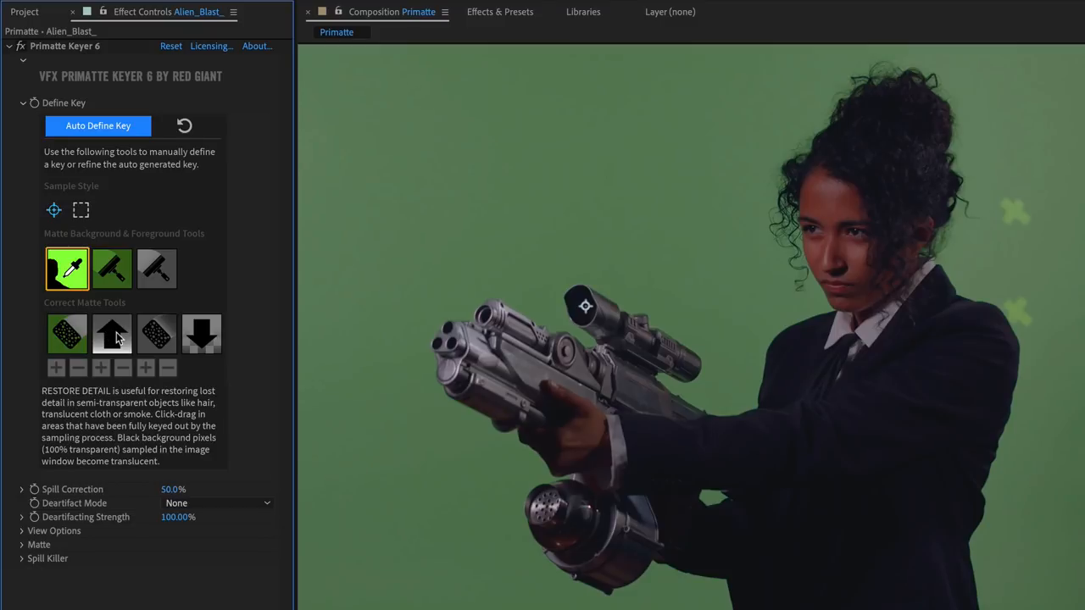
mouse_move(201, 333)
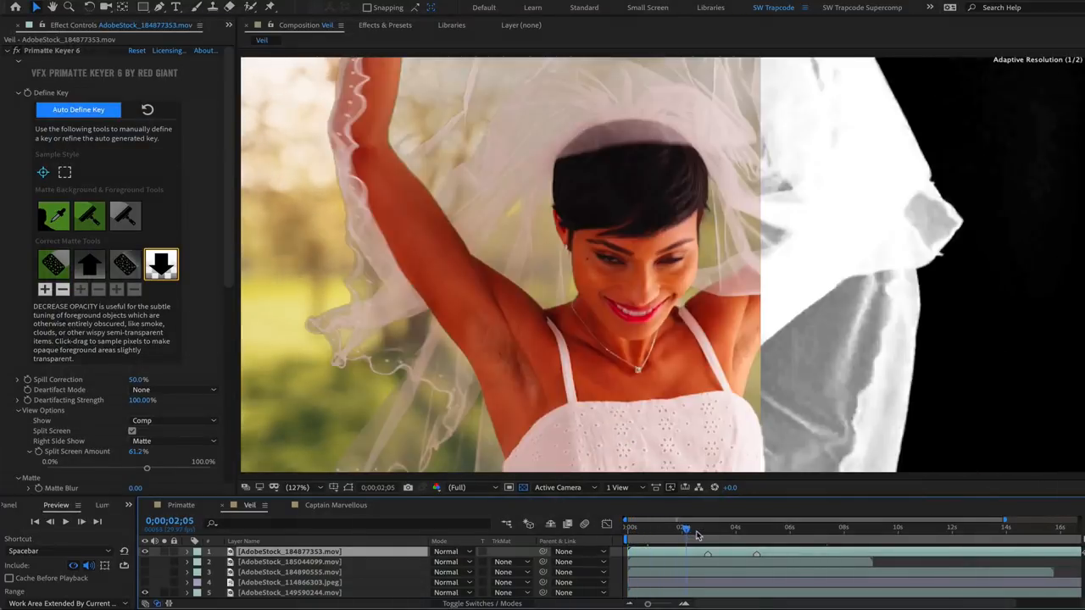
- Check the veil key at about 8, 3.5 and 6.5 seconds into the clip
left_click(852, 527)
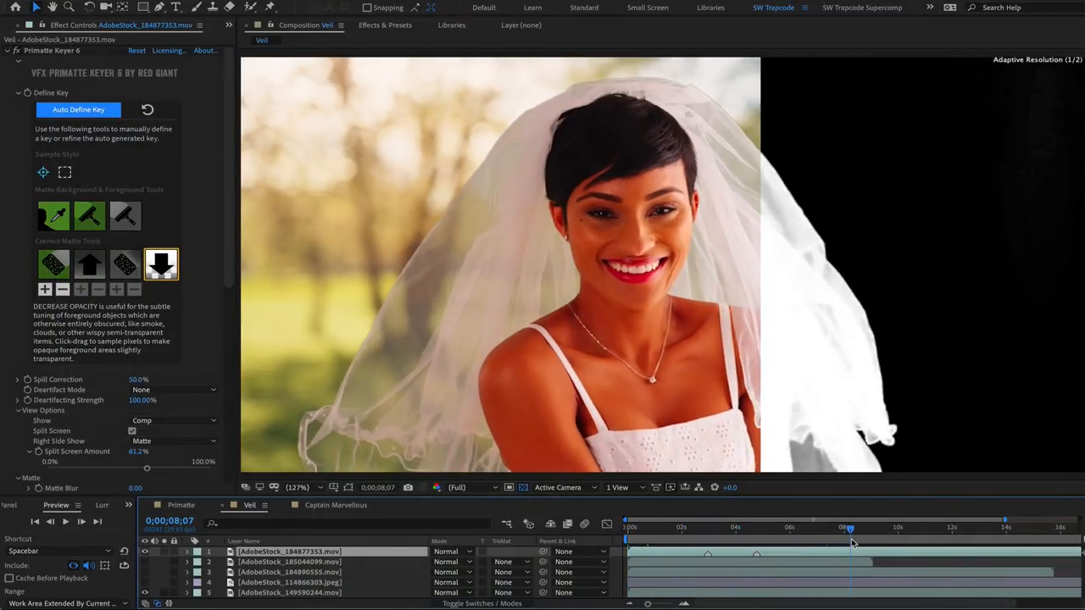
left_click(731, 529)
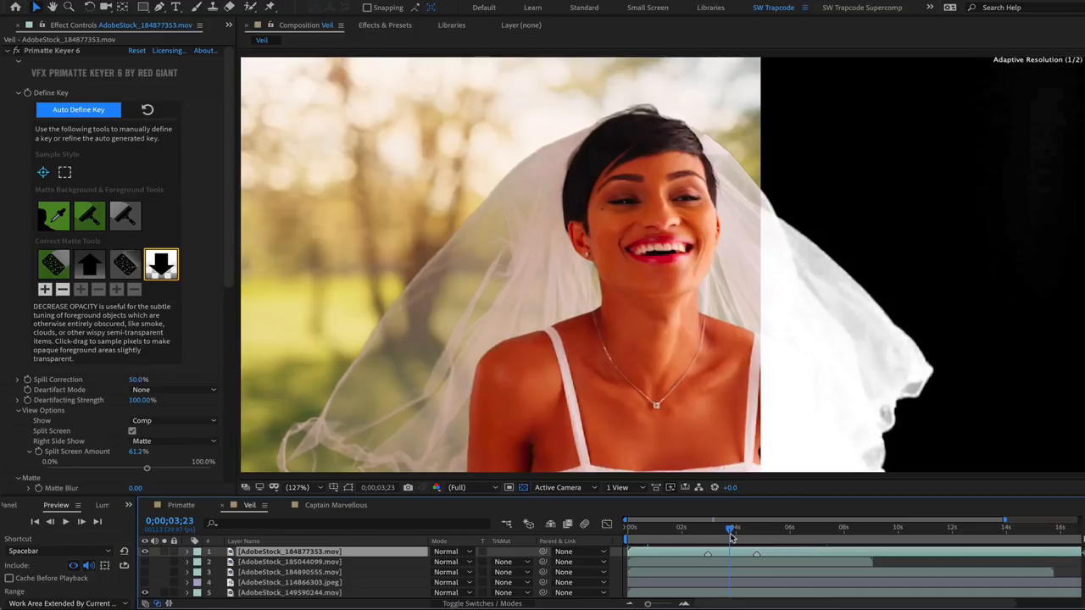
left_click(814, 527)
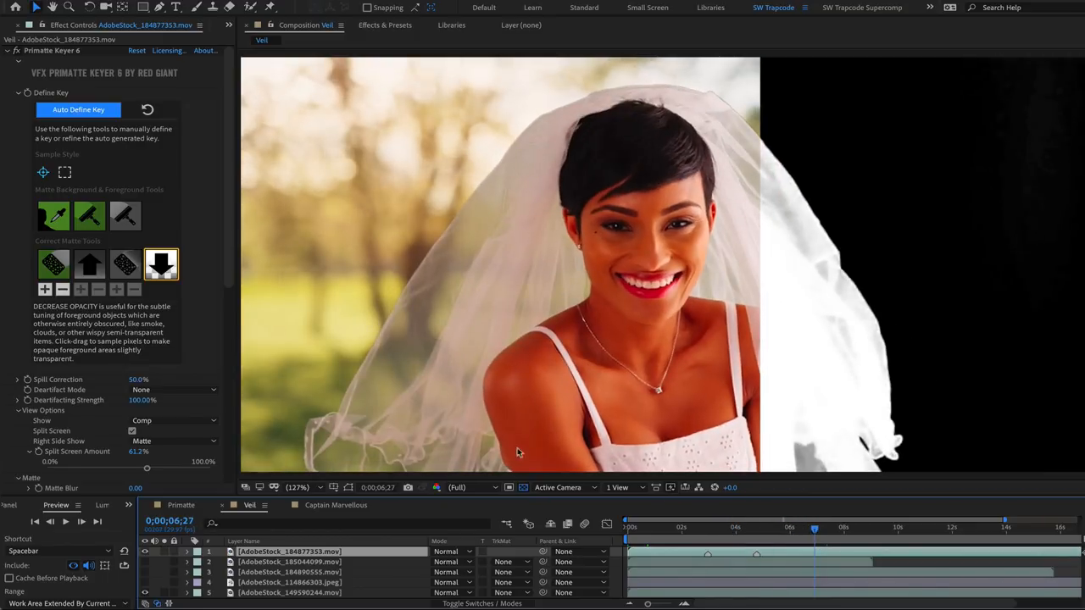
- Drag Split Screen Amount to show mostly the veil's matte beside the composite
left_click_drag(146, 469, 131, 469)
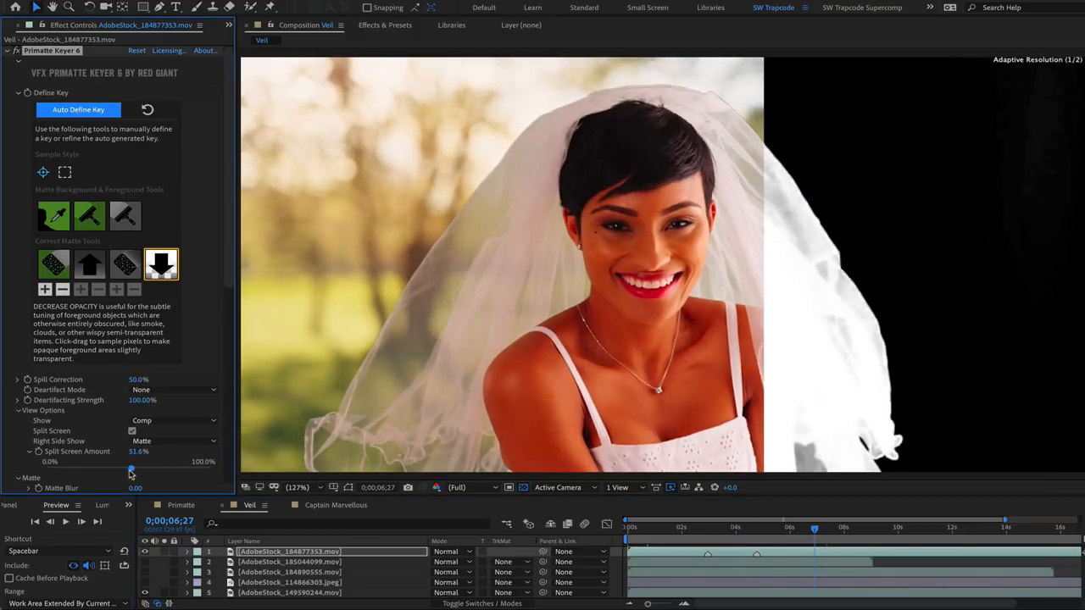
left_click_drag(129, 469, 79, 468)
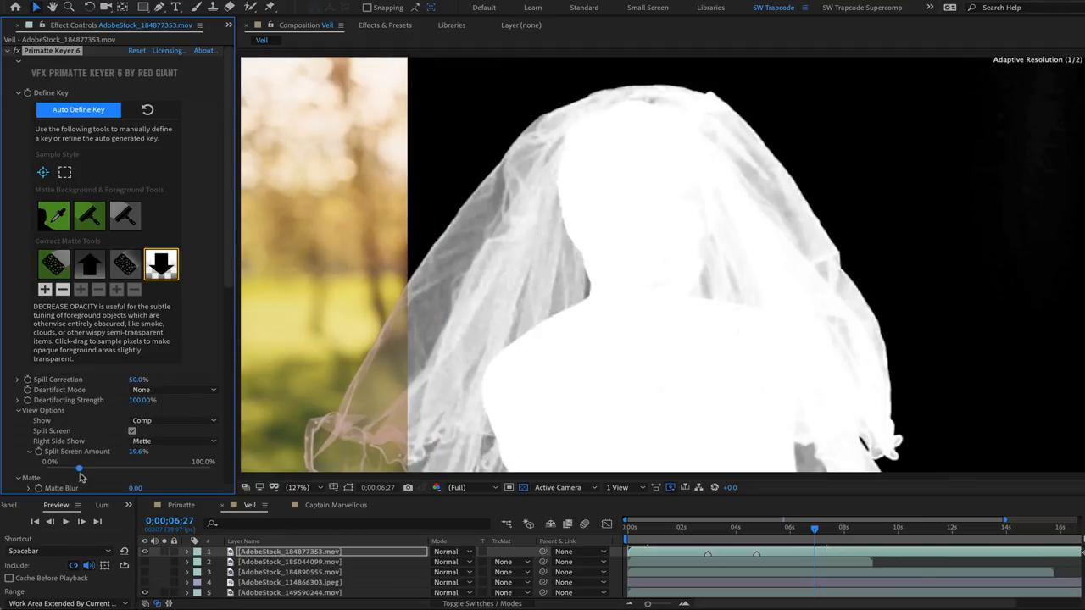
left_click_drag(79, 469, 154, 469)
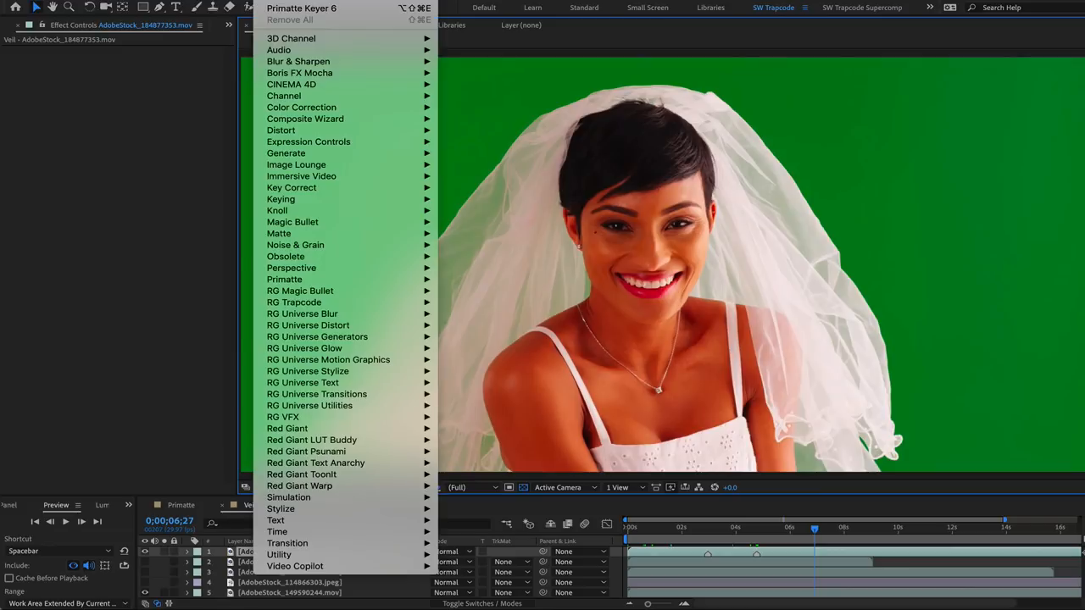
mouse_move(283, 416)
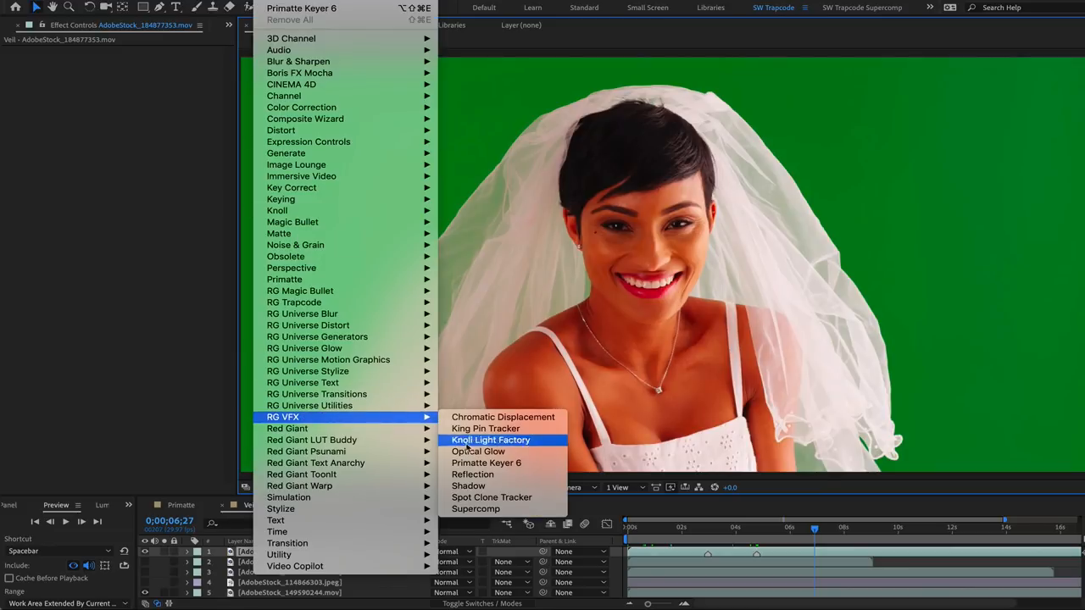
- Apply Primatte Keyer 6 to the bride layer and run Auto Define Key
left_click(486, 463)
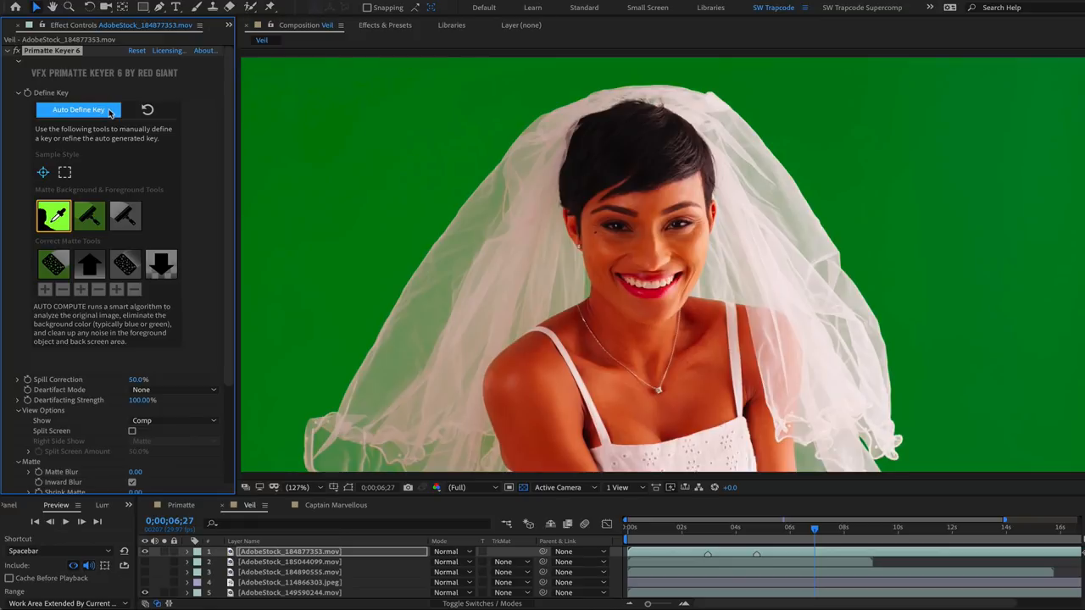
left_click(74, 109)
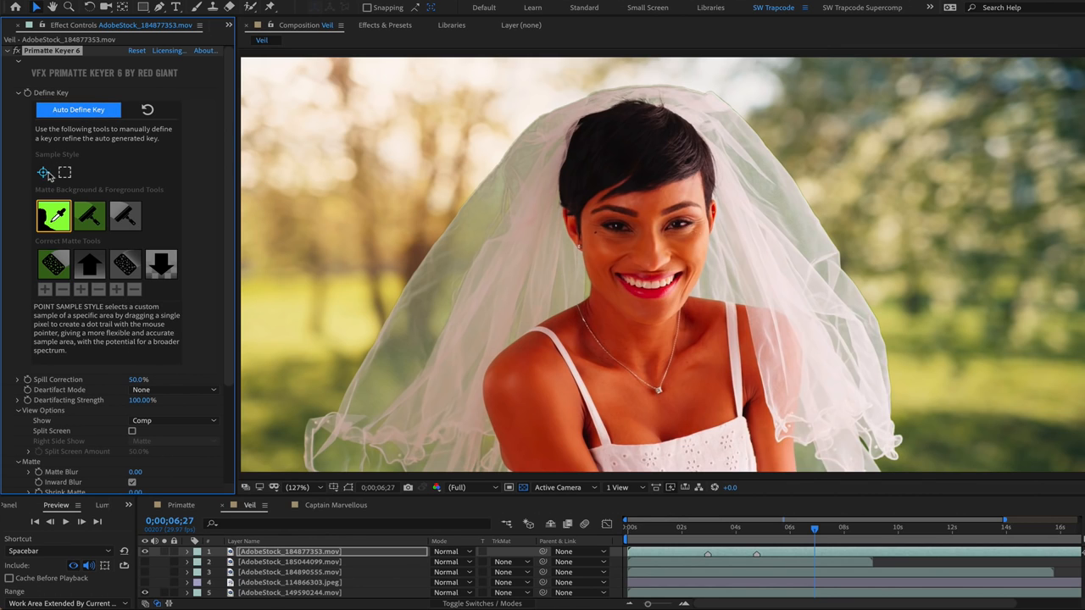
mouse_move(89, 216)
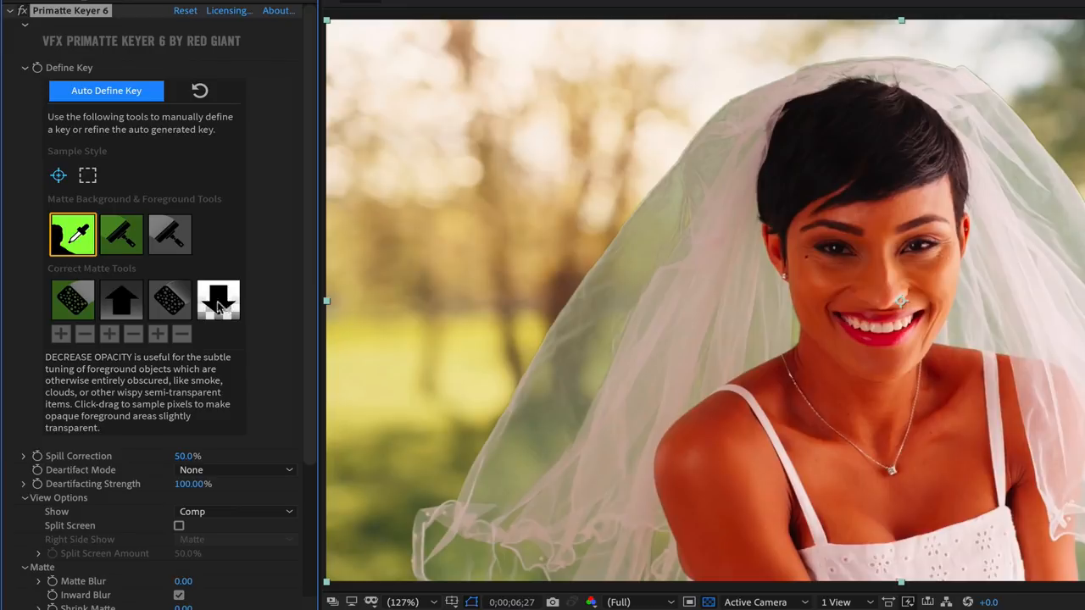
- Sample the veil with the Spill Sponge and Spill Plus tools to adjust spill
left_click(72, 300)
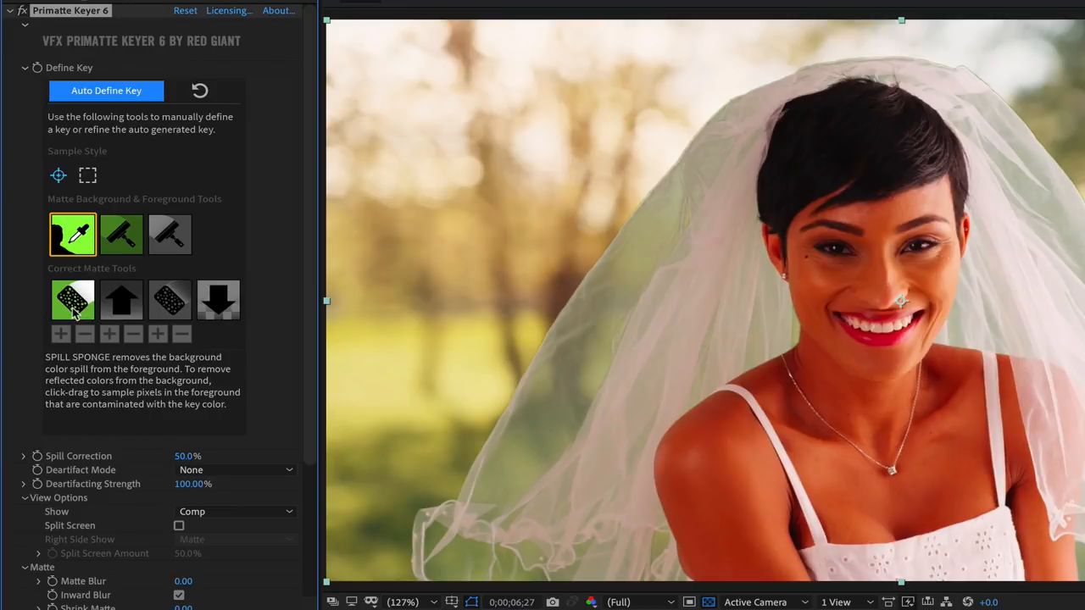
left_click(72, 300)
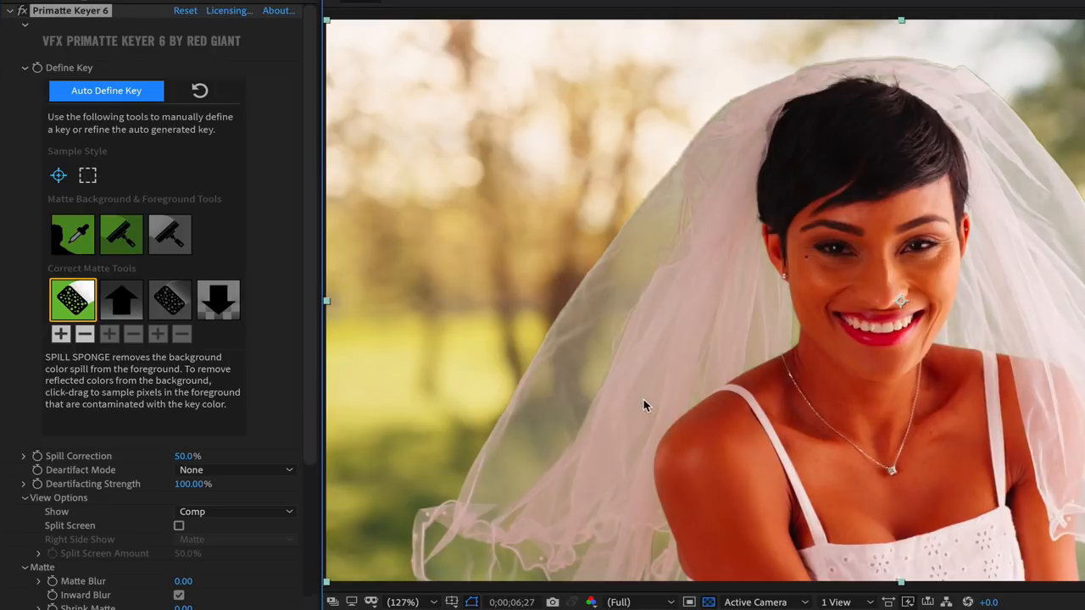
mouse_move(641, 386)
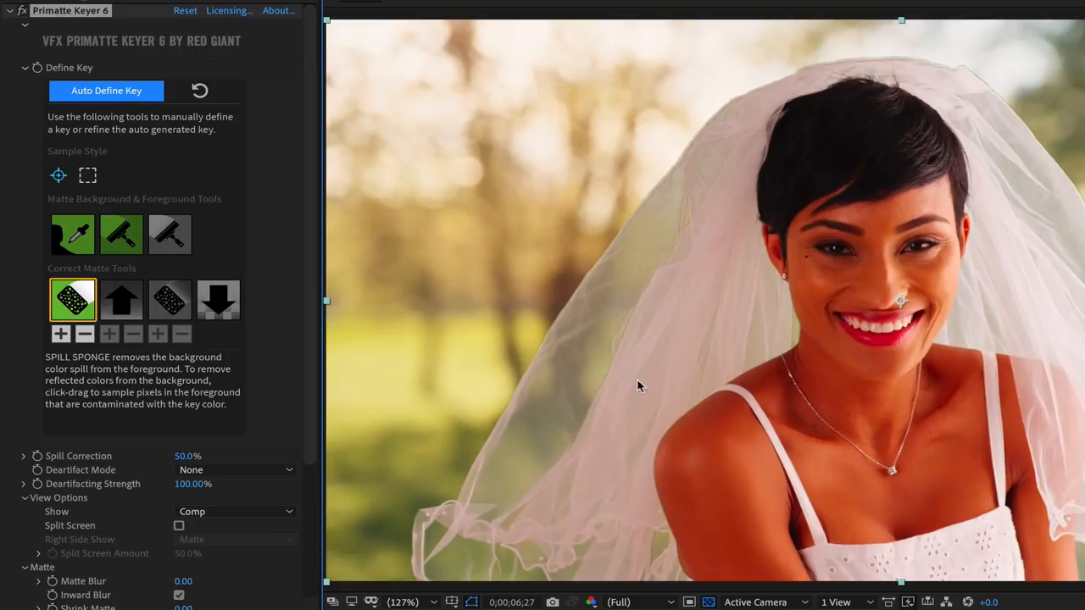
mouse_move(506, 468)
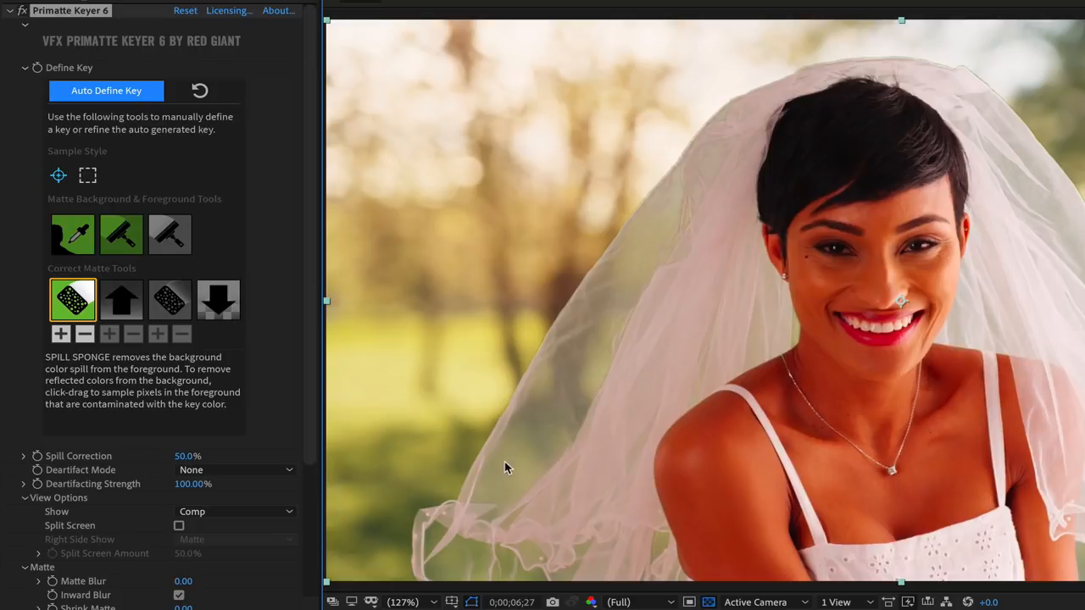
mouse_move(568, 489)
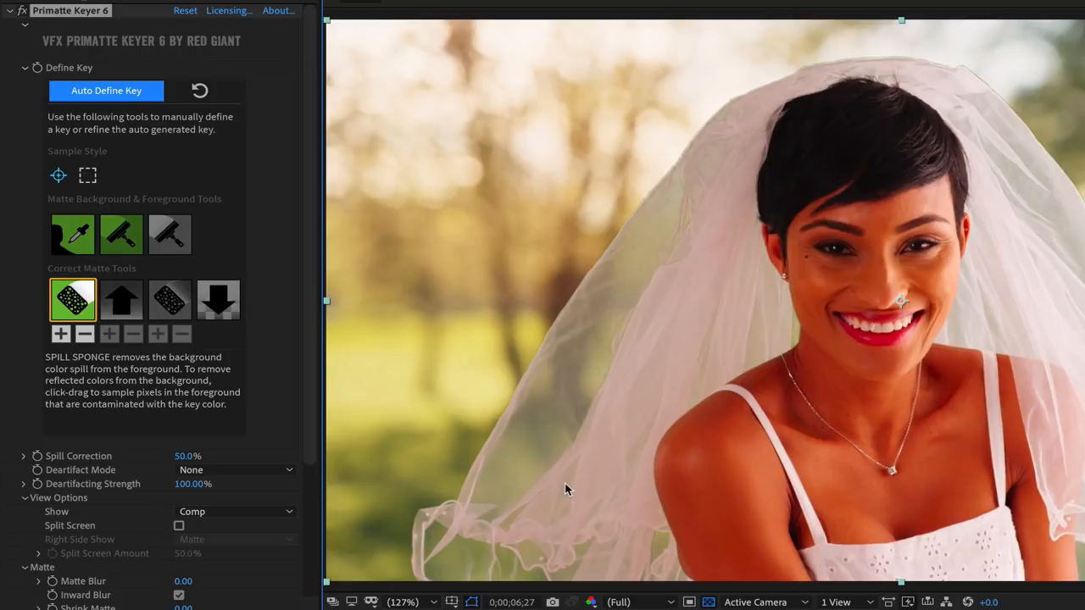
mouse_move(476, 477)
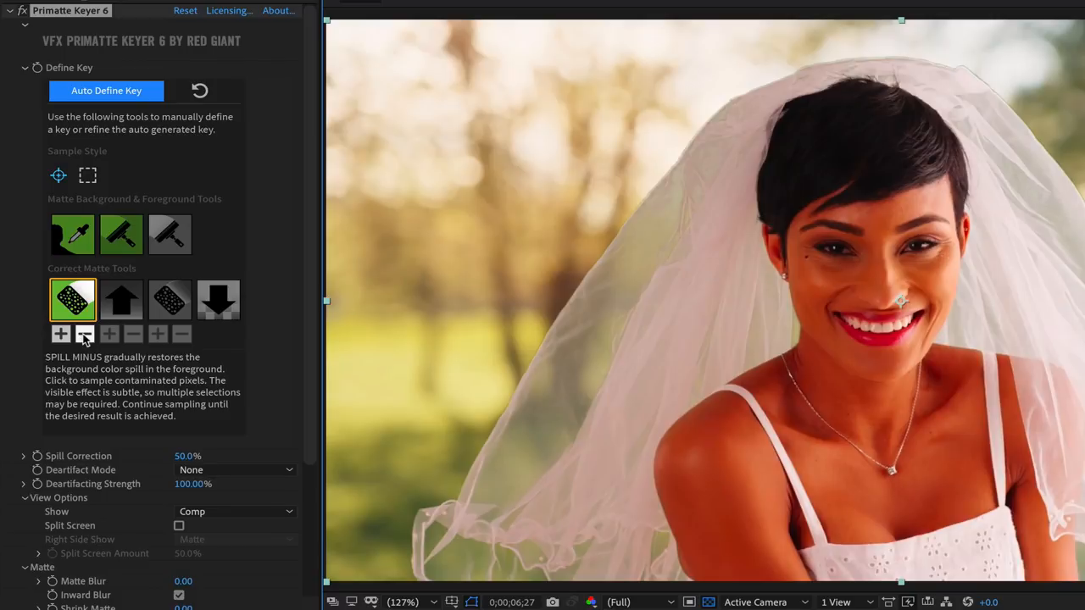
mouse_move(61, 334)
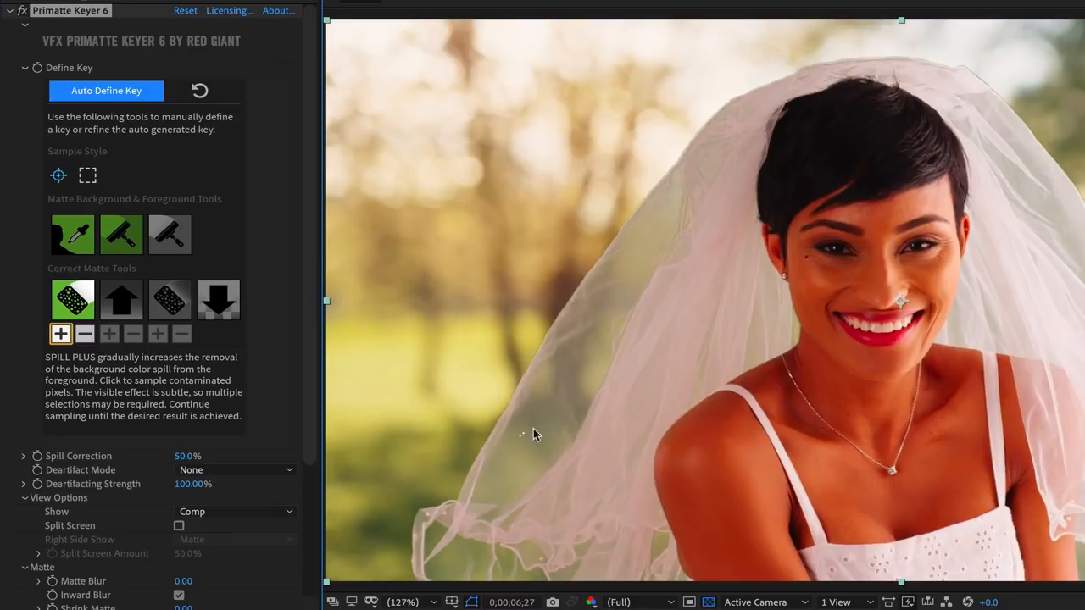
mouse_move(612, 433)
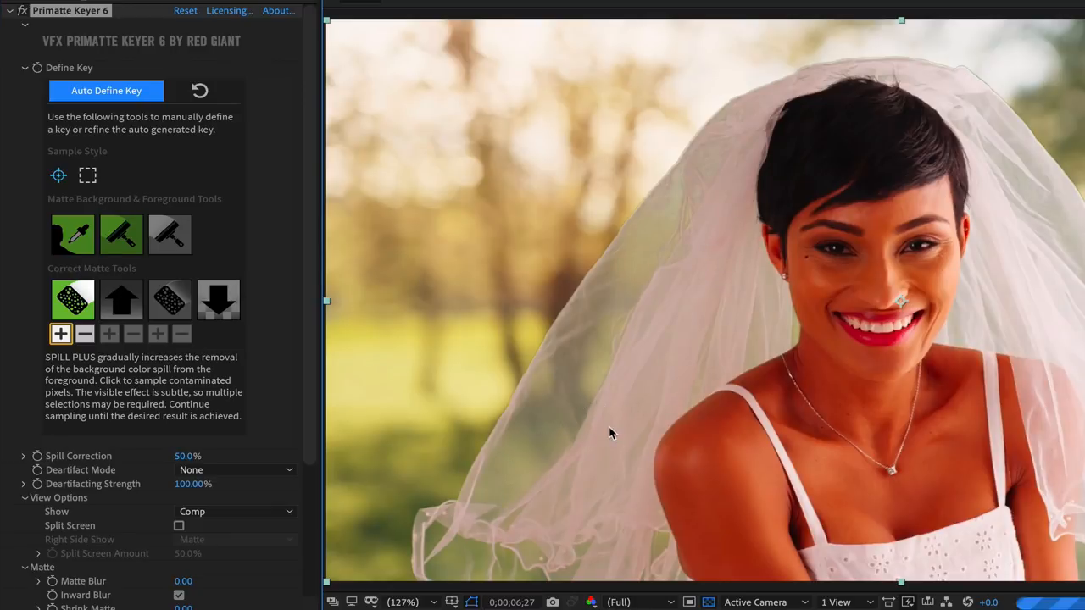
mouse_move(629, 398)
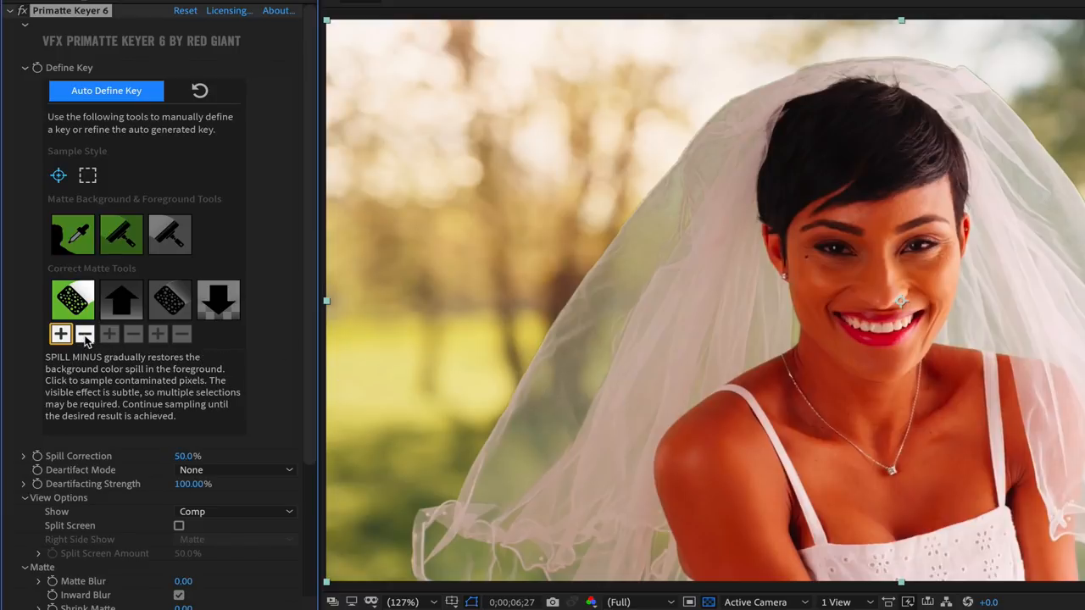
left_click(84, 333)
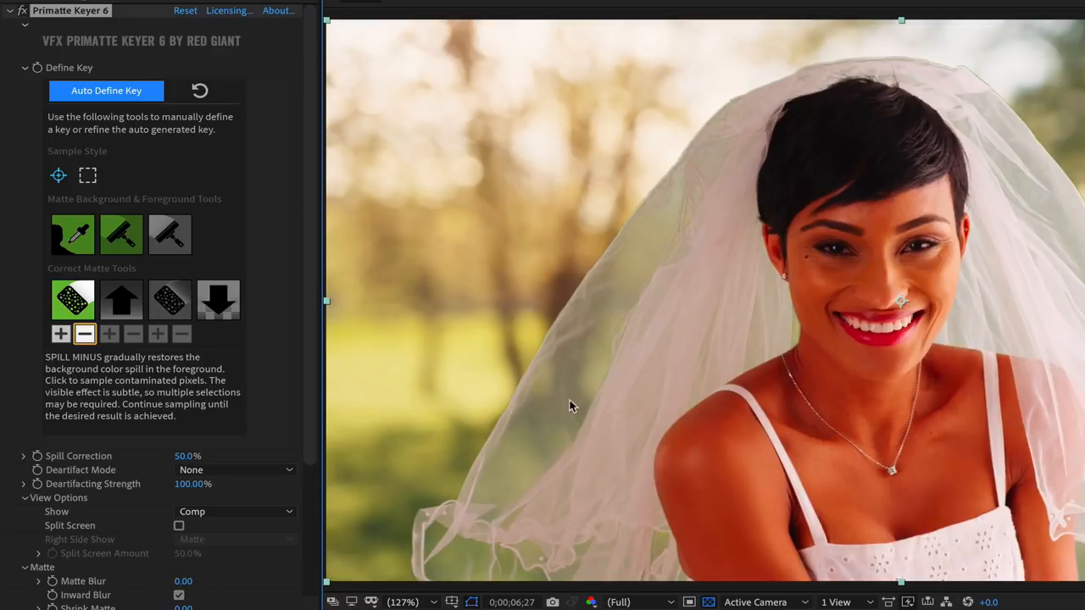
mouse_move(571, 440)
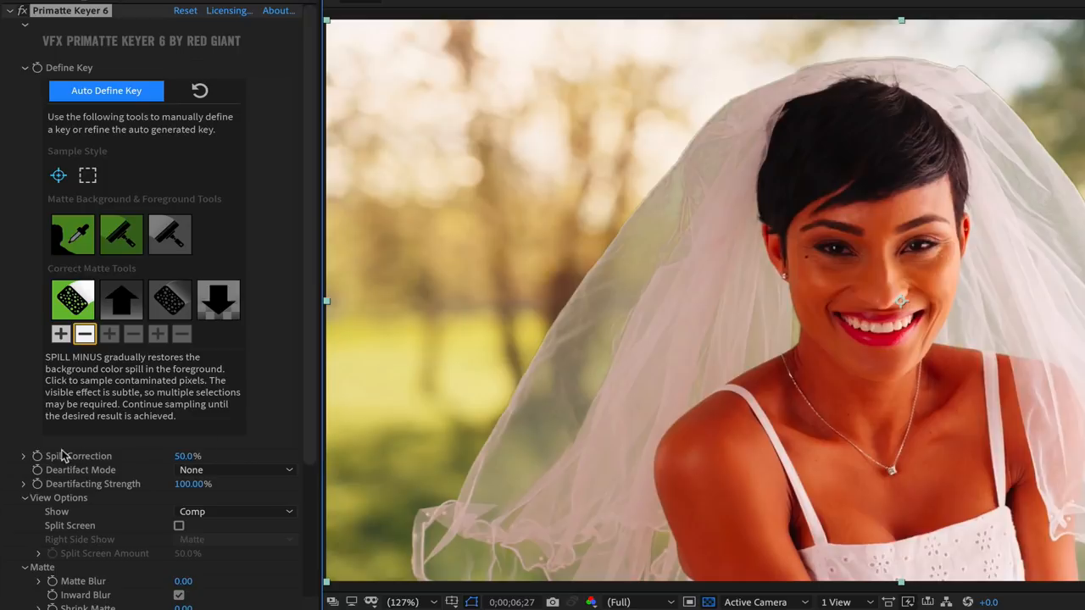
- Set Spill Correction to 51.7% and turn on the split-screen matte comparison
left_click(25, 455)
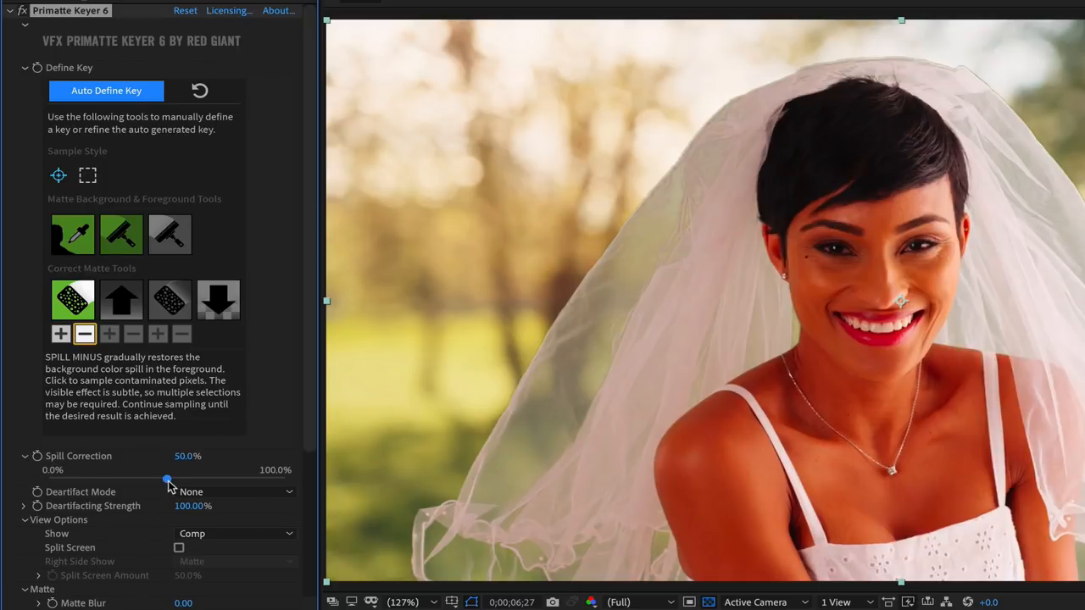
left_click_drag(167, 479, 182, 479)
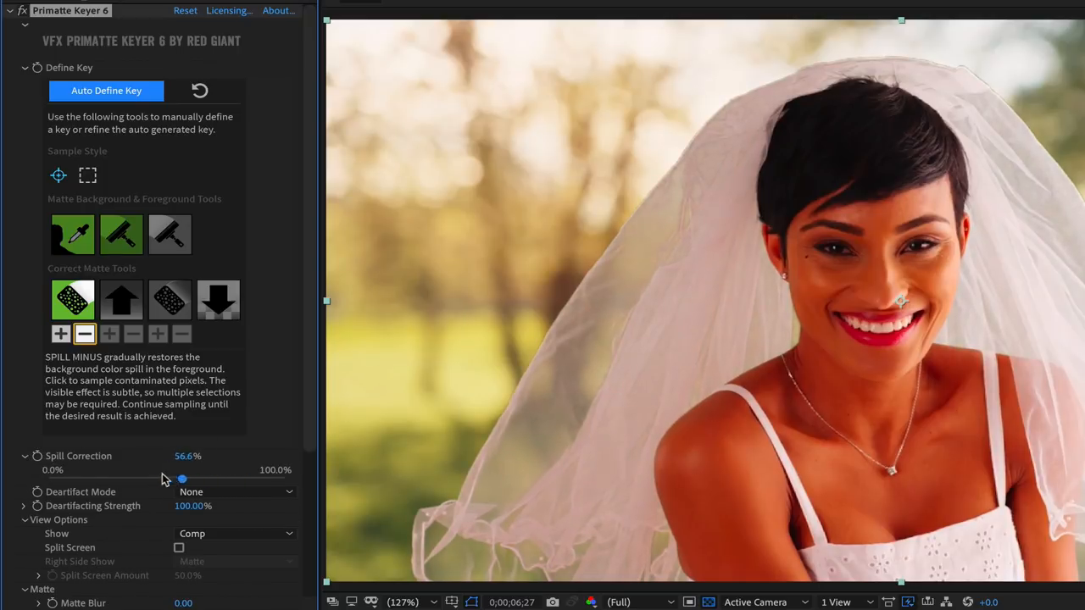
left_click_drag(182, 480, 173, 480)
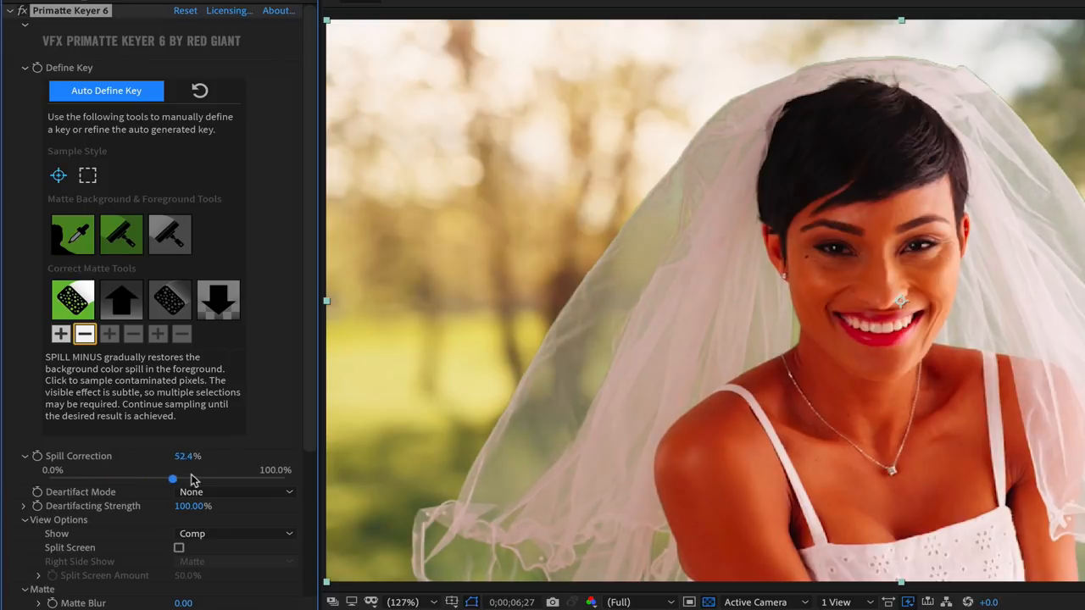
left_click_drag(173, 479, 224, 479)
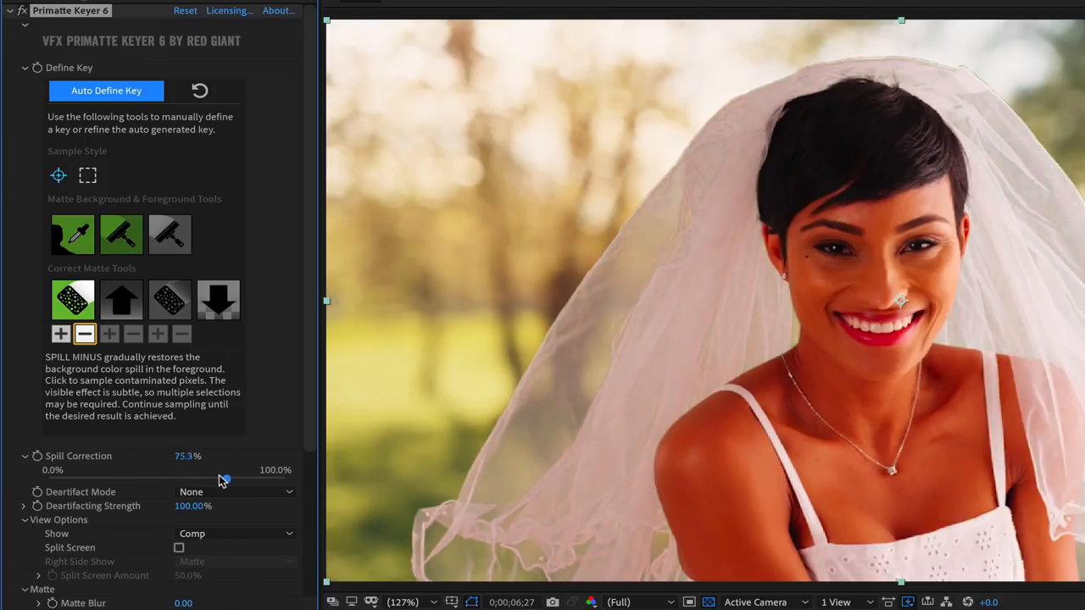
left_click_drag(224, 479, 169, 479)
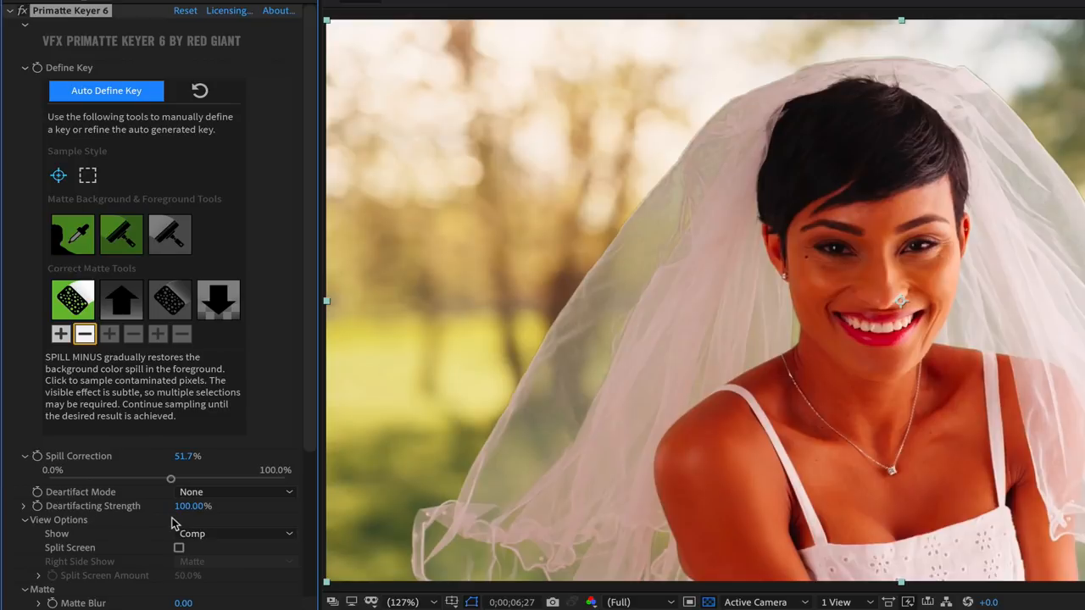
left_click(121, 299)
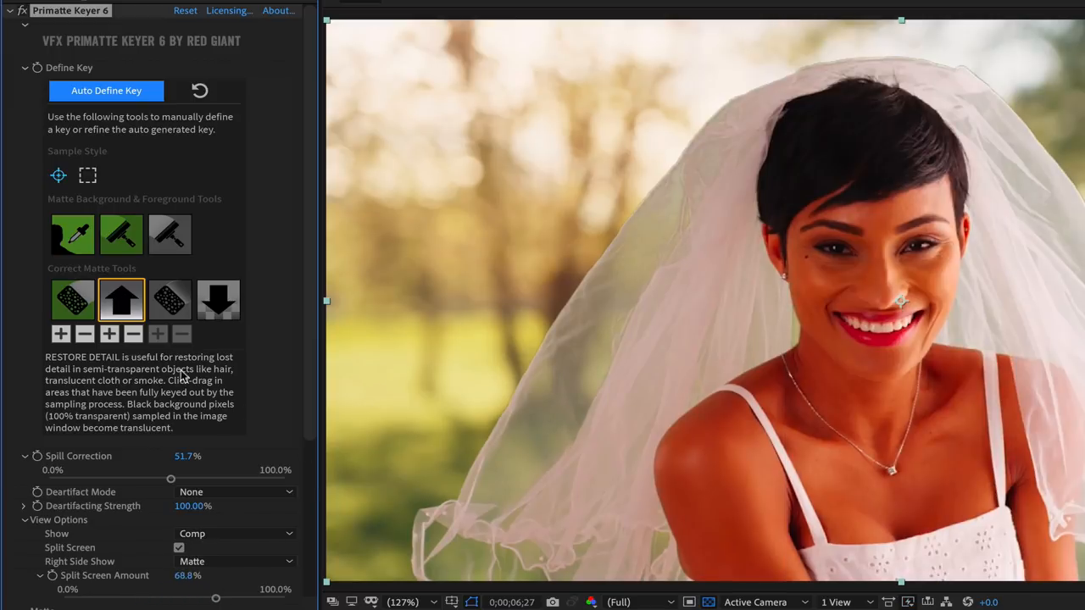
left_click(109, 334)
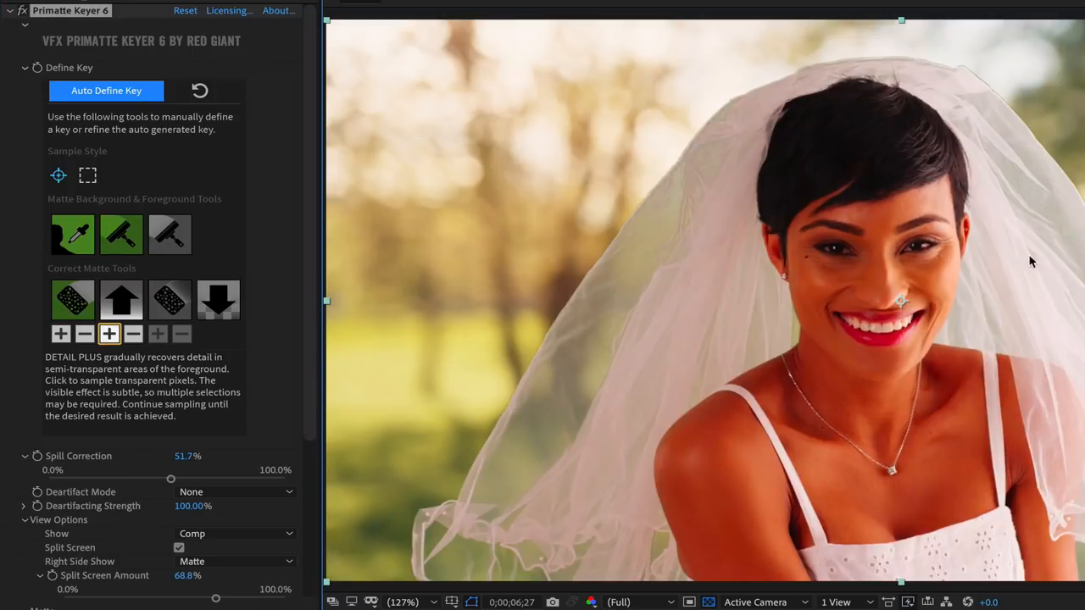
mouse_move(499, 369)
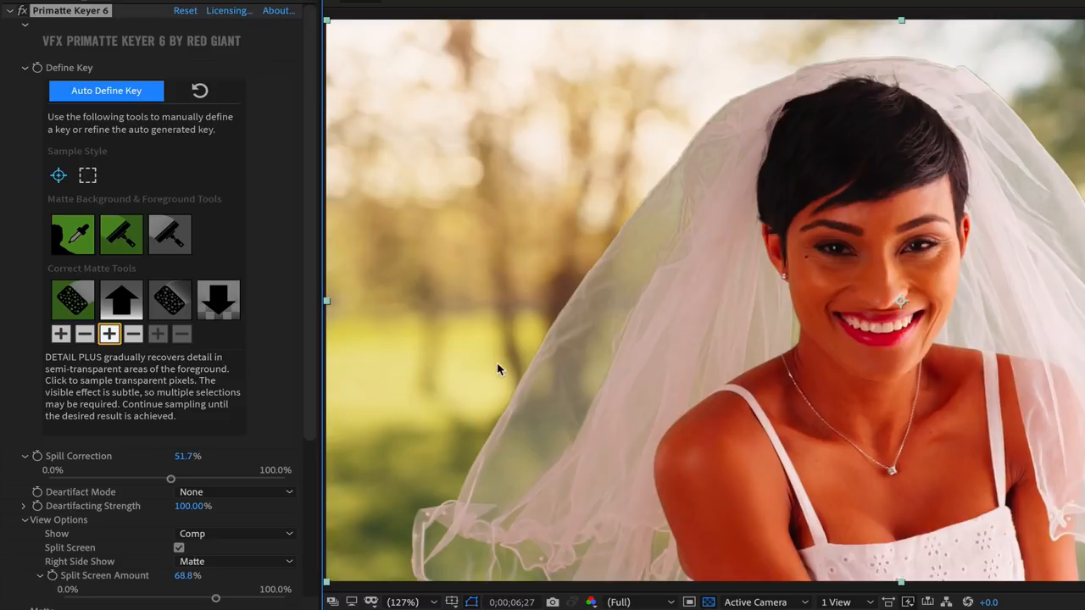
- Set Matte Blur to 2.80 and Shrink Matte to 0.79, checking in the split view
scroll("down", 3)
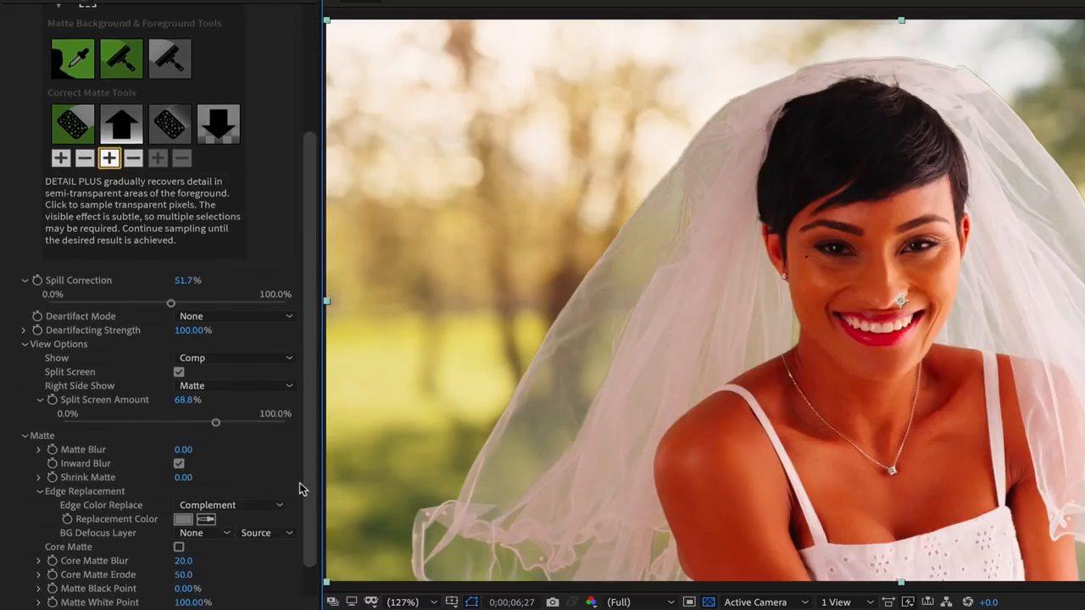
scroll("down", 3)
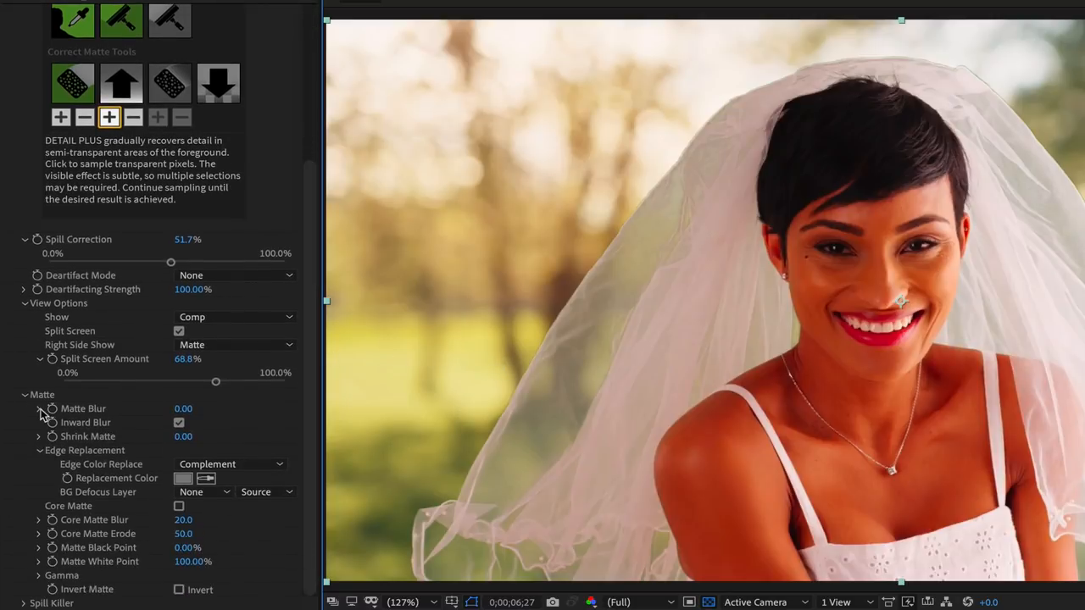
left_click(40, 409)
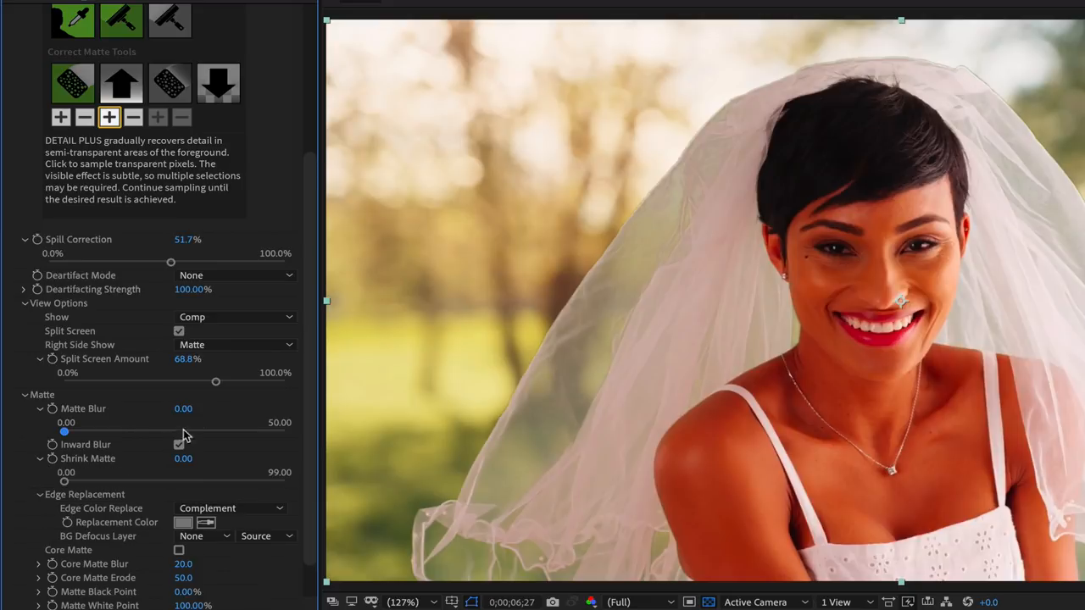
left_click_drag(215, 383, 122, 382)
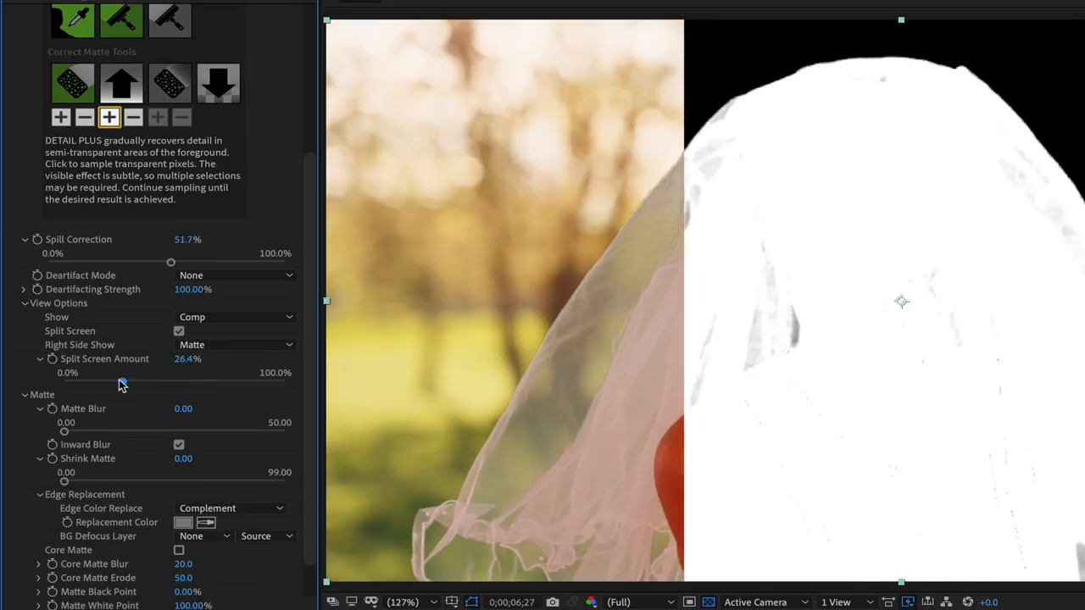
left_click_drag(63, 432, 109, 432)
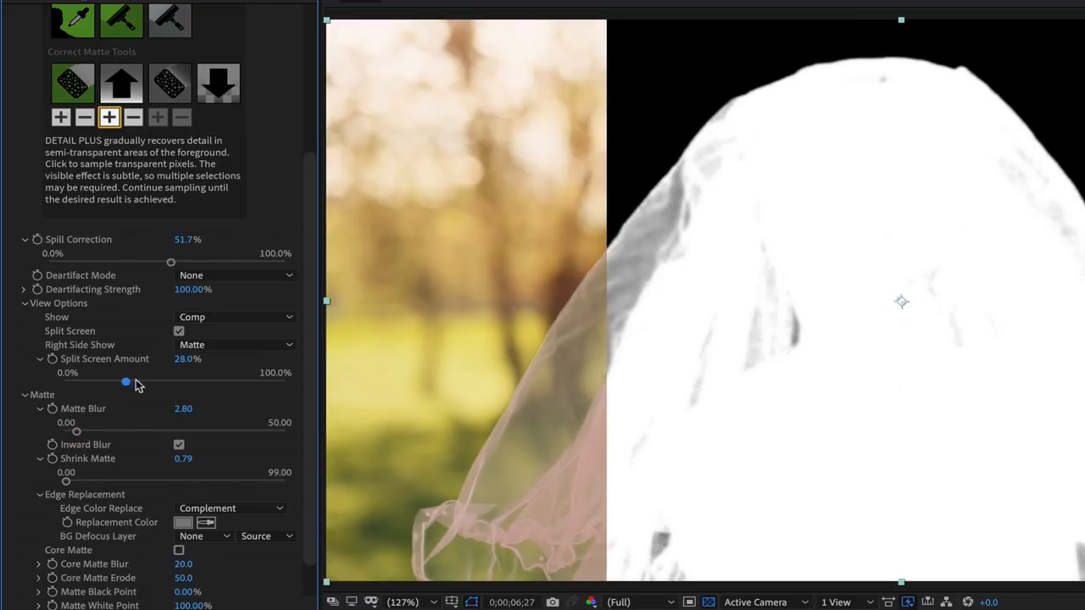
left_click_drag(126, 383, 212, 384)
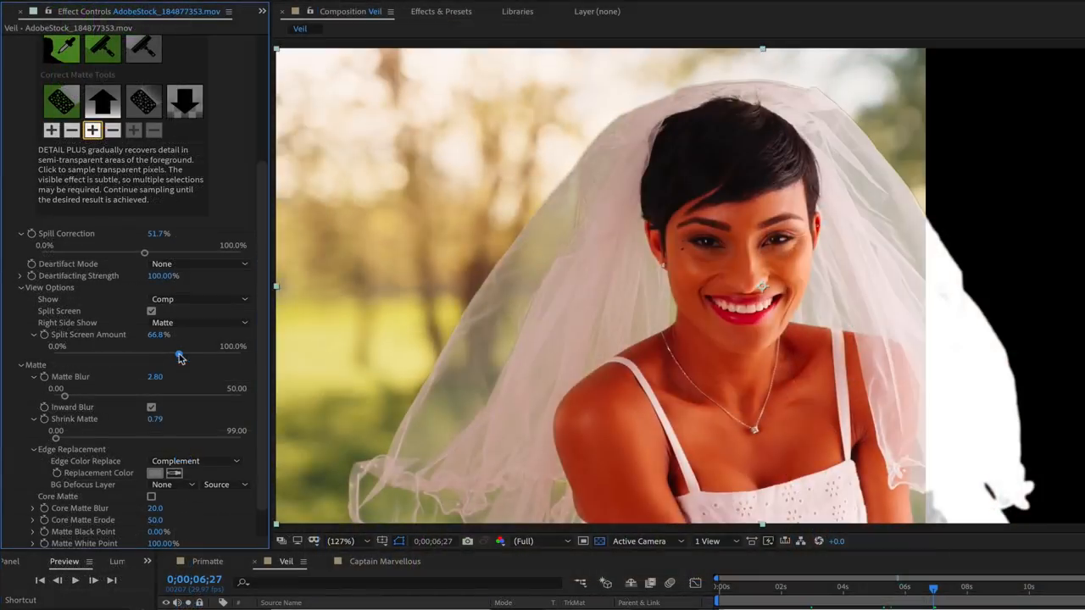
mouse_move(143, 102)
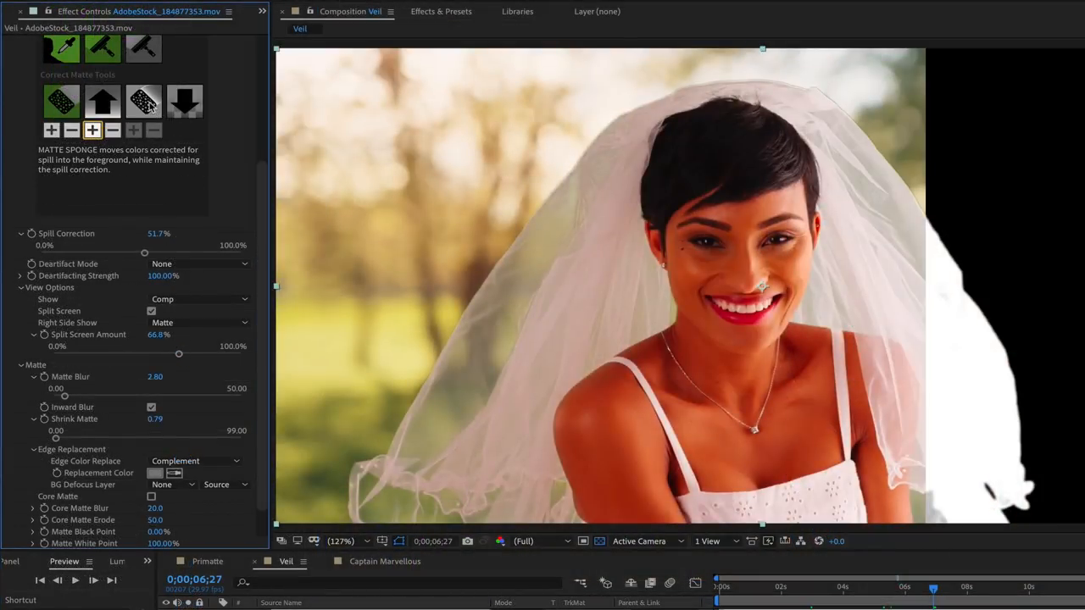
- Settle Split Screen Amount near 34% and select the Decrease Opacity matte tool
left_click(143, 101)
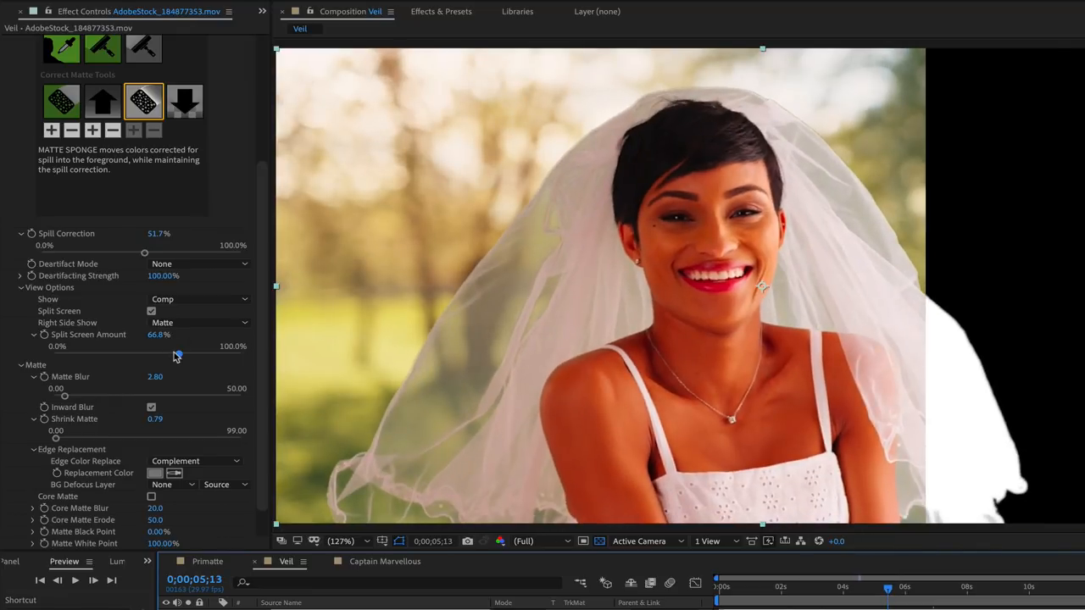
left_click_drag(176, 354, 125, 354)
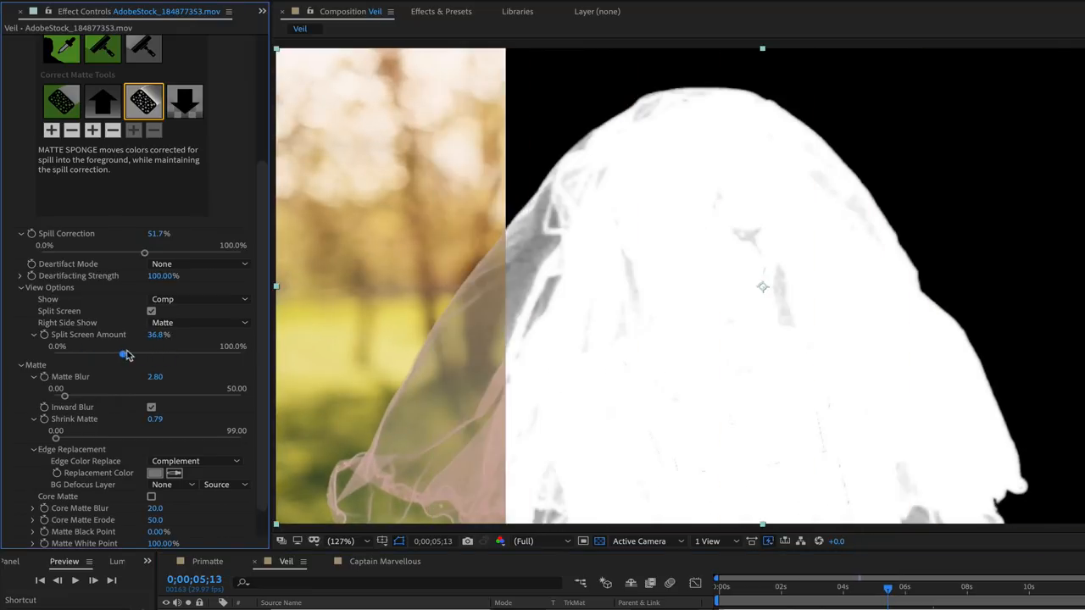
left_click_drag(123, 353, 144, 353)
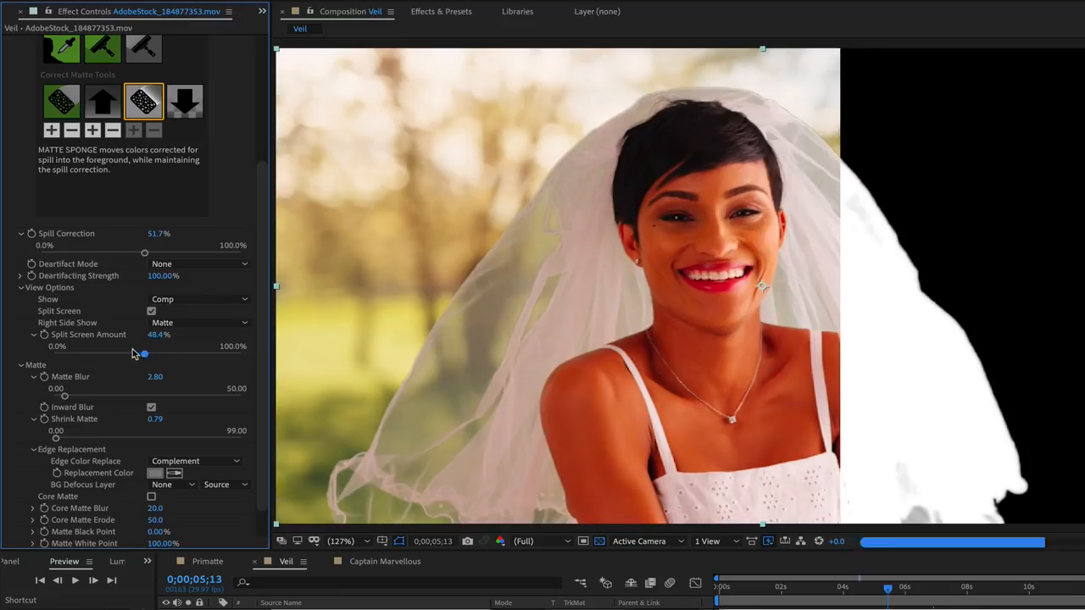
left_click_drag(144, 354, 122, 354)
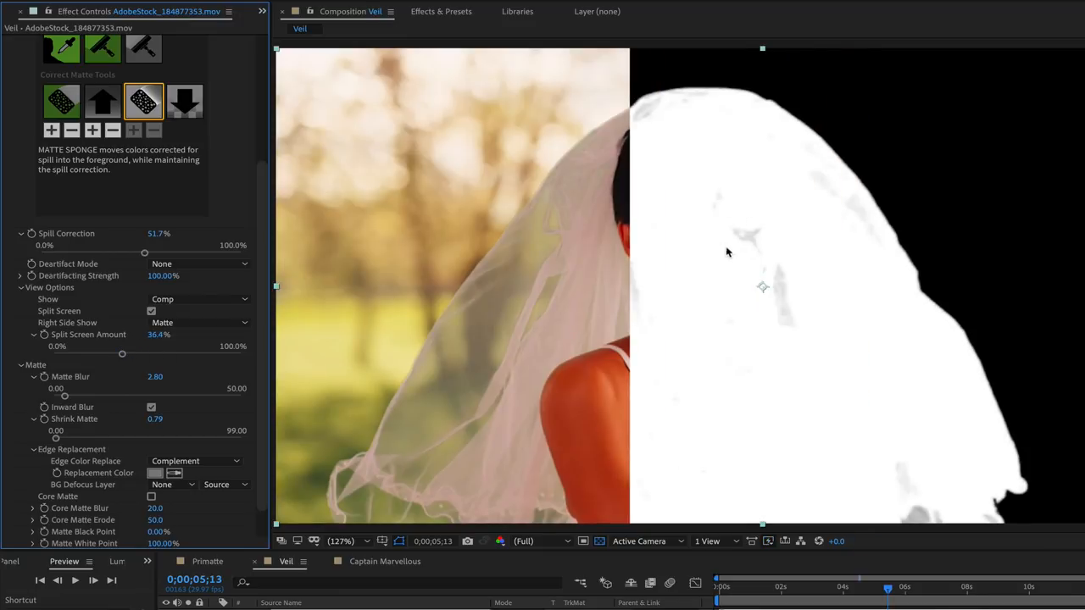
left_click_drag(122, 353, 145, 353)
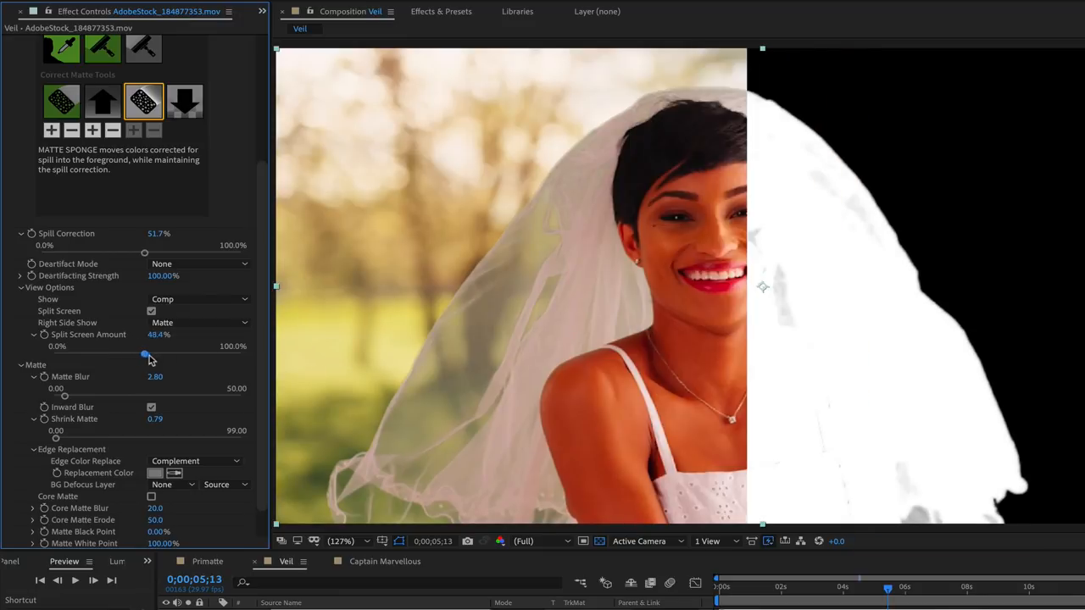
left_click_drag(145, 354, 107, 354)
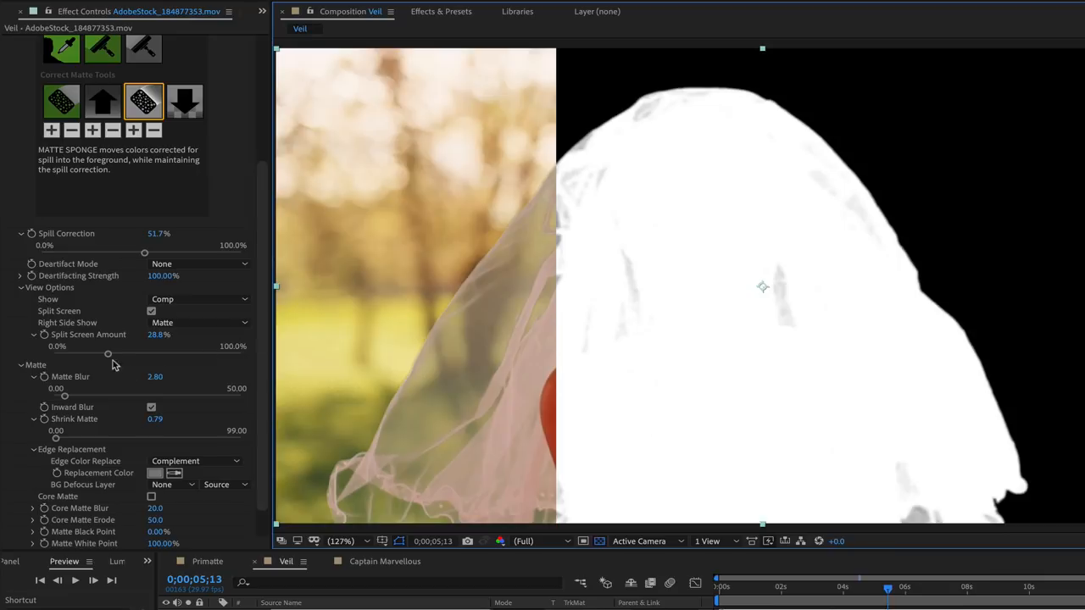
left_click_drag(108, 346, 159, 346)
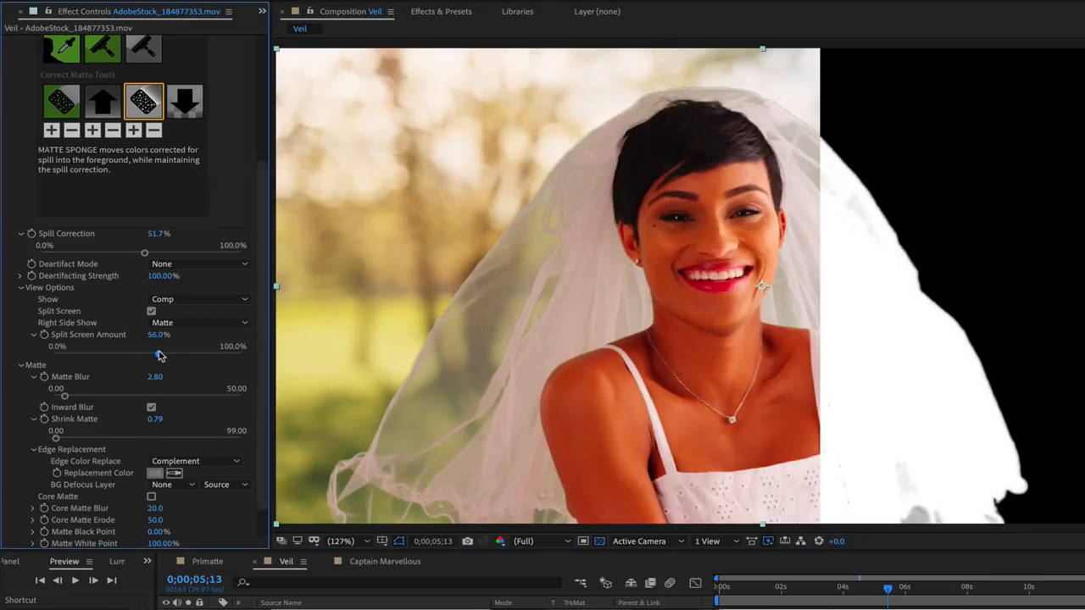
left_click_drag(144, 346, 119, 346)
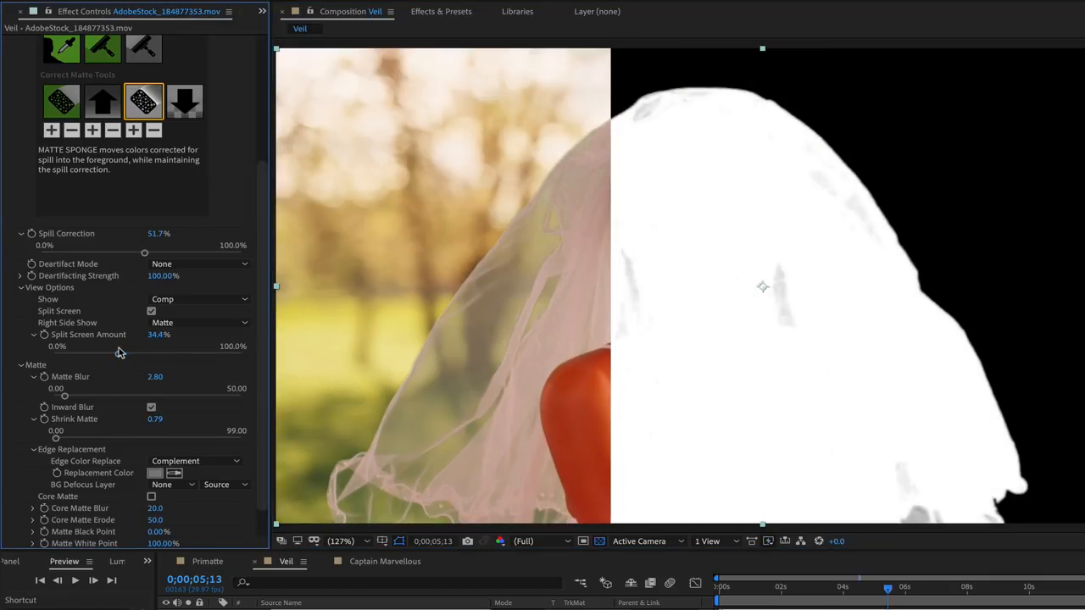
left_click(184, 102)
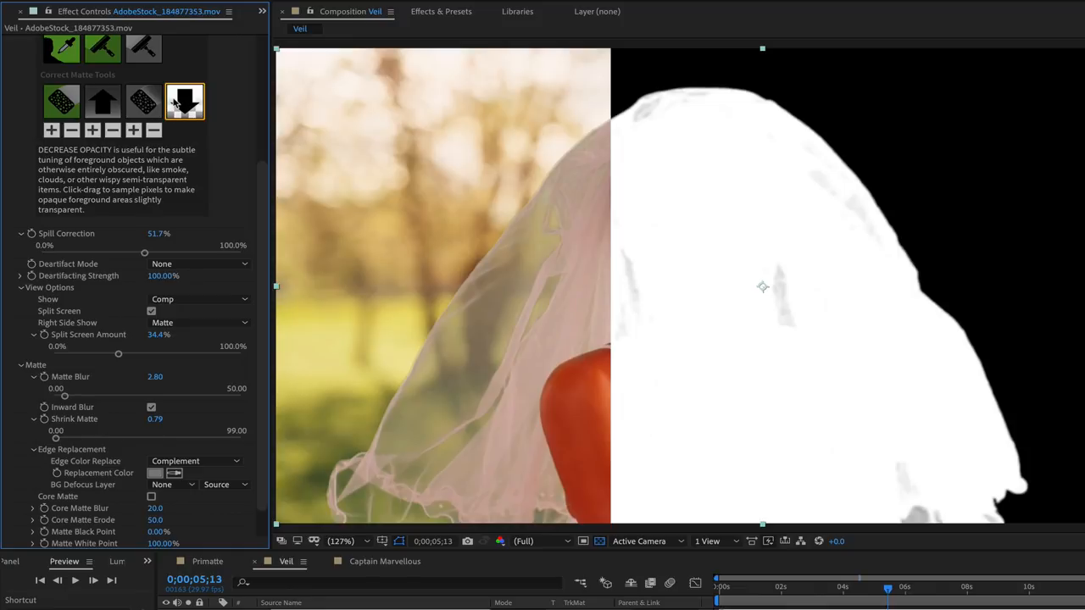
mouse_move(438, 401)
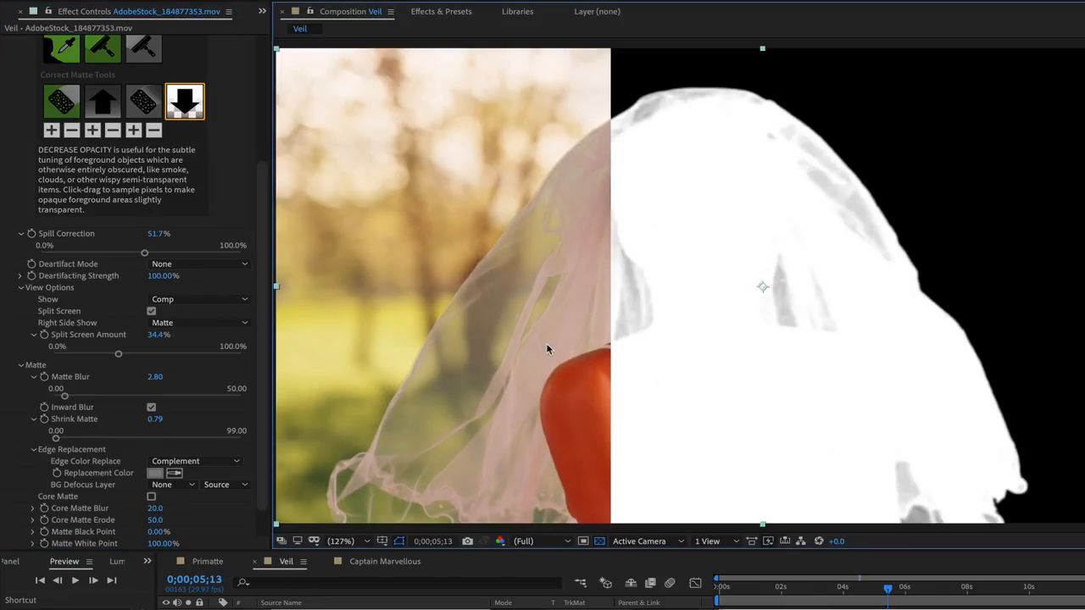
mouse_move(865, 273)
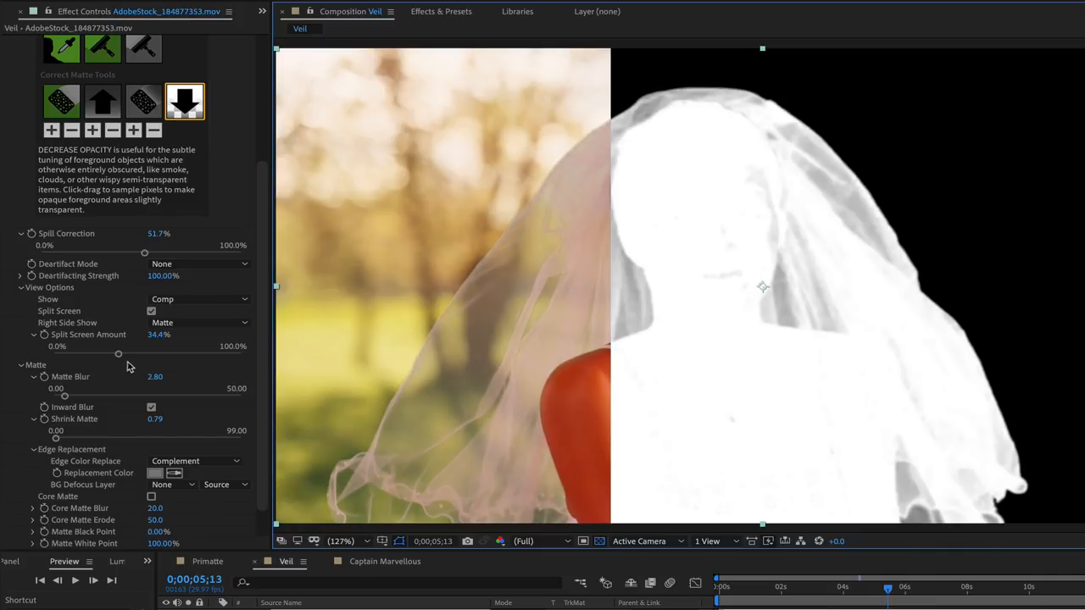
- Drag over the veil with Decrease Opacity until its matte turns grey and translucent
left_click_drag(119, 354, 131, 354)
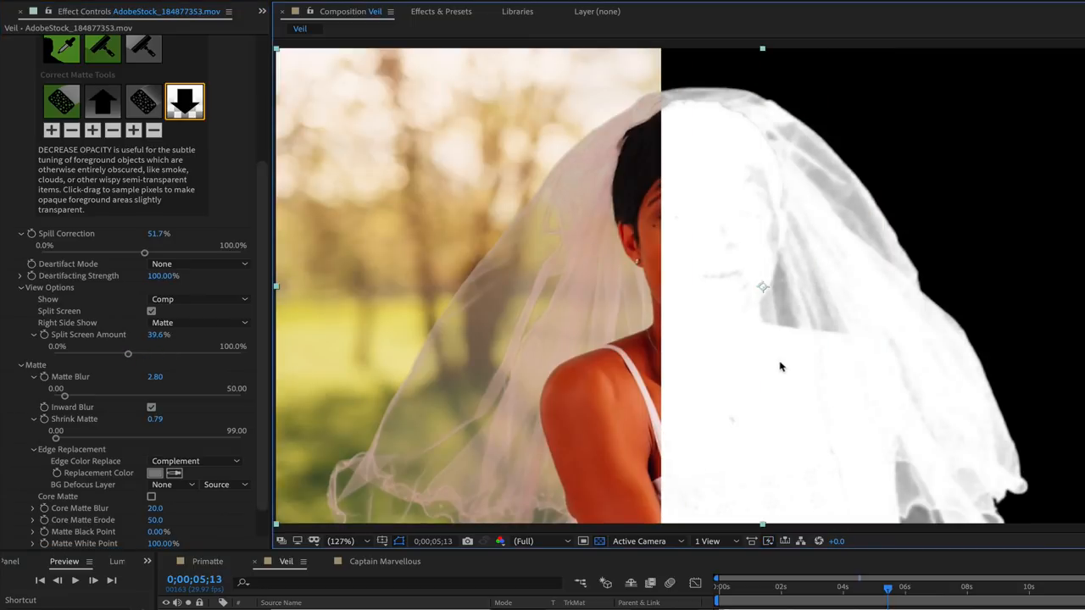
left_click_drag(128, 355, 177, 355)
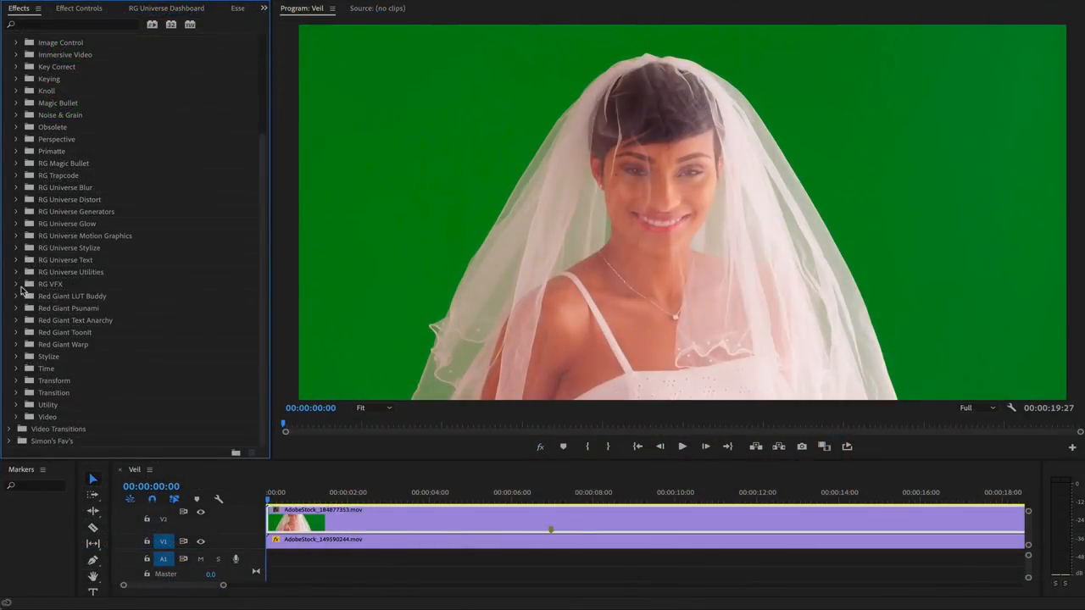
- Apply Primatte Keyer 6 from RG VFX to the V2 clip and show Effect Controls
left_click(16, 284)
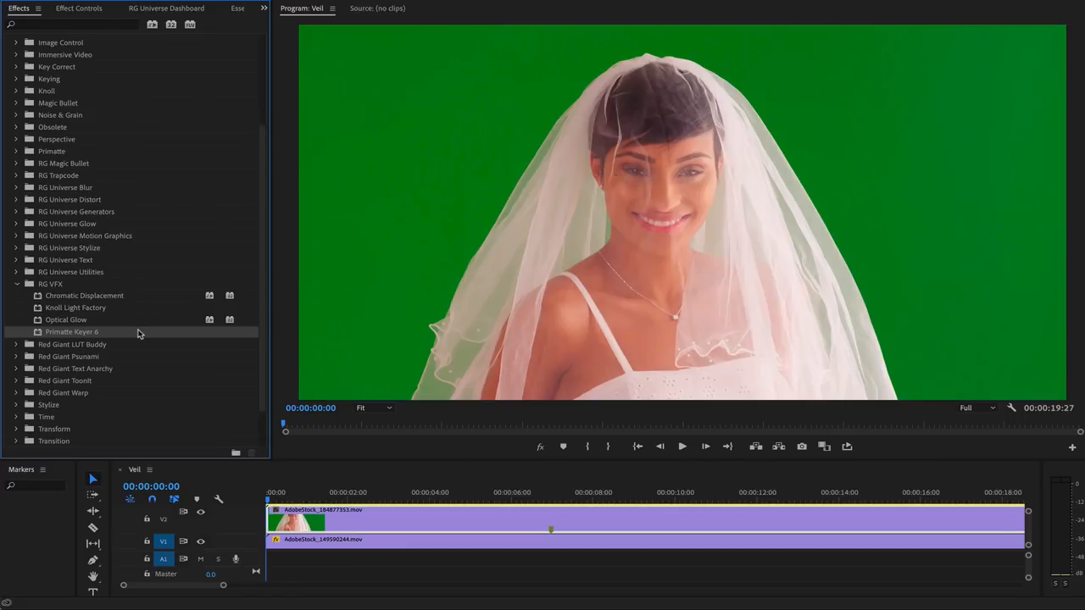
mouse_move(278, 407)
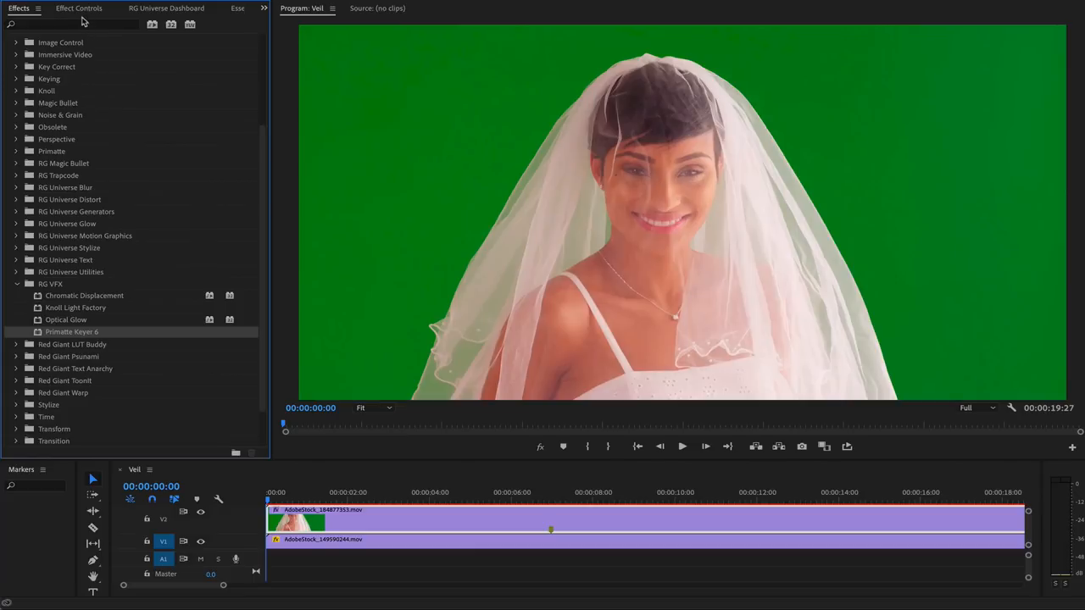
left_click(78, 7)
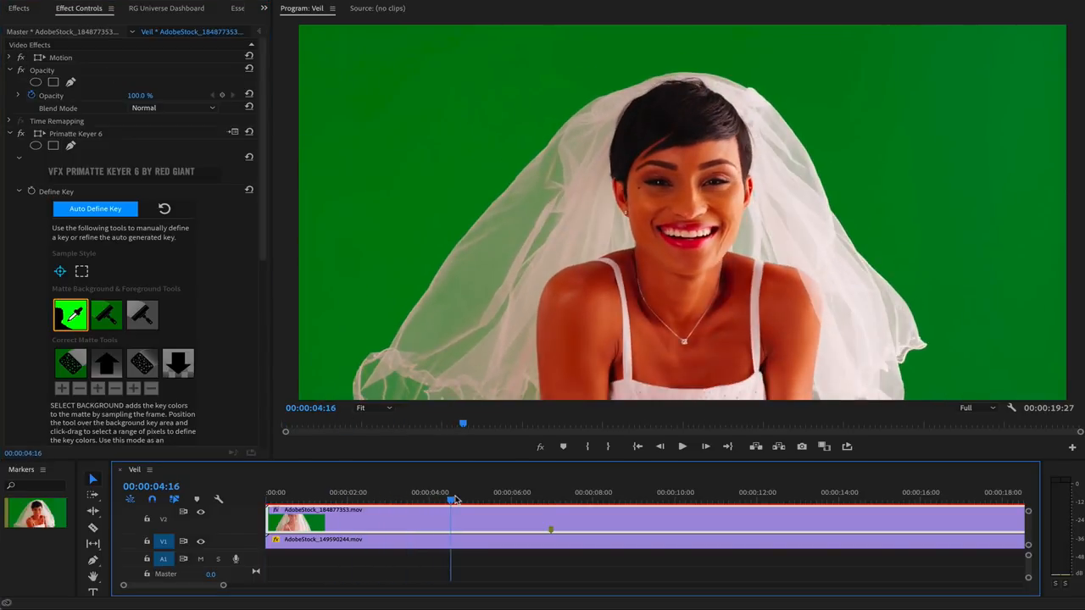
- Run Auto Define Key, then remove green spill from the veil with the Spill Sponge
left_click(94, 209)
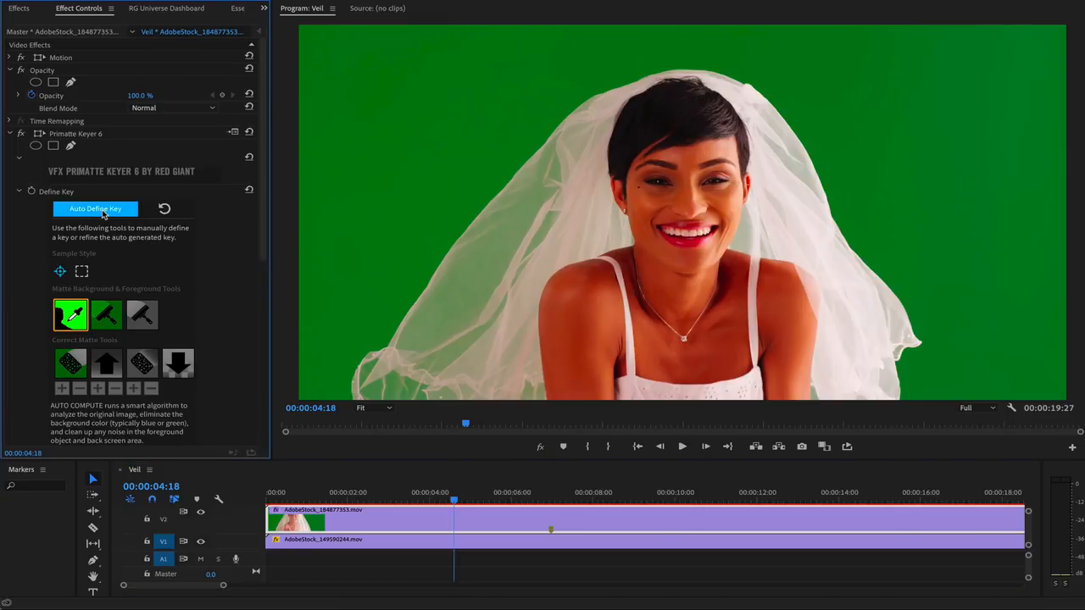
left_click(95, 209)
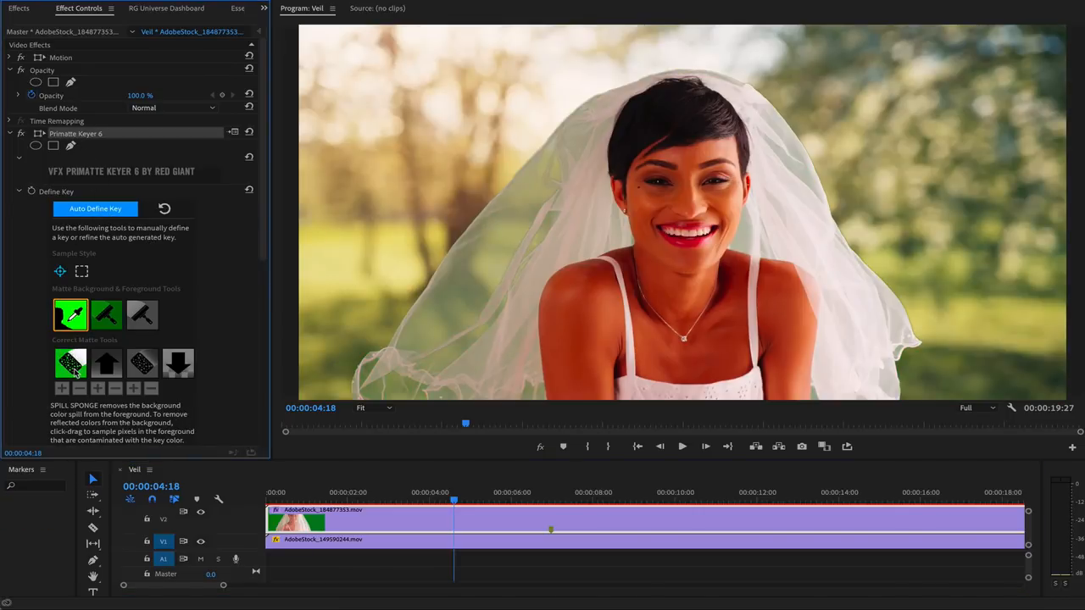
left_click(70, 362)
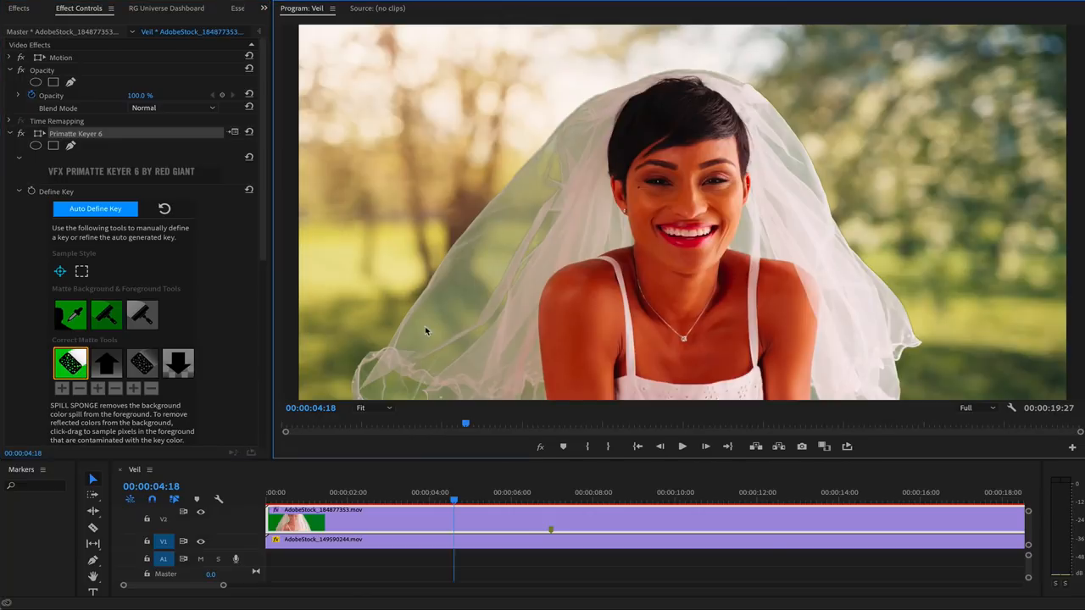
mouse_move(458, 350)
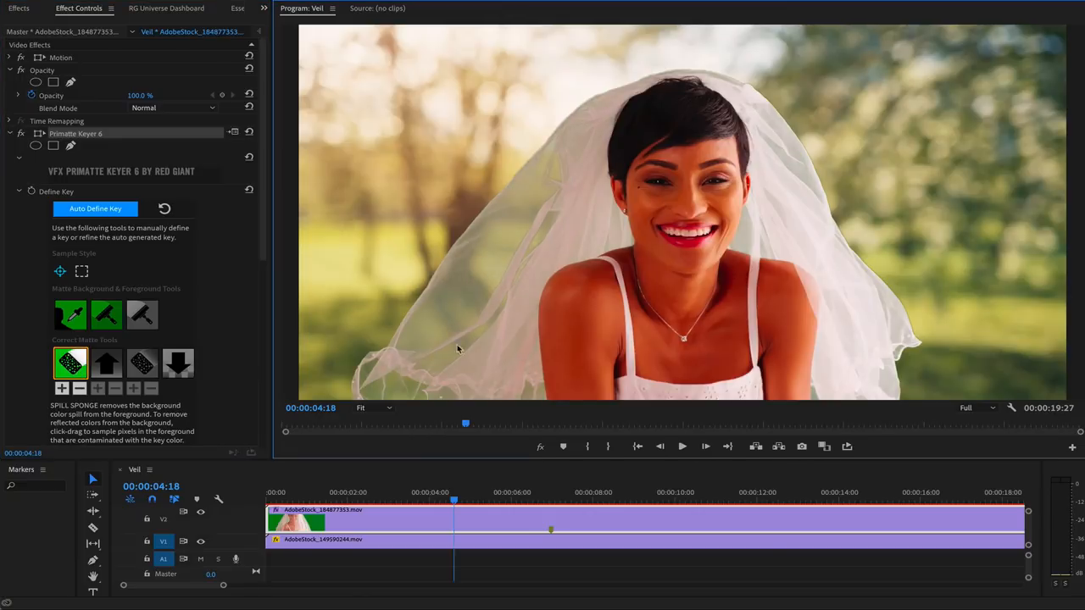
left_click(178, 363)
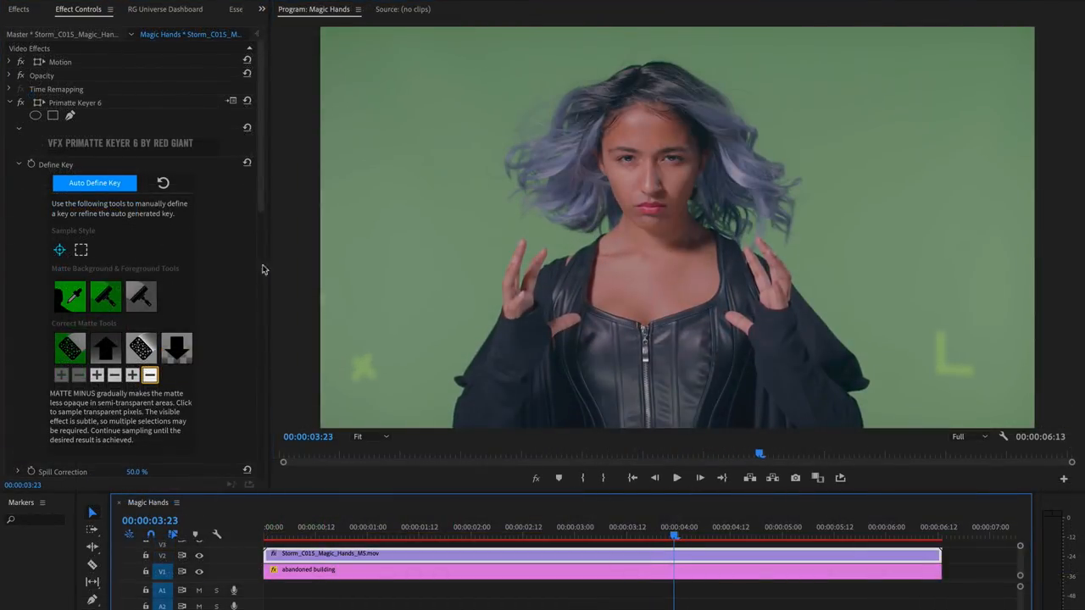
- Paste the copied mask onto the Magic Hands clip's Opacity in Effect Controls
left_click(9, 75)
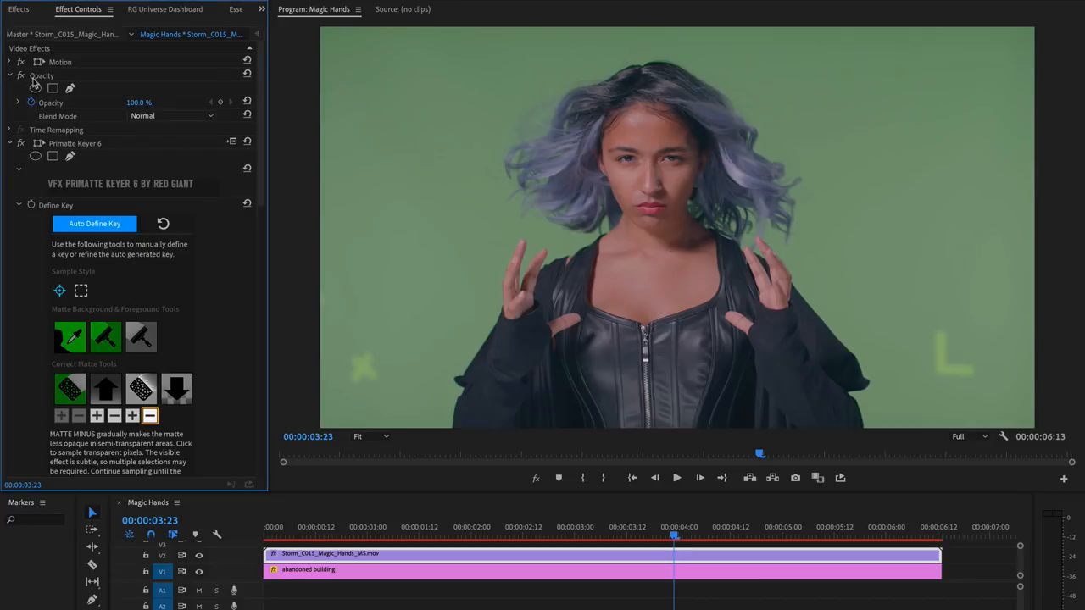
right_click(42, 75)
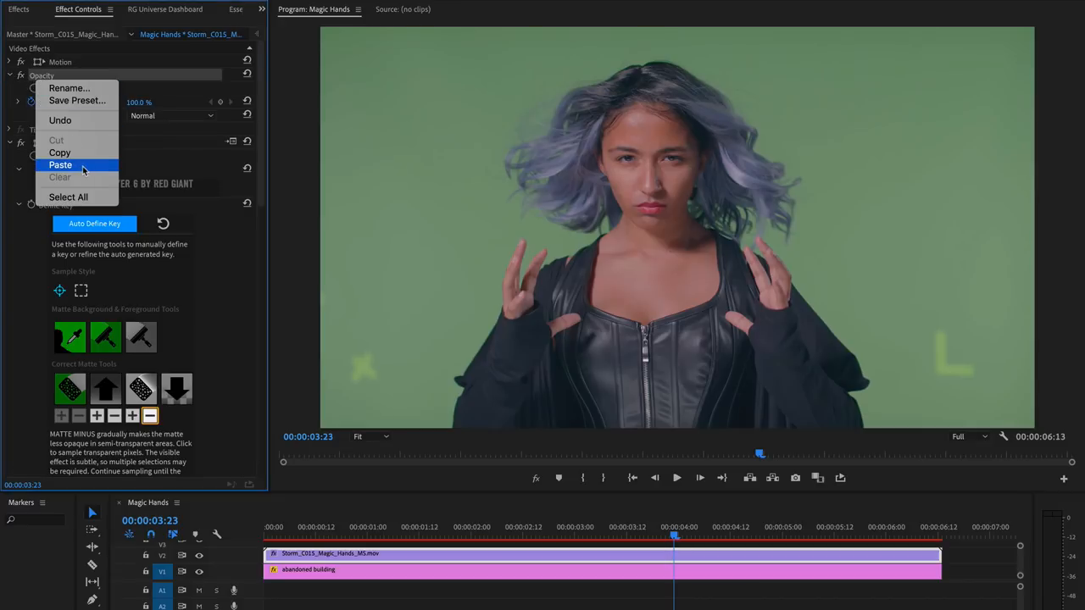
left_click(60, 165)
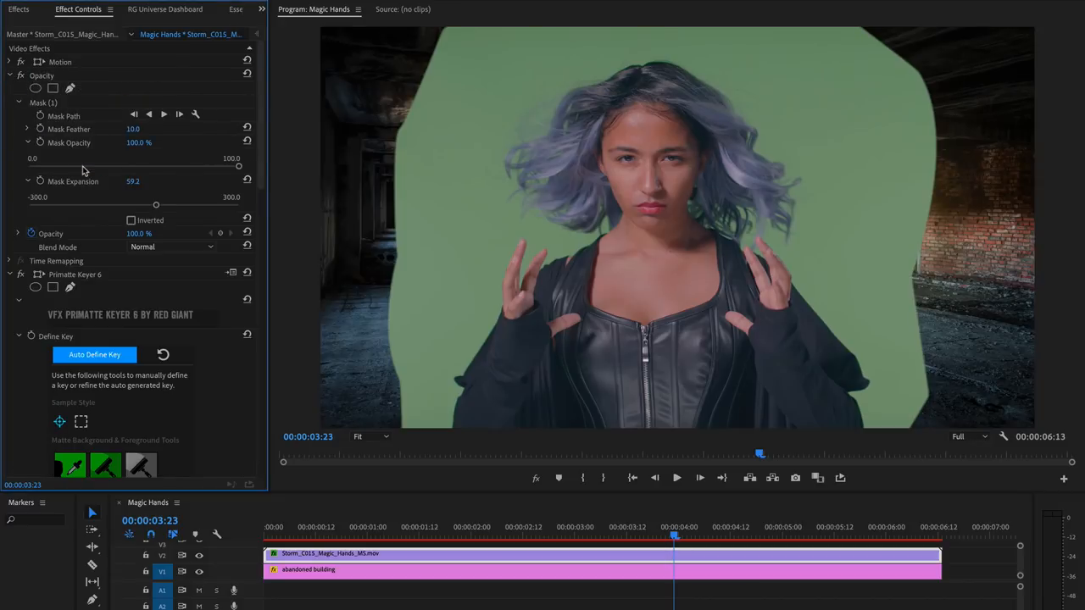
left_click(42, 102)
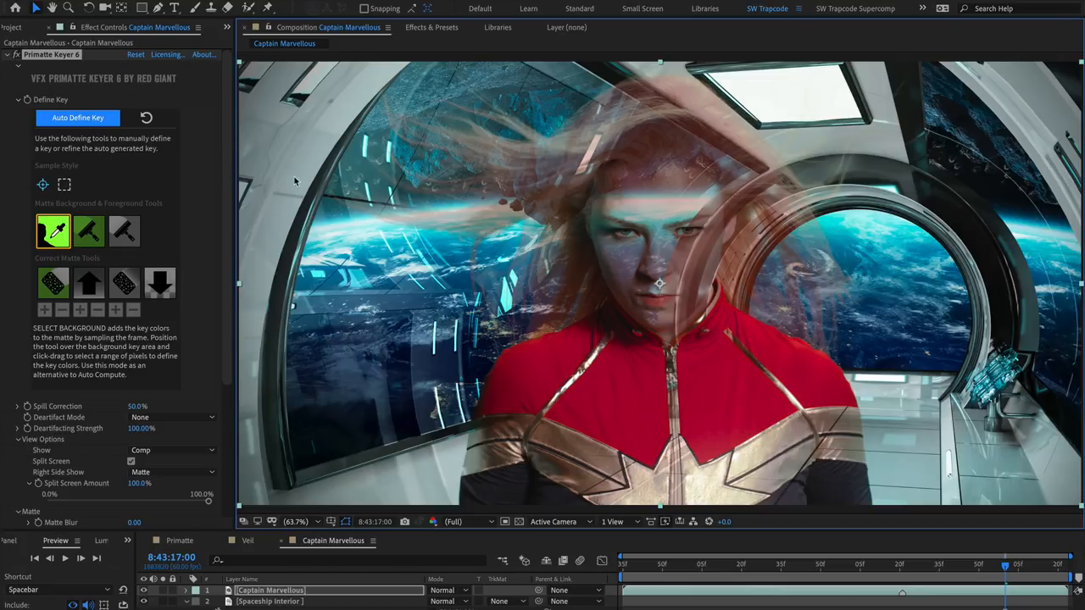
mouse_move(247, 202)
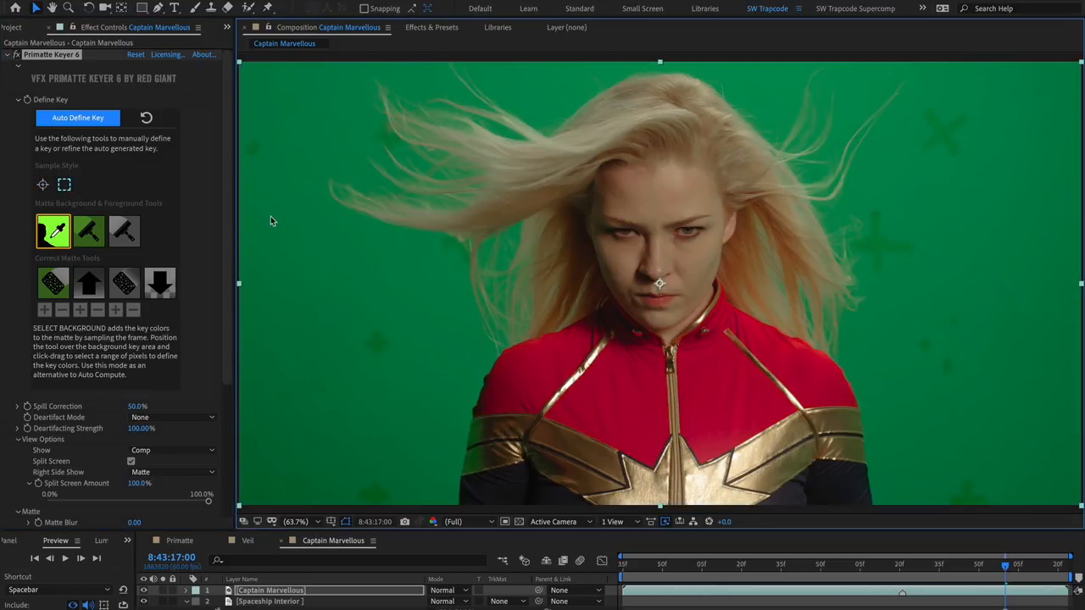
- Sample the green backdrop away, then slide Split Screen Amount to compare comp and matte
left_click_drag(266, 208, 353, 450)
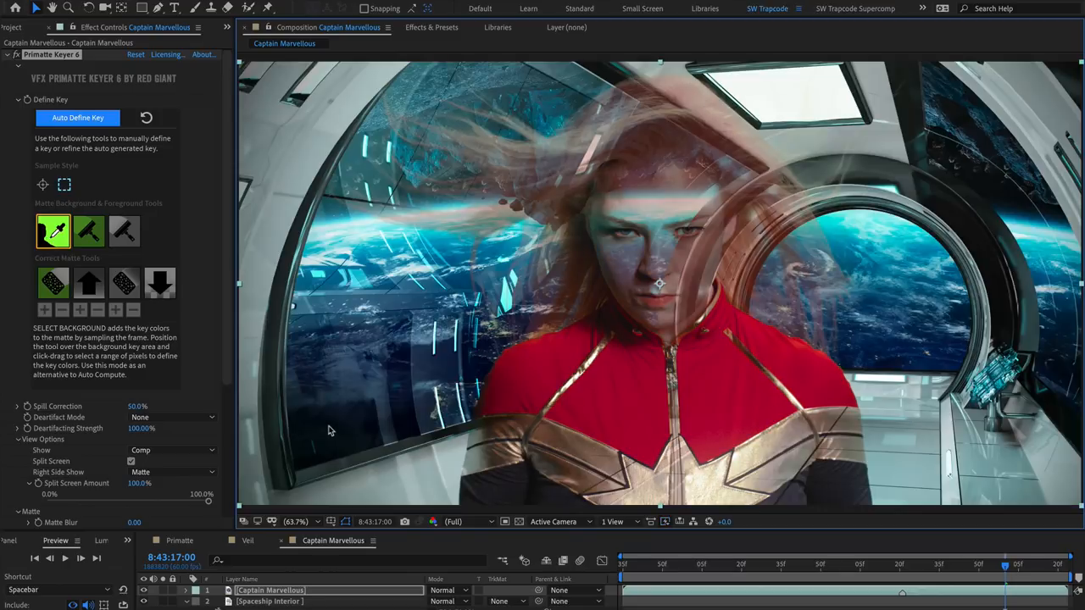
mouse_move(362, 294)
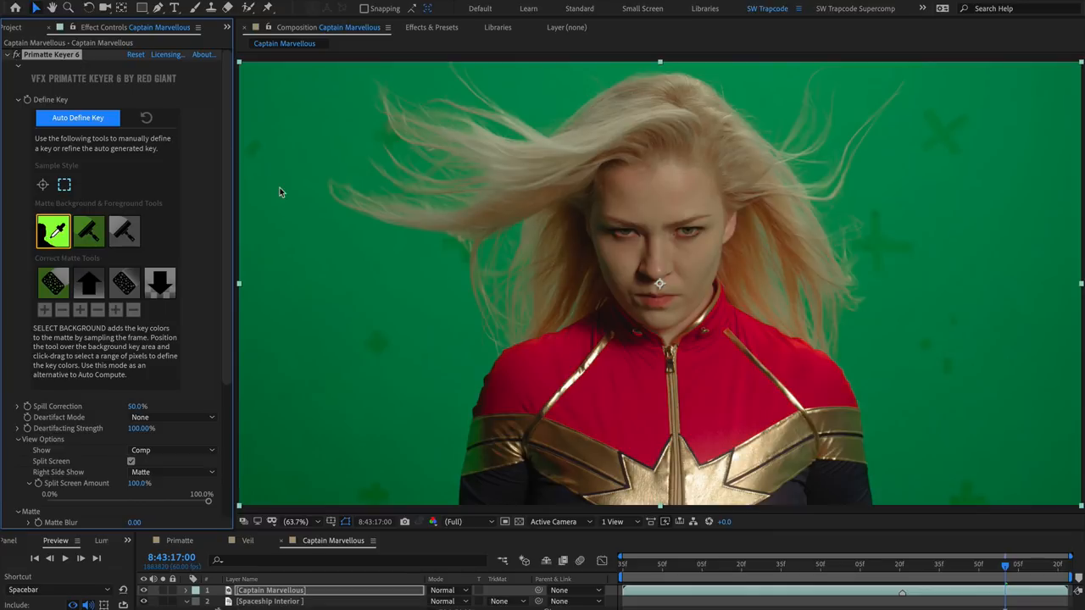
mouse_move(329, 264)
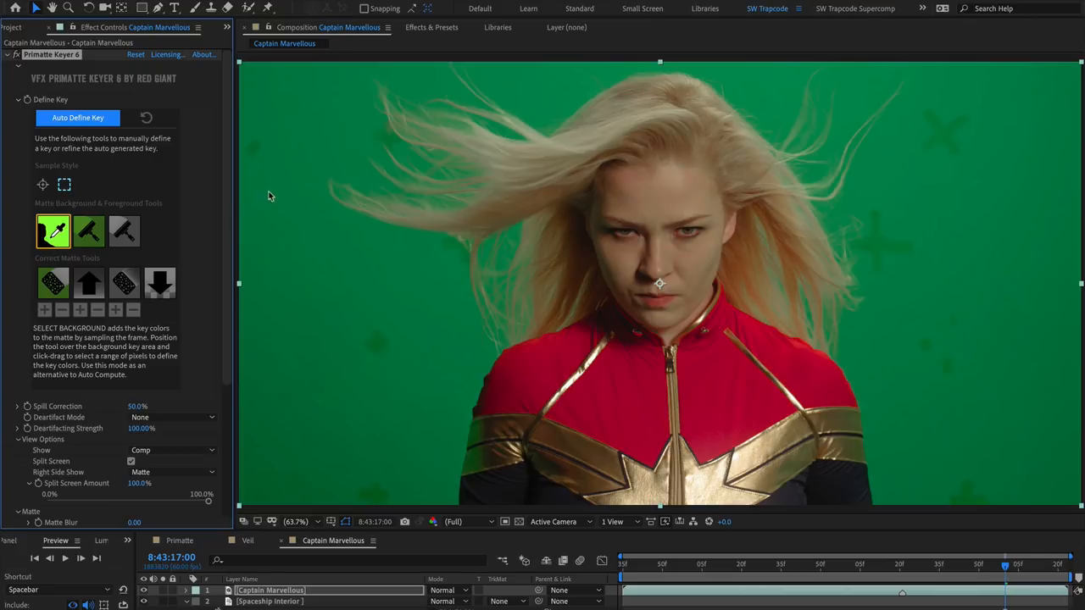
left_click_drag(269, 195, 312, 339)
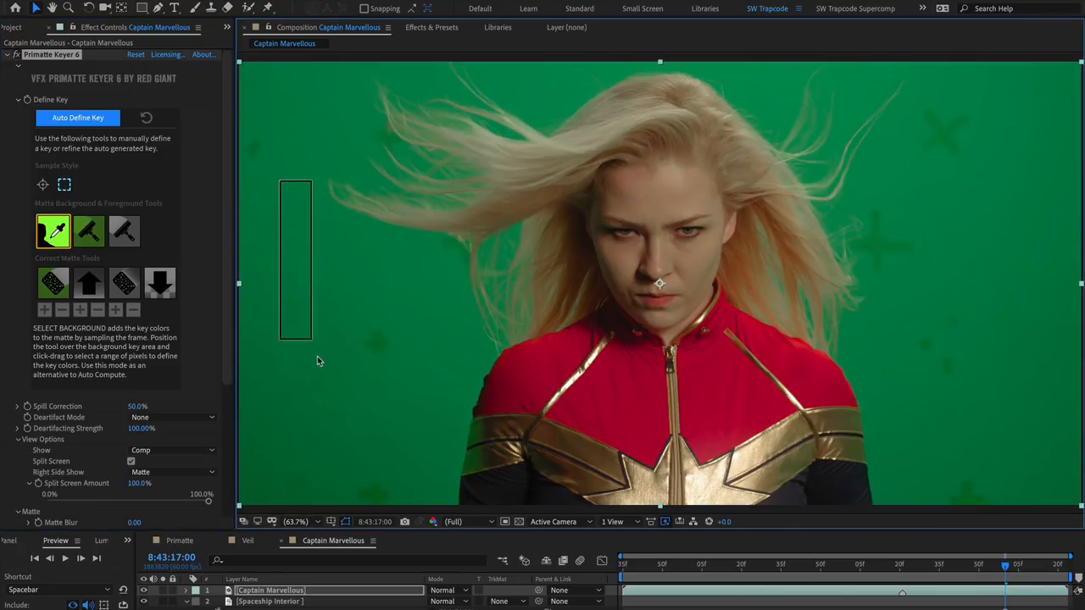
left_click(42, 185)
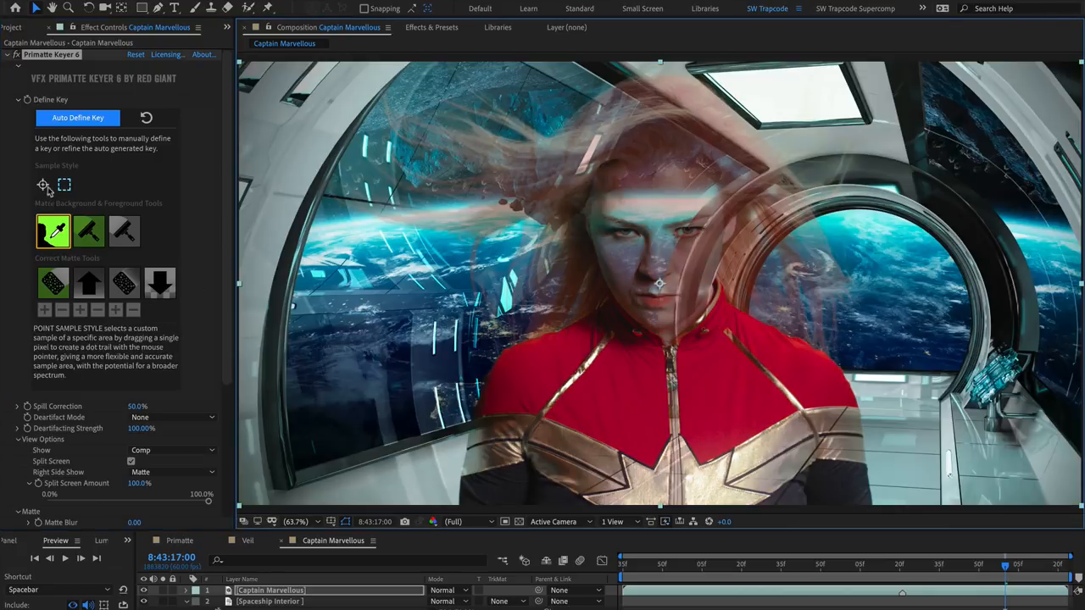
left_click_drag(207, 502, 157, 501)
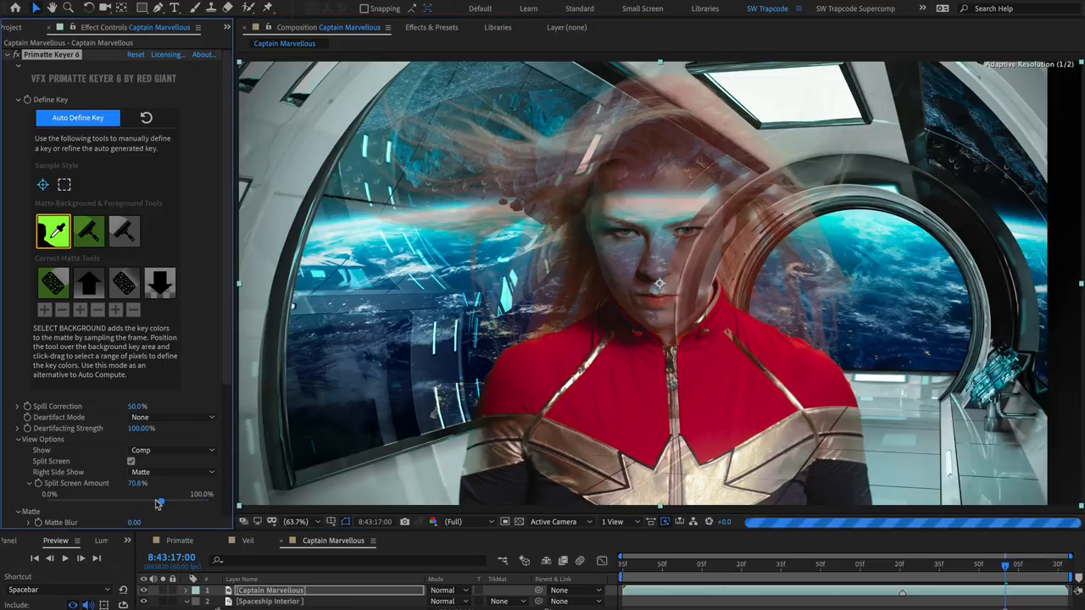
left_click_drag(160, 503, 90, 503)
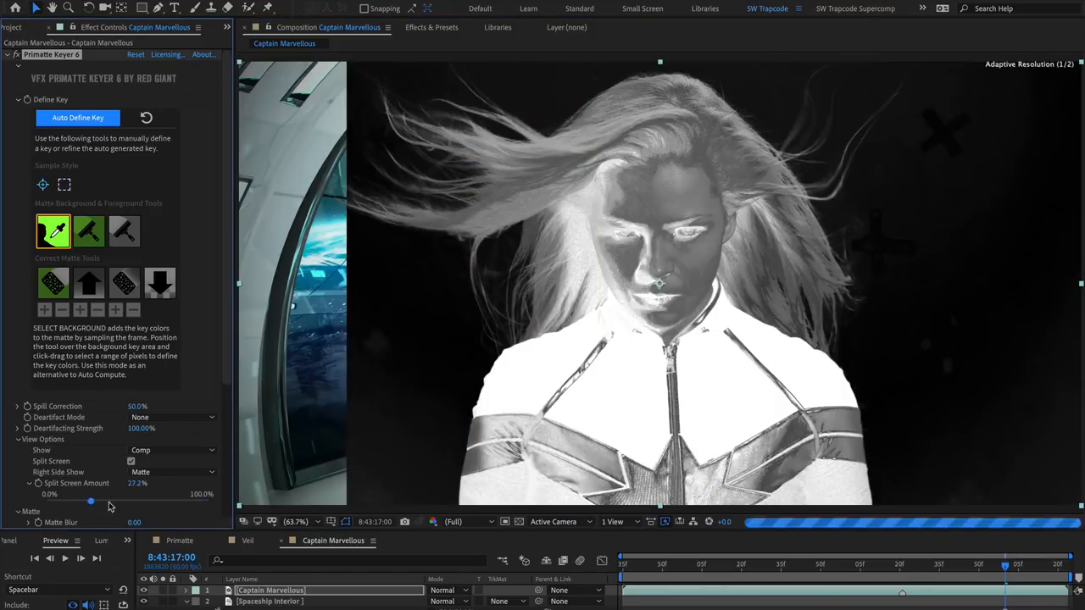
- Show the full matte and select the Clean Background sampler
left_click_drag(91, 503, 172, 503)
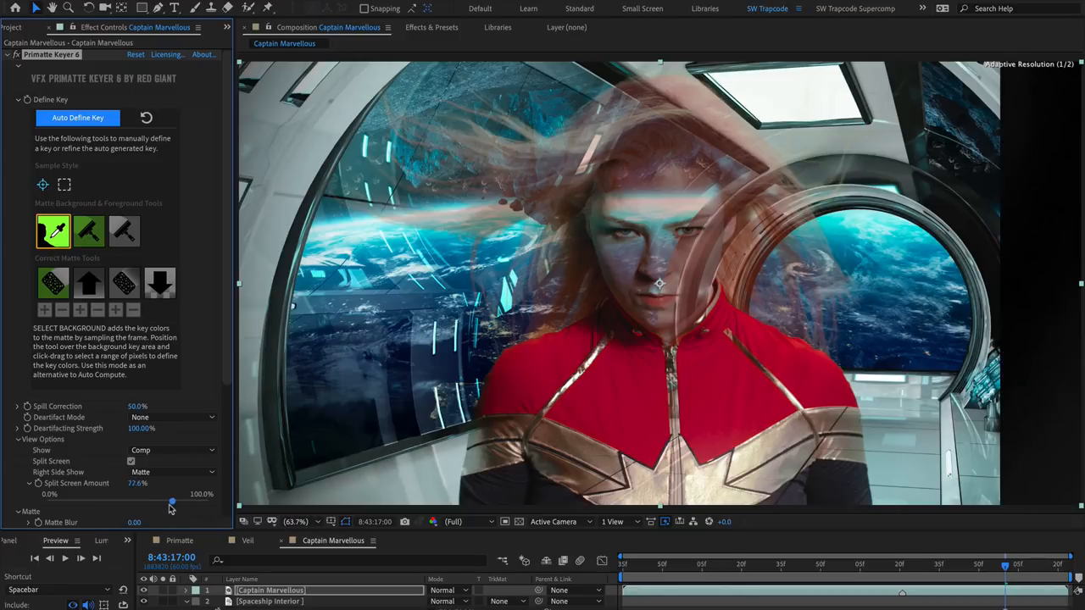
left_click_drag(172, 502, 46, 502)
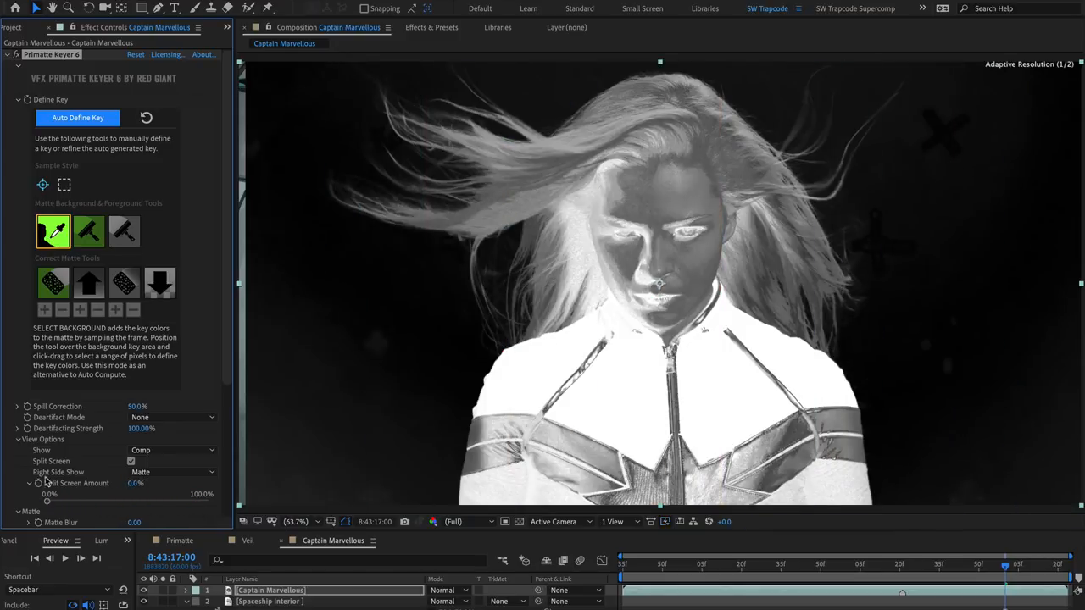
left_click(88, 231)
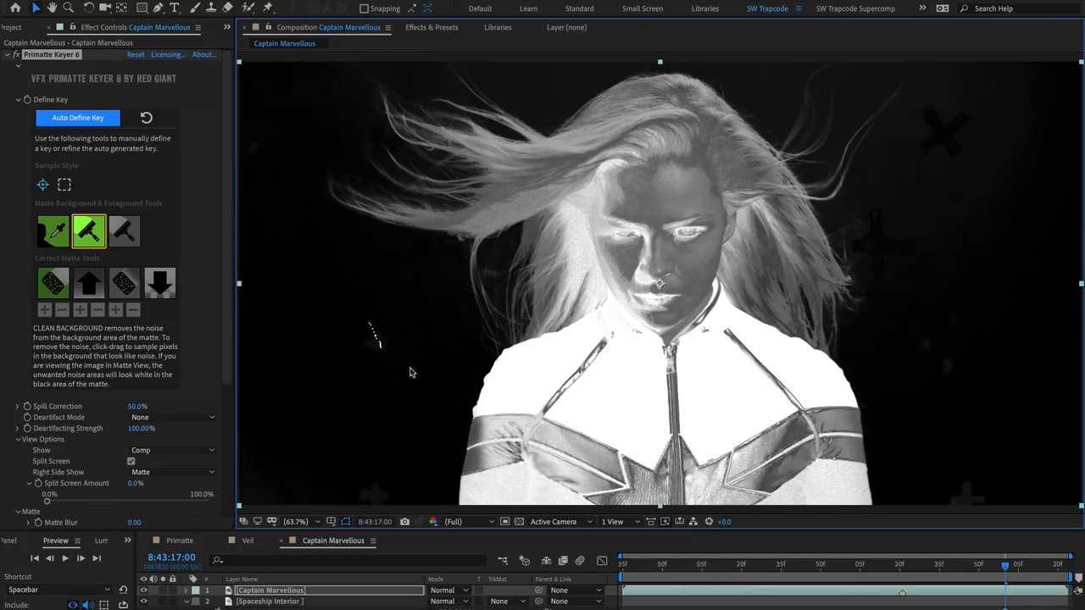
mouse_move(938, 330)
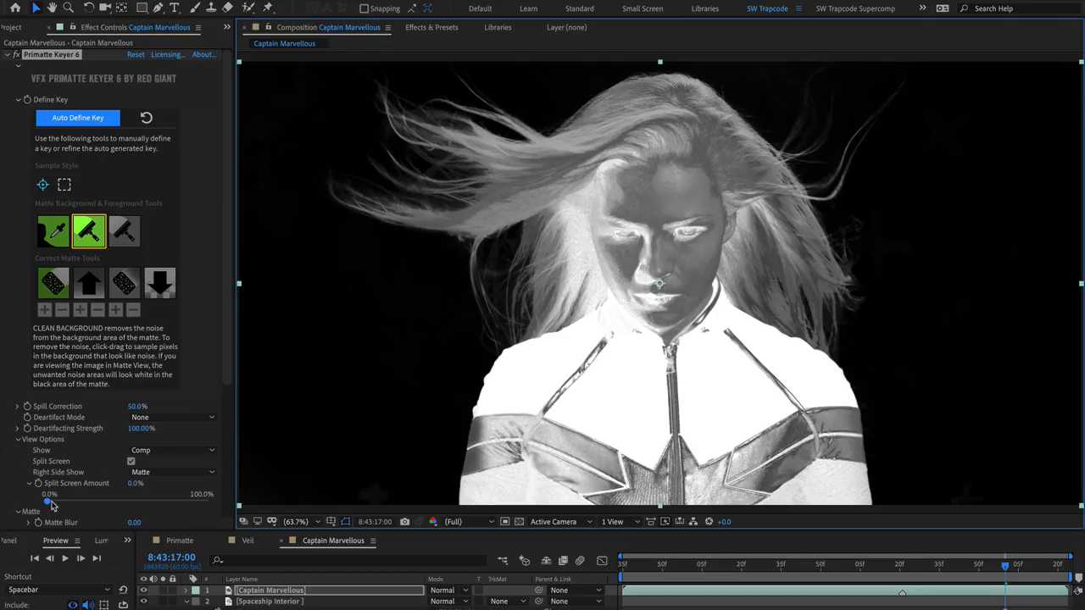
- Compare the cleaned matte against the composite with Split Screen Amount, ending mostly on matte
left_click_drag(46, 502, 191, 502)
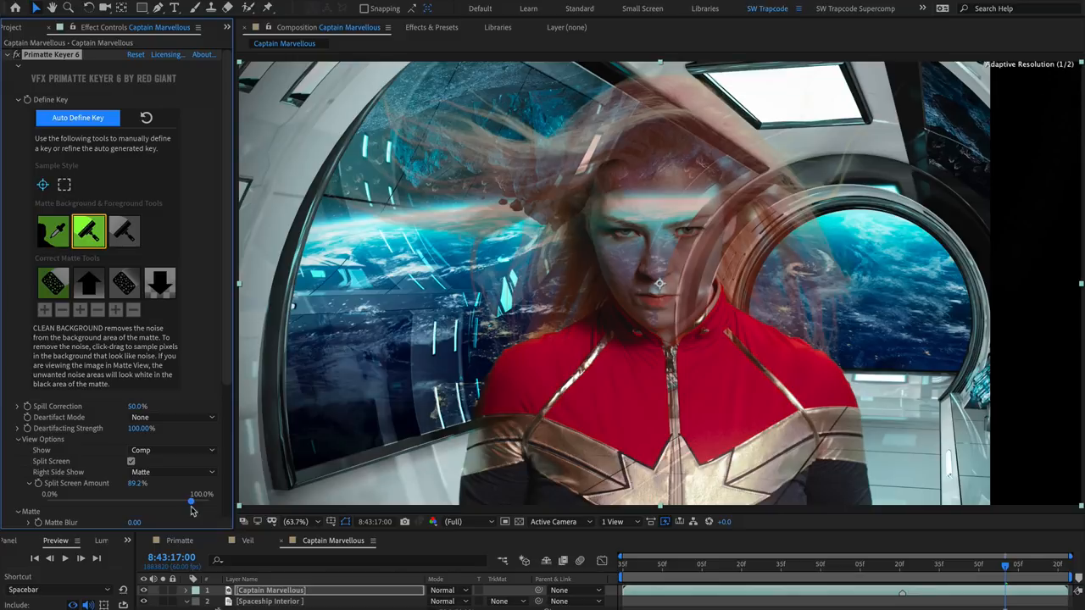
left_click_drag(191, 502, 47, 501)
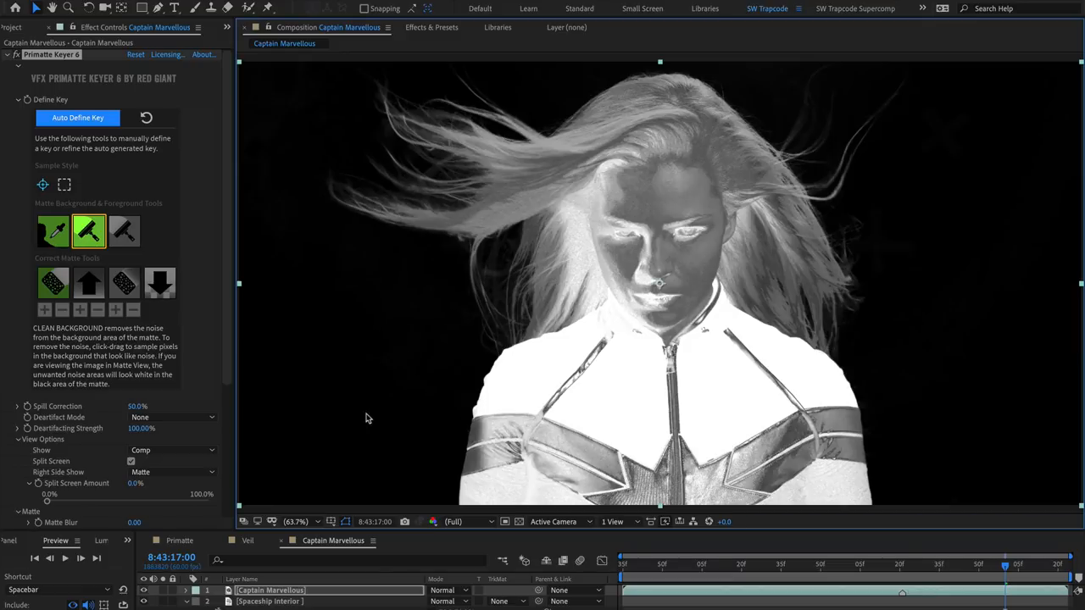
mouse_move(344, 262)
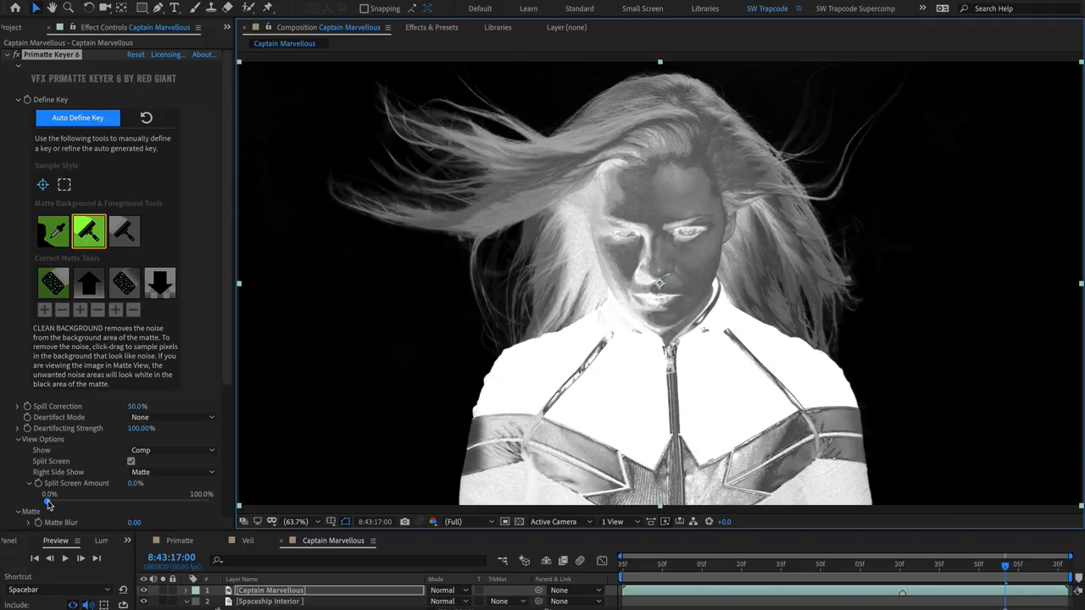
left_click_drag(49, 504, 181, 503)
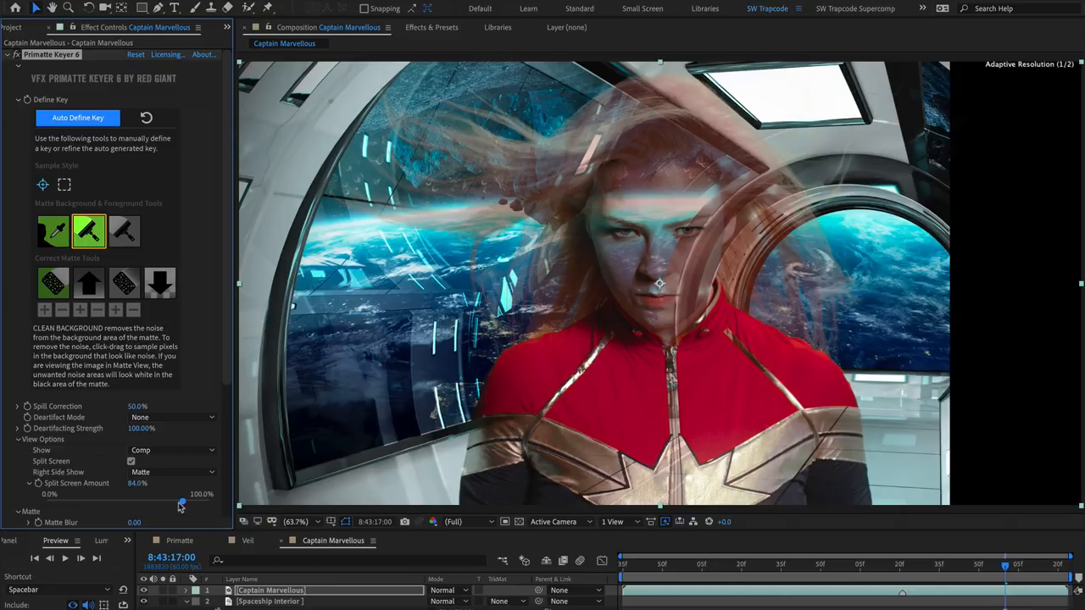
left_click_drag(183, 505, 179, 504)
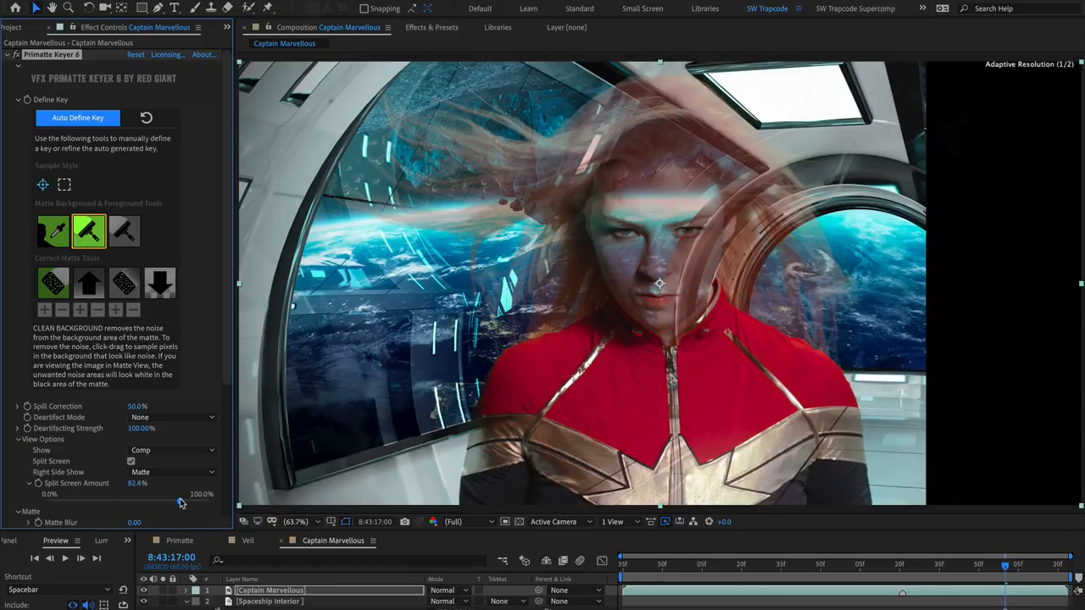
left_click_drag(181, 502, 189, 502)
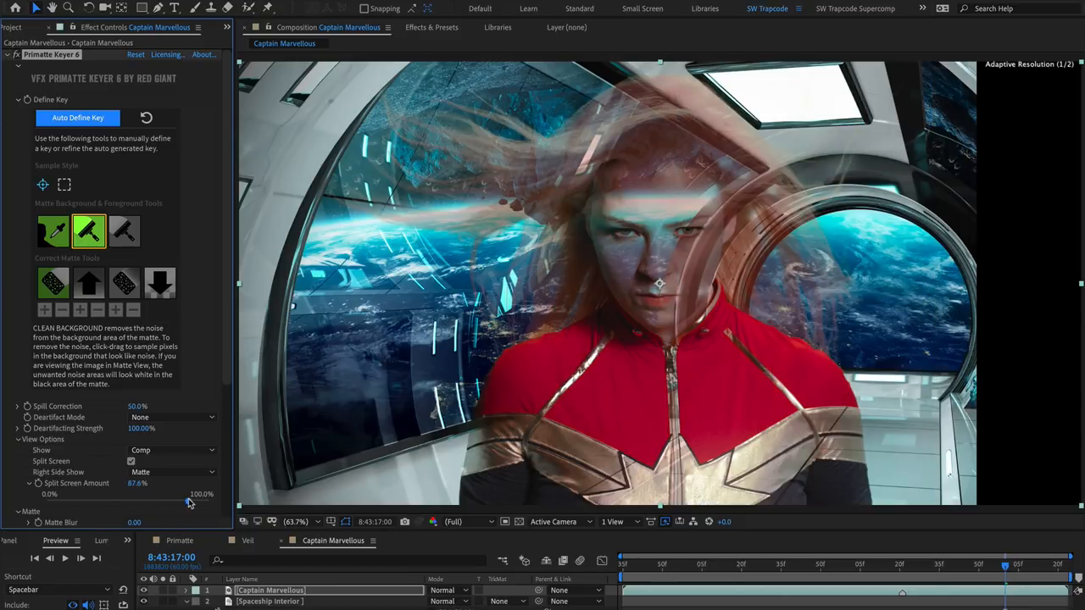
left_click_drag(186, 502, 57, 502)
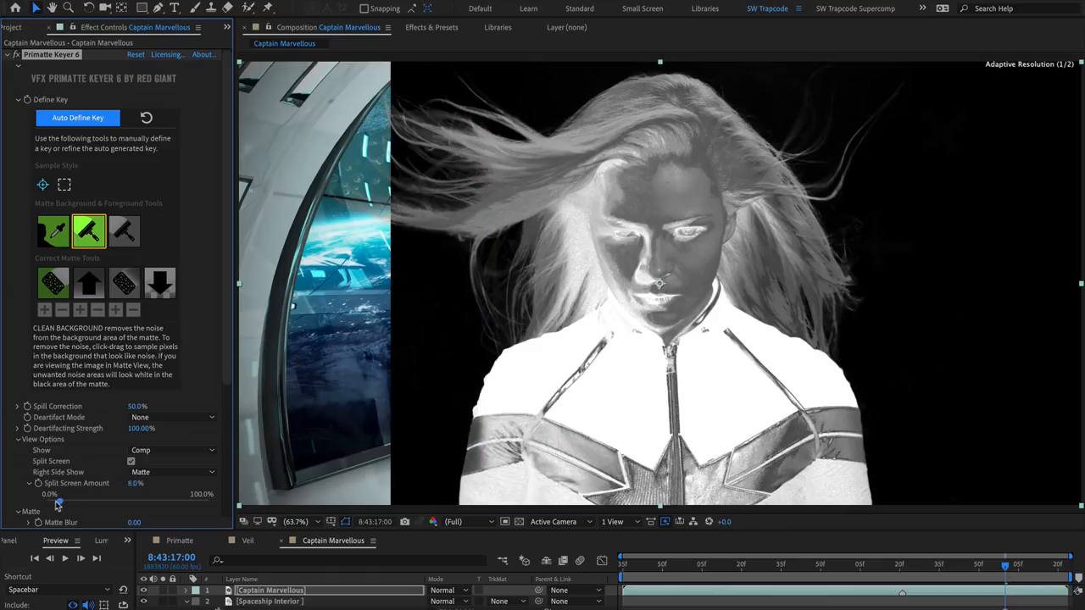
- Use Clean Foreground on the hero's darker areas so her face and suit turn white
left_click(124, 231)
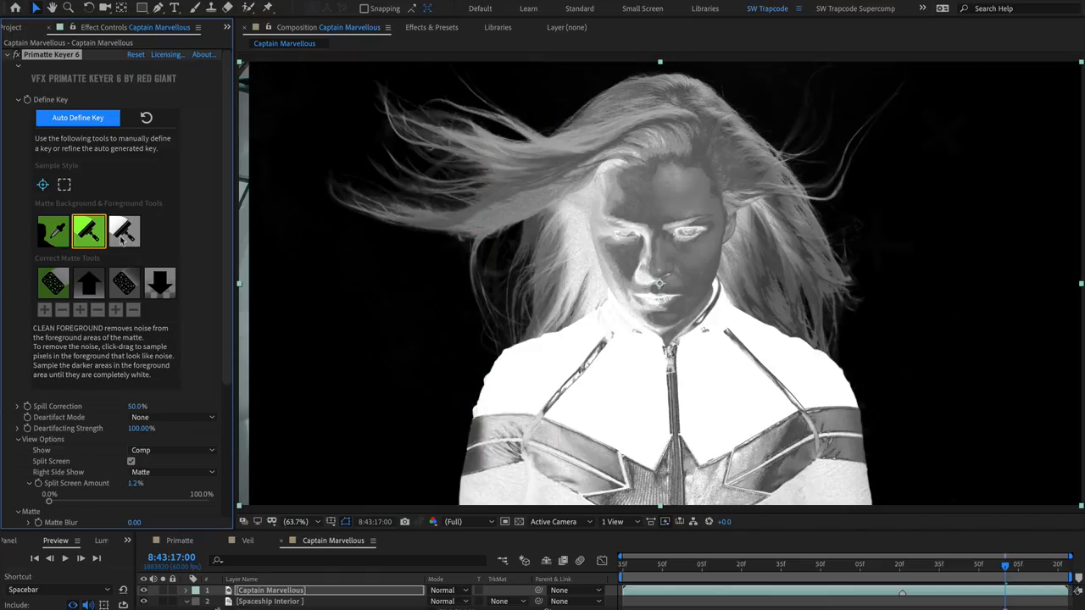
left_click(125, 232)
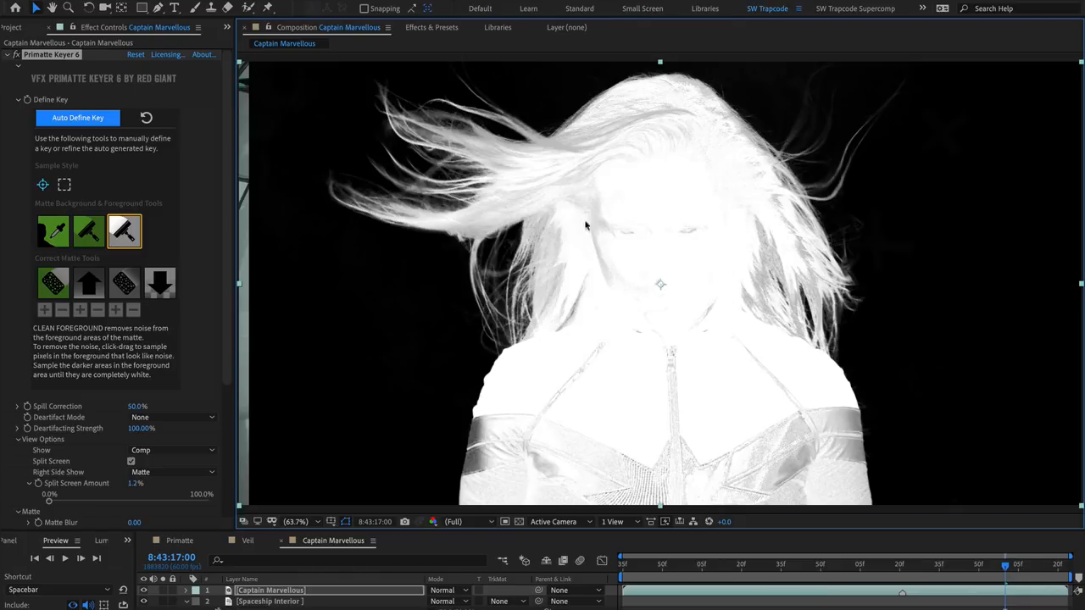
mouse_move(500, 231)
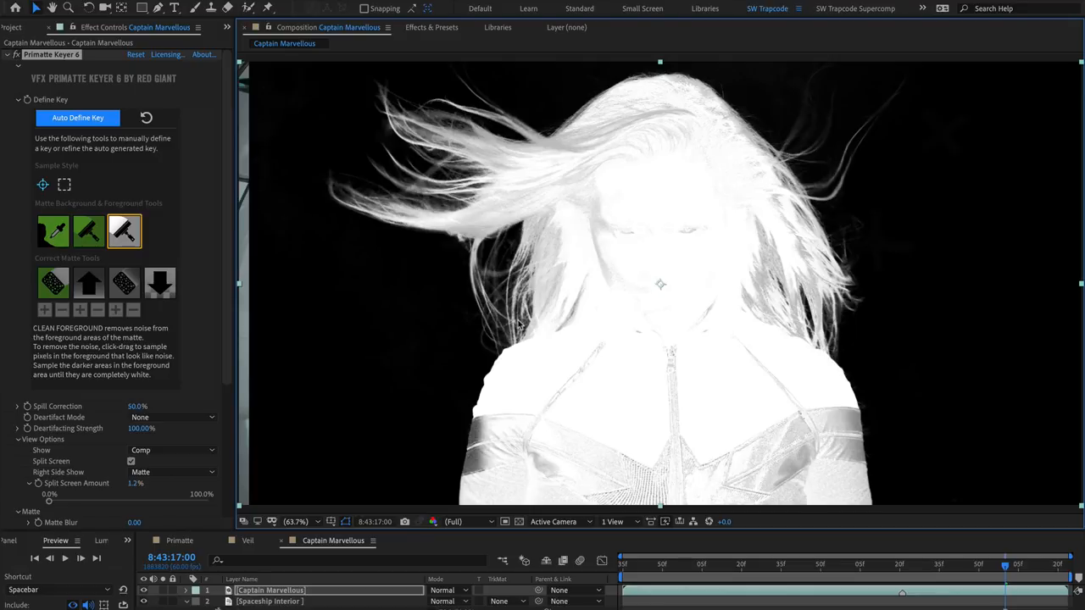
mouse_move(563, 354)
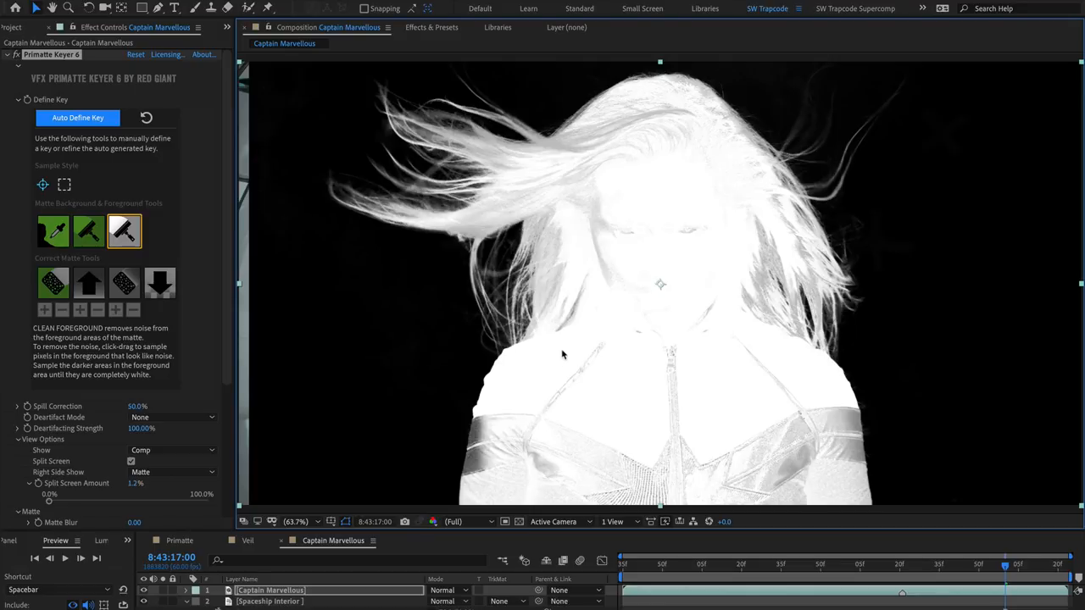
mouse_move(558, 298)
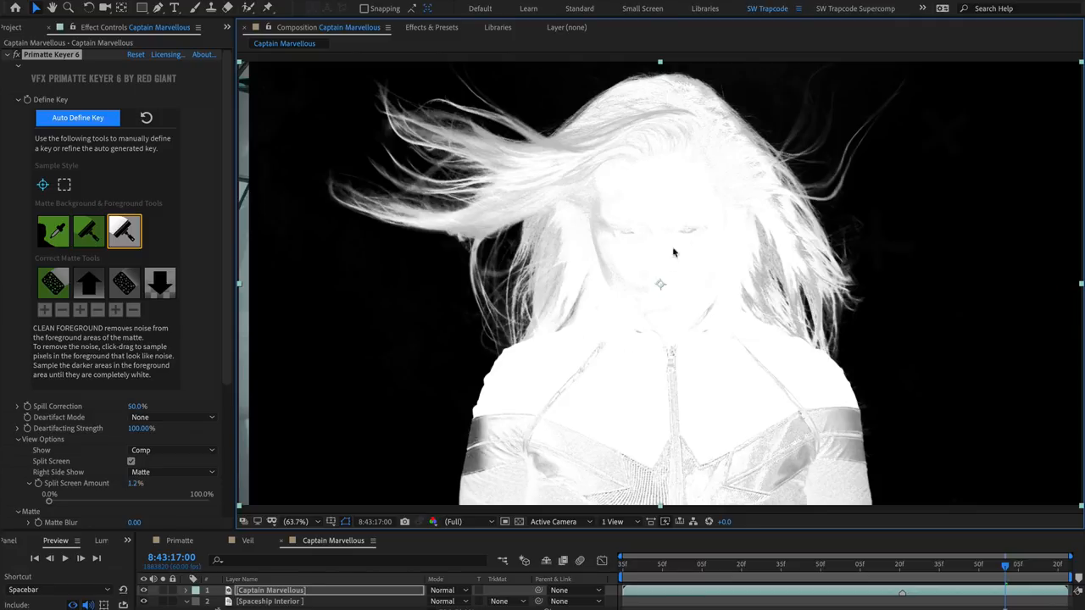
mouse_move(585, 379)
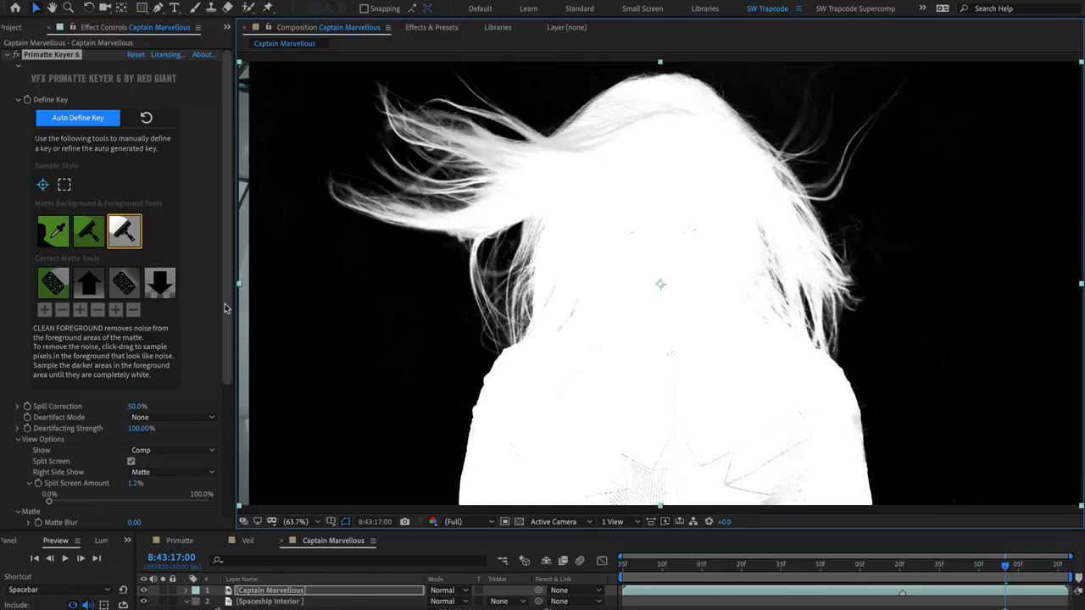
- Compare the keyed composite with the matte via Split Screen Amount, returning to full matte
scroll("down", 3)
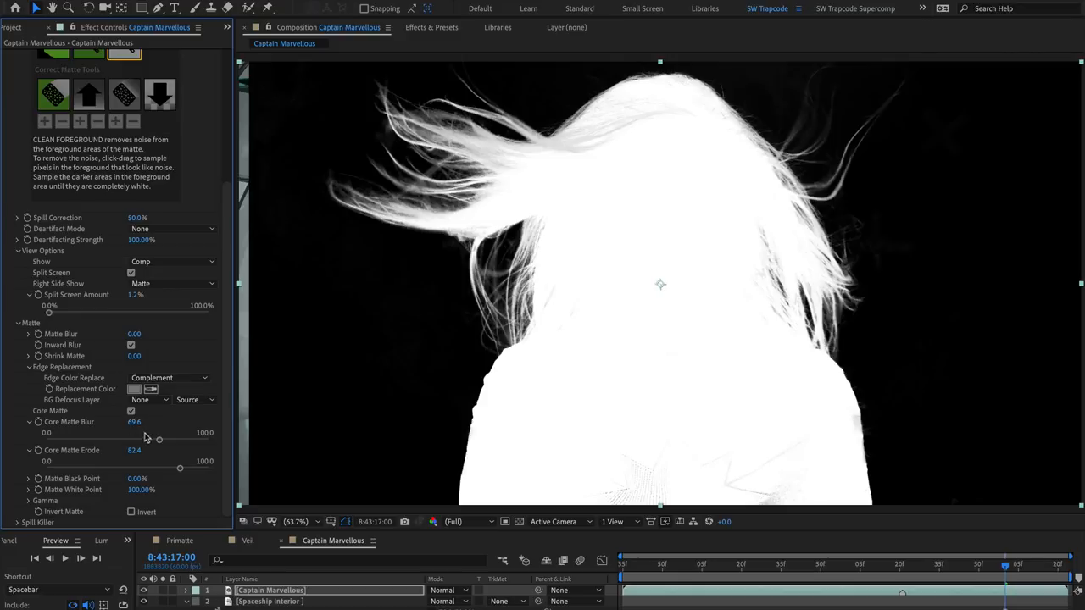
mouse_move(144, 435)
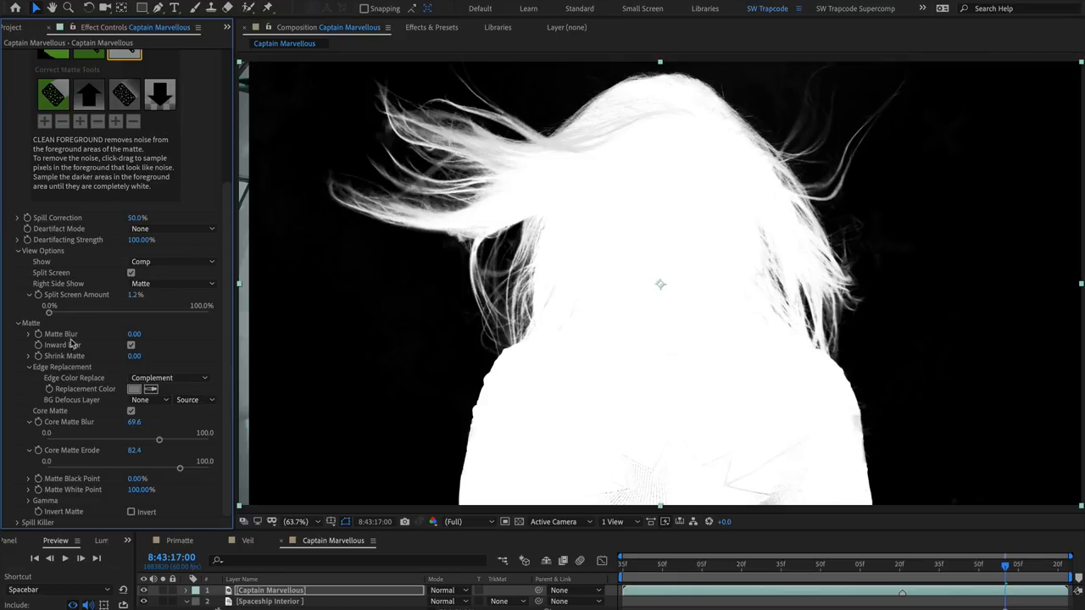
left_click_drag(49, 313, 161, 313)
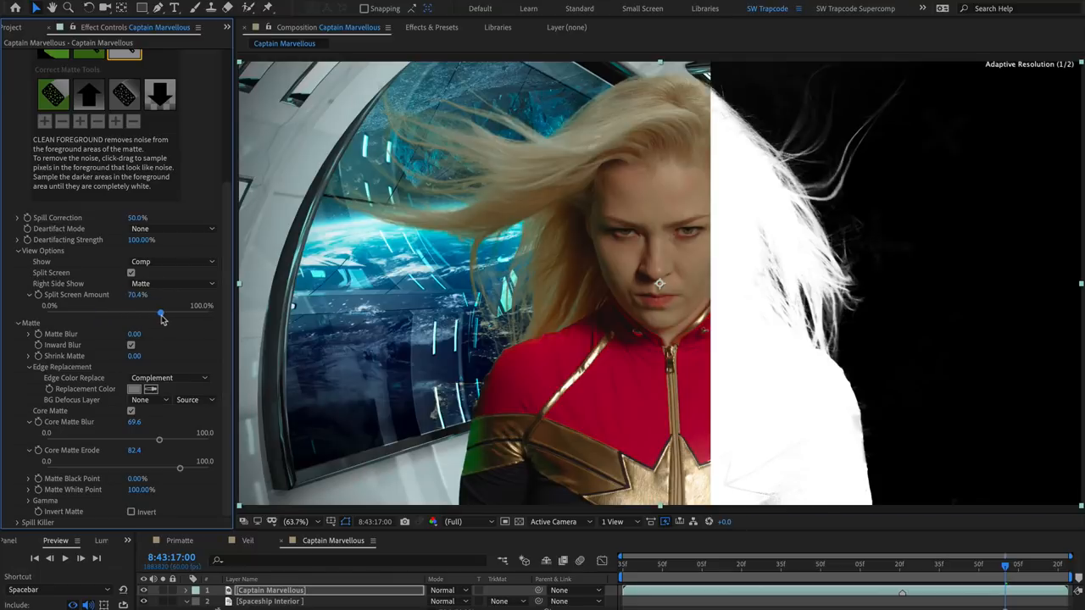
left_click_drag(160, 314, 79, 314)
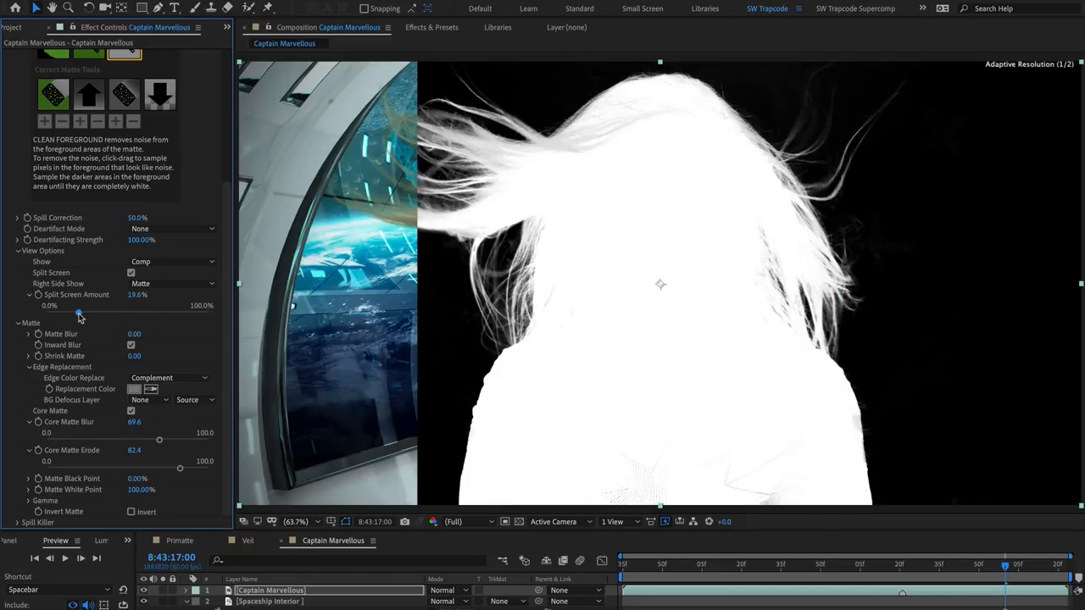
left_click_drag(79, 314, 161, 314)
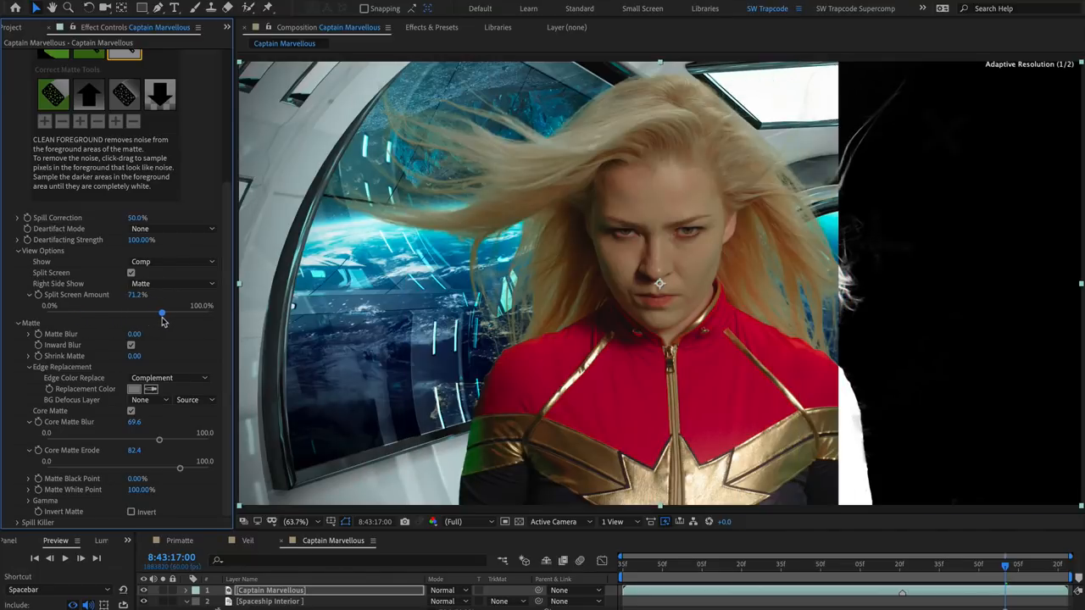
left_click_drag(161, 313, 61, 313)
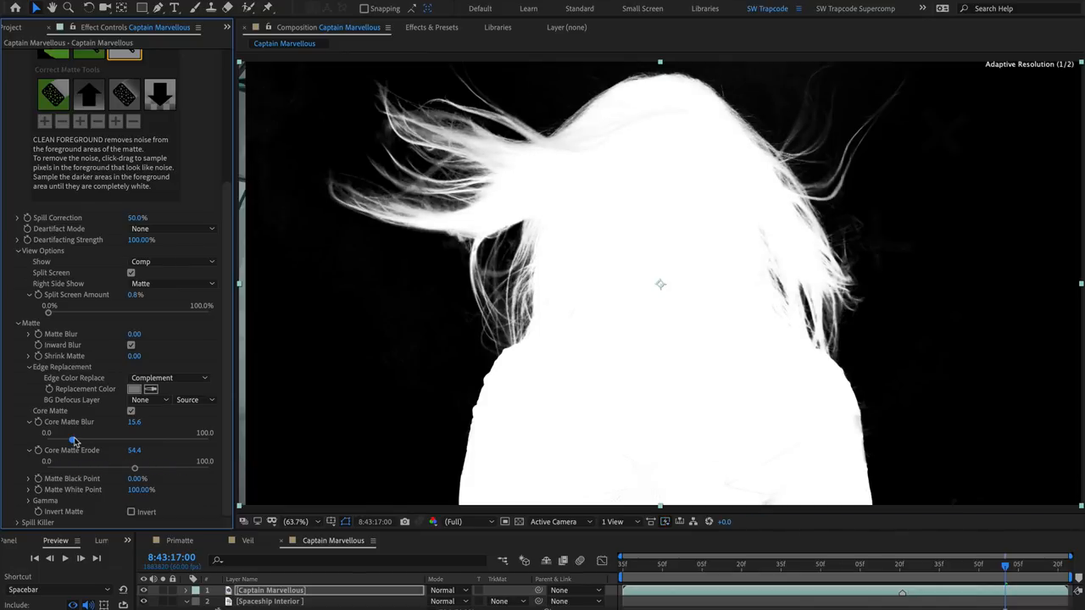
- Set Core Matte Blur to 20 and Core Matte Erode to 90.4
left_click_drag(74, 440, 159, 440)
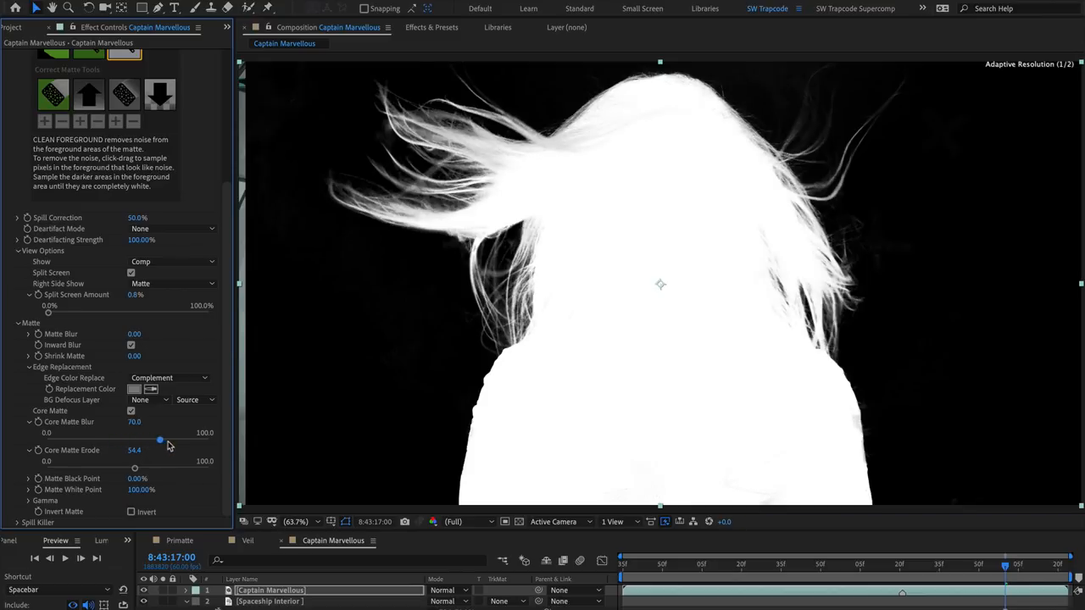
left_click_drag(160, 439, 163, 440)
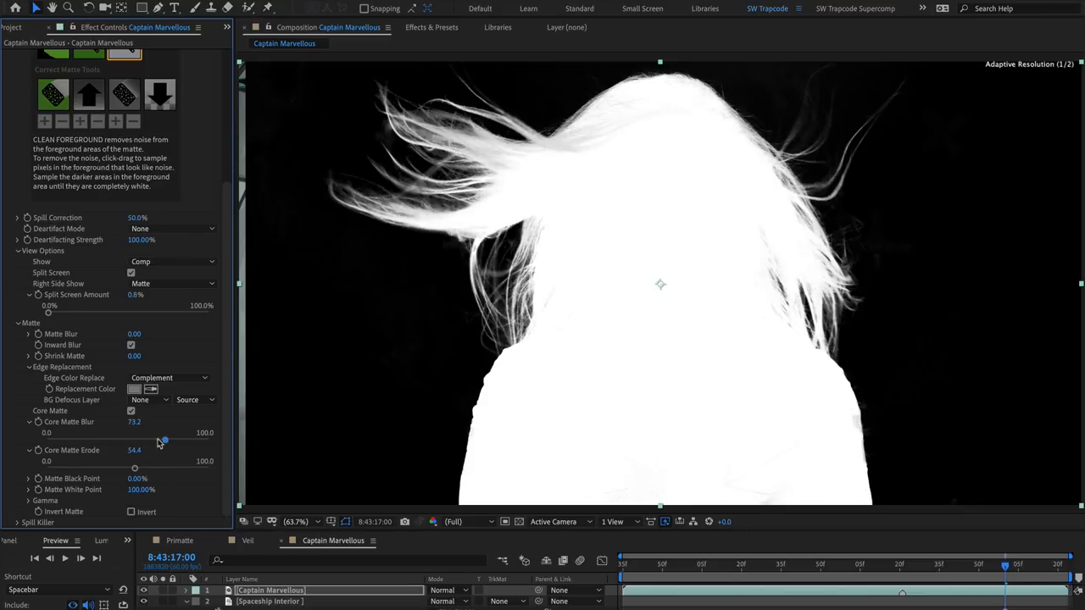
left_click_drag(164, 441, 107, 441)
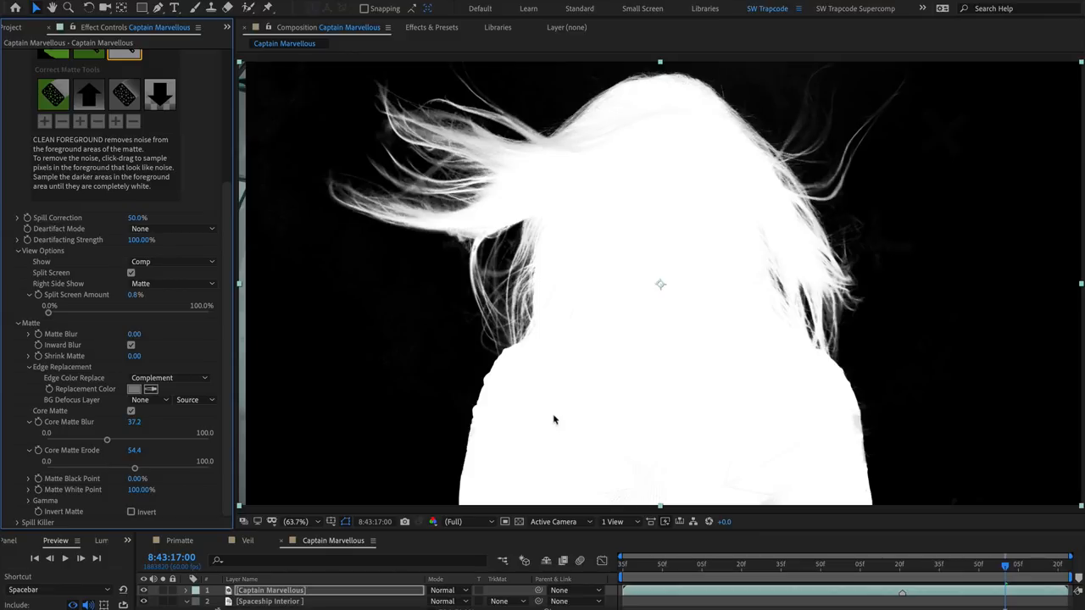
mouse_move(799, 487)
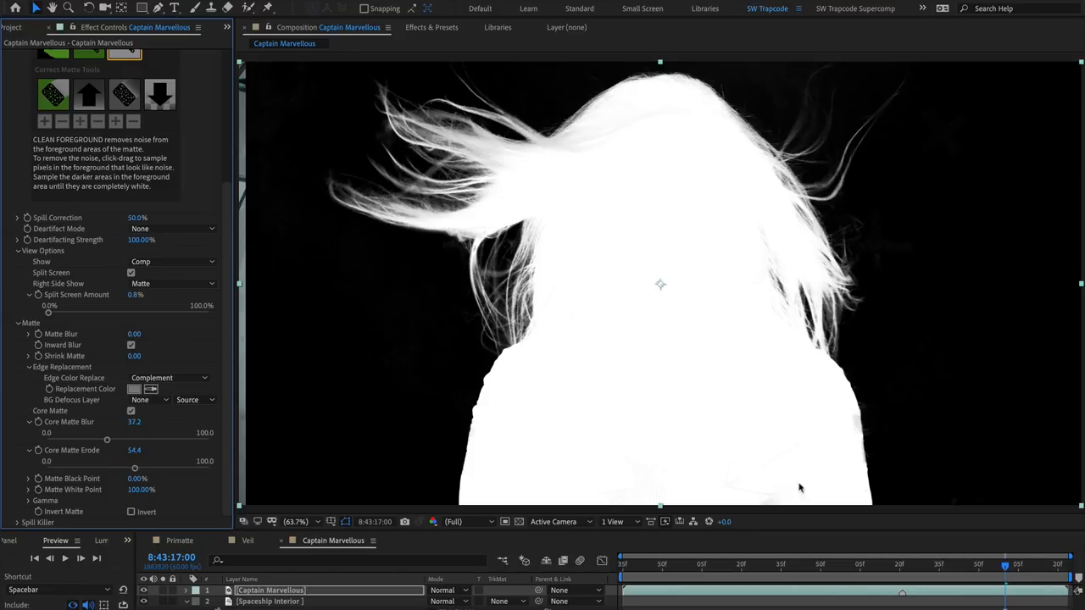
mouse_move(788, 470)
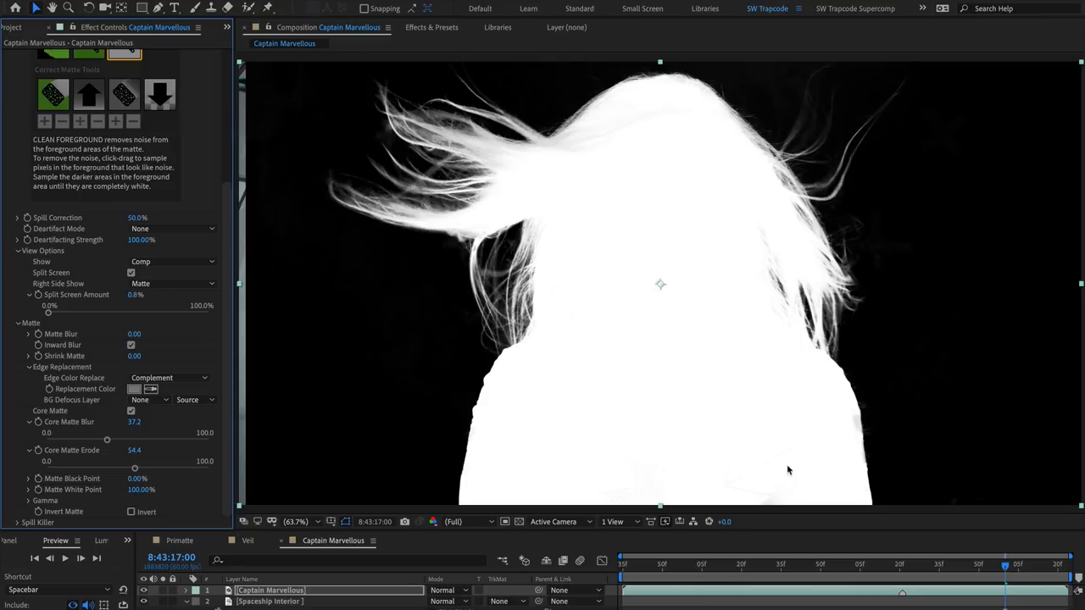
left_click_drag(106, 439, 90, 439)
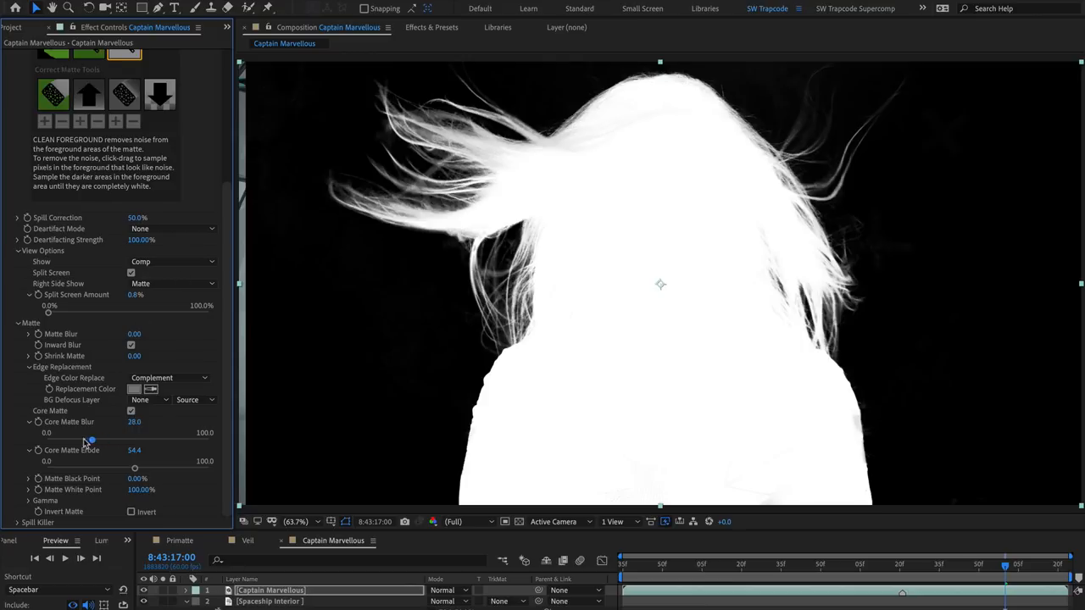
left_click_drag(92, 440, 168, 441)
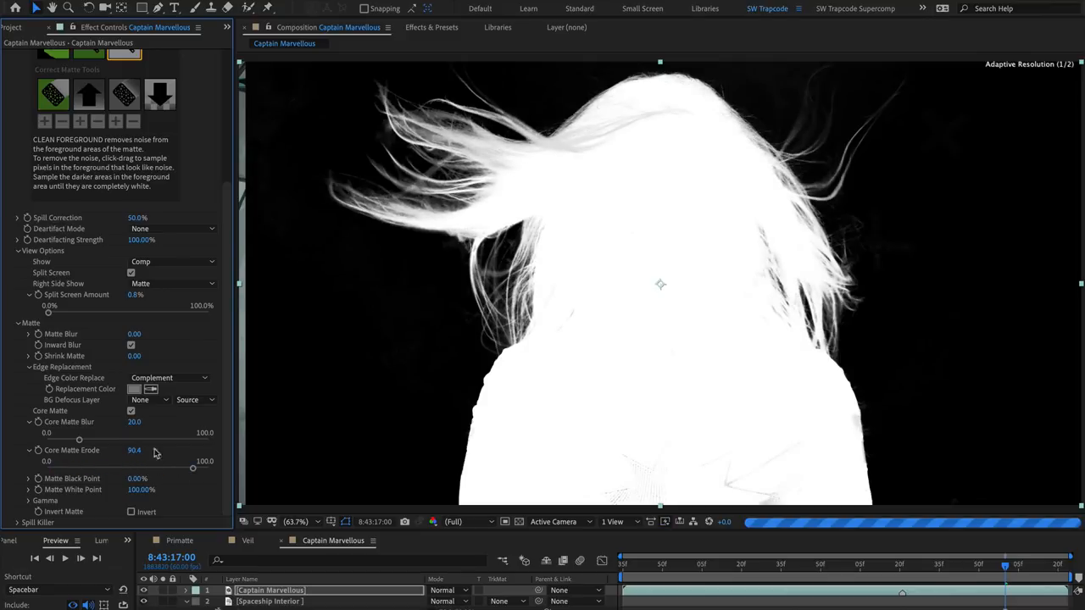
- Sweep the split from nearly full comp back to mostly matte
left_click_drag(48, 313, 205, 313)
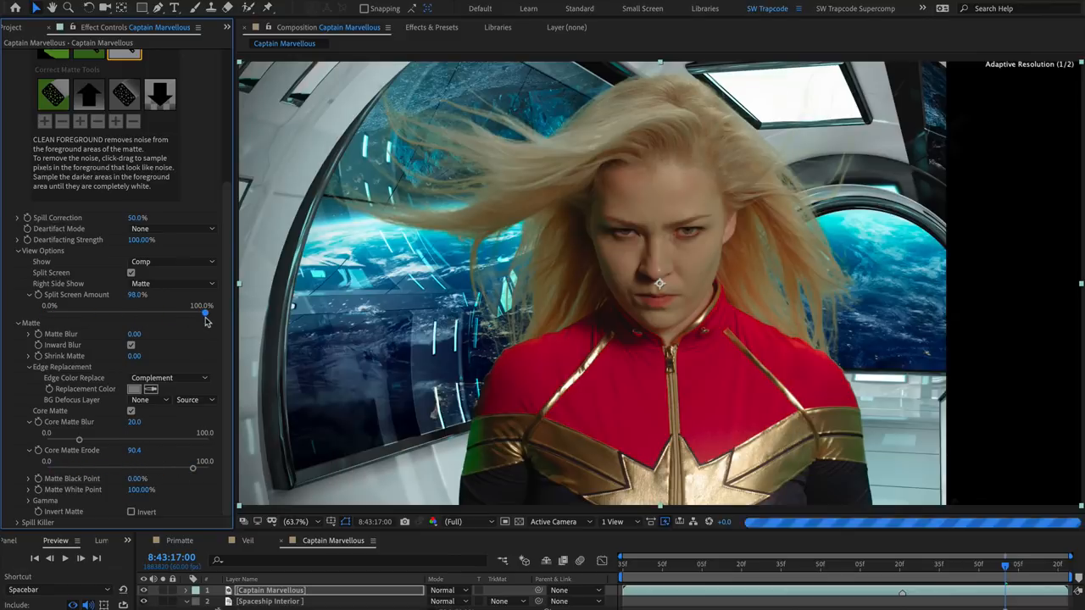
left_click_drag(205, 313, 111, 313)
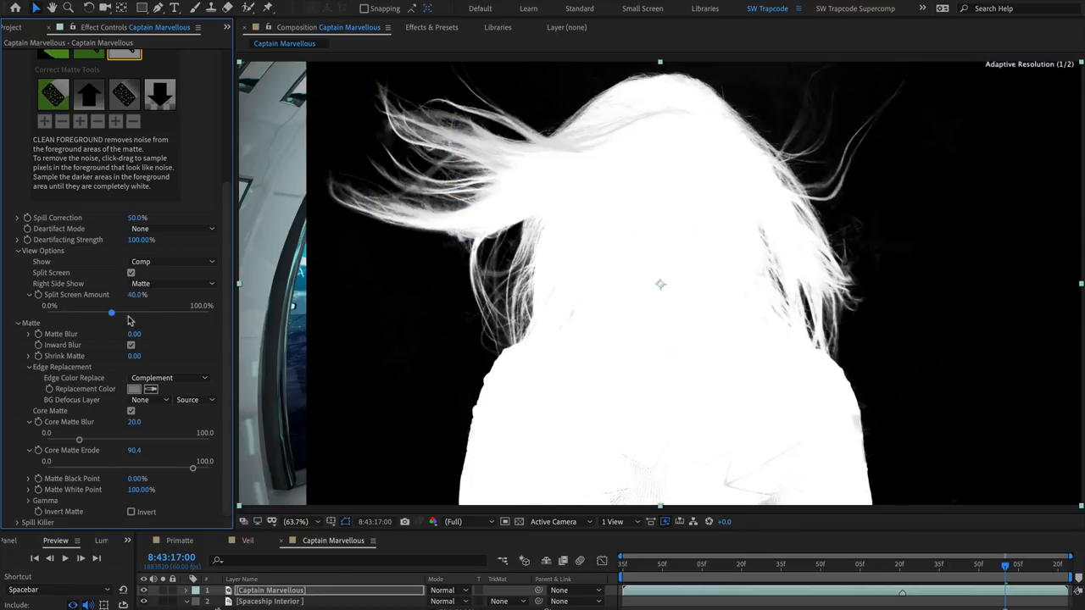
left_click_drag(111, 312, 68, 313)
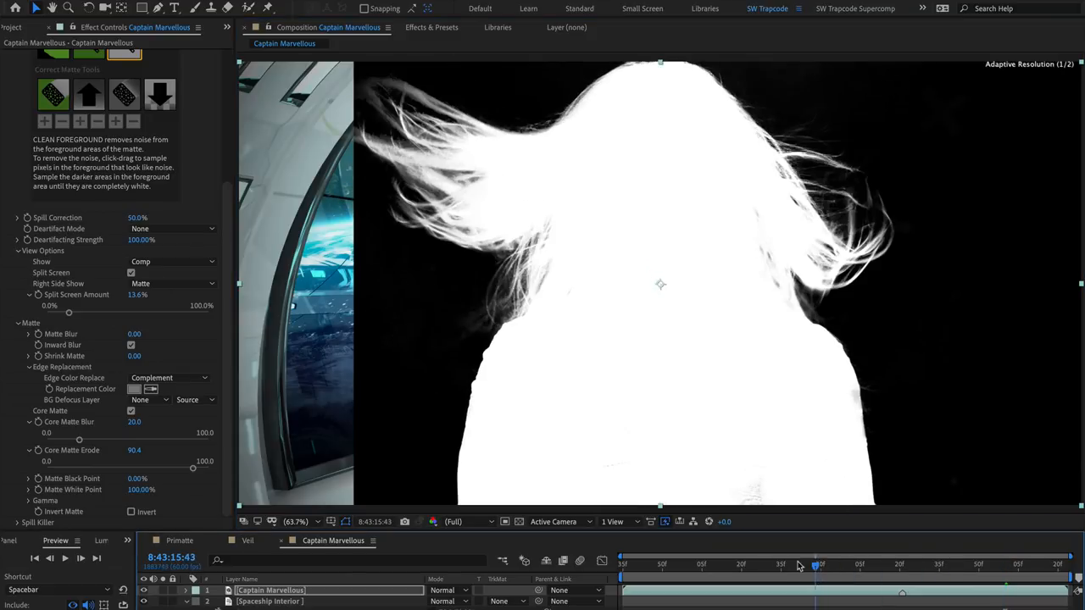
- On a later frame, raise Core Matte Blur to 25.2 and show about 45% composite
left_click(845, 563)
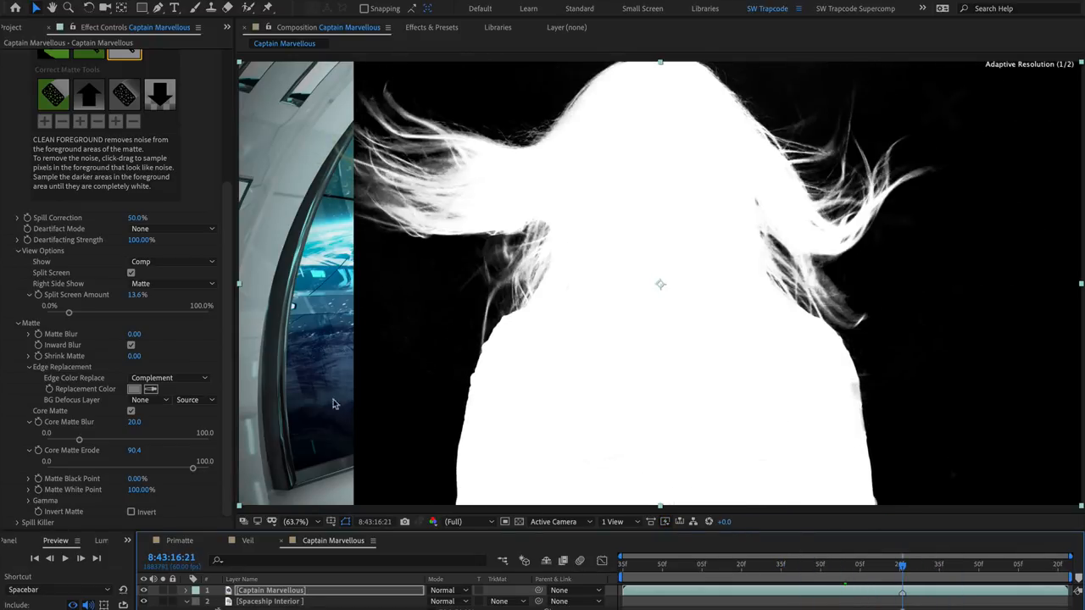
left_click_drag(80, 440, 165, 439)
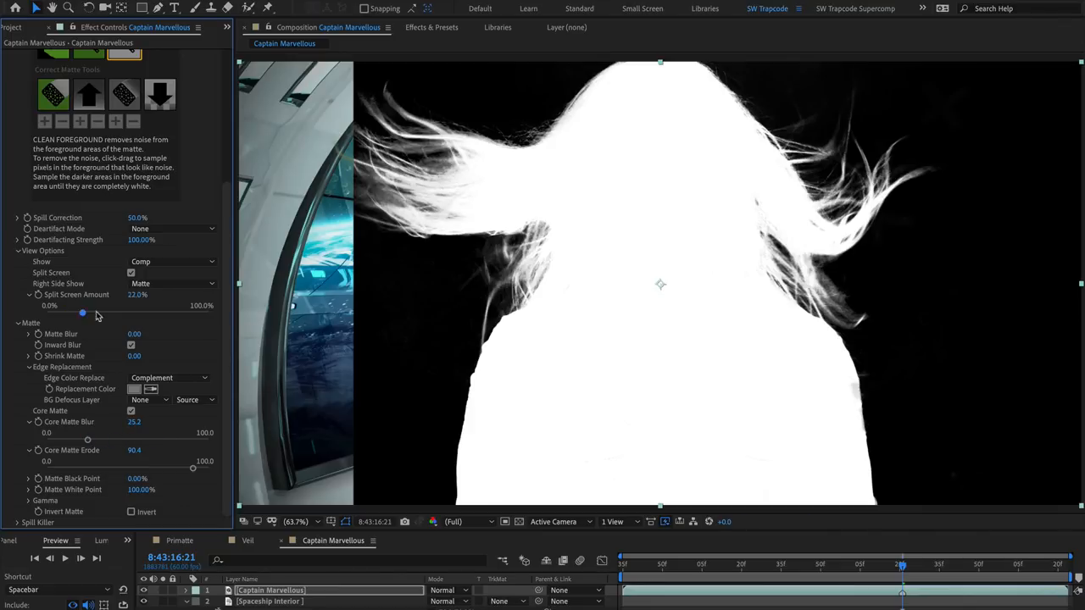
left_click_drag(82, 313, 167, 313)
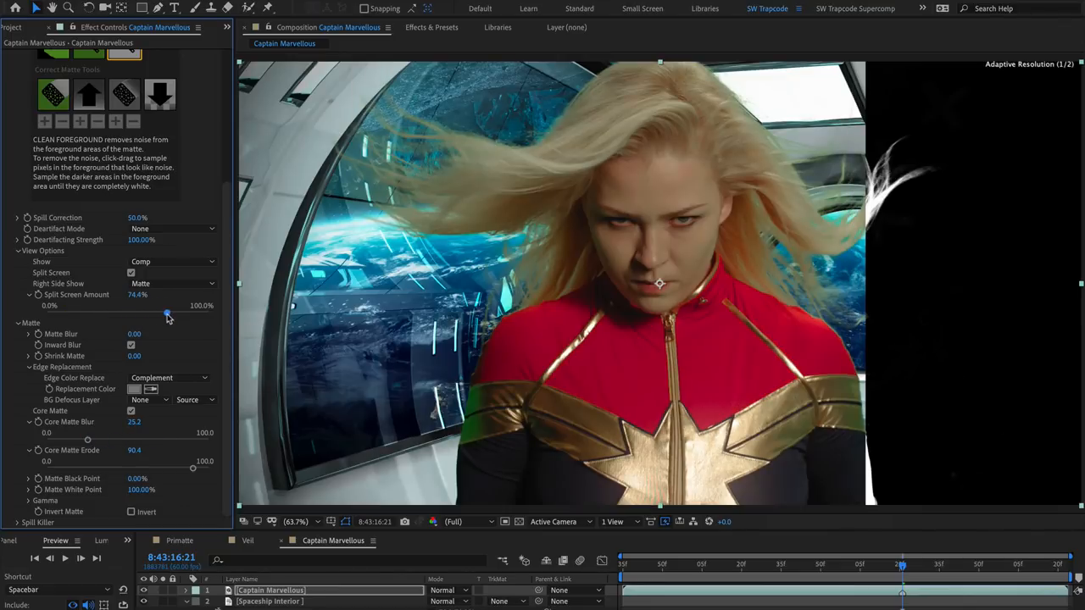
left_click_drag(167, 314, 142, 314)
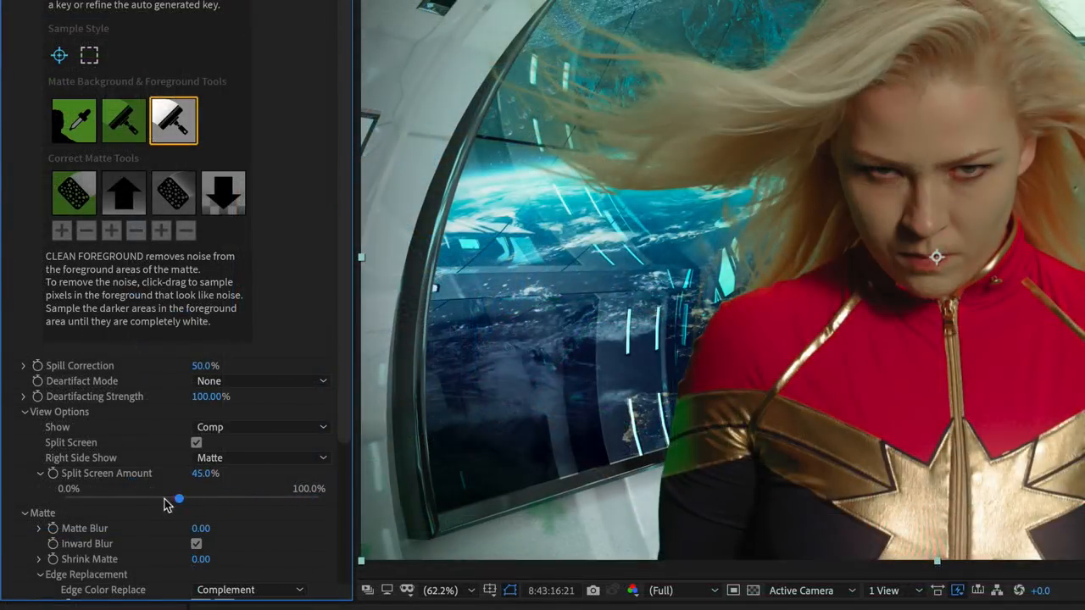
- Show the full matte, raise Matte Black Point to 14.45% and lower Gamma to 0.81
left_click_drag(178, 499, 65, 498)
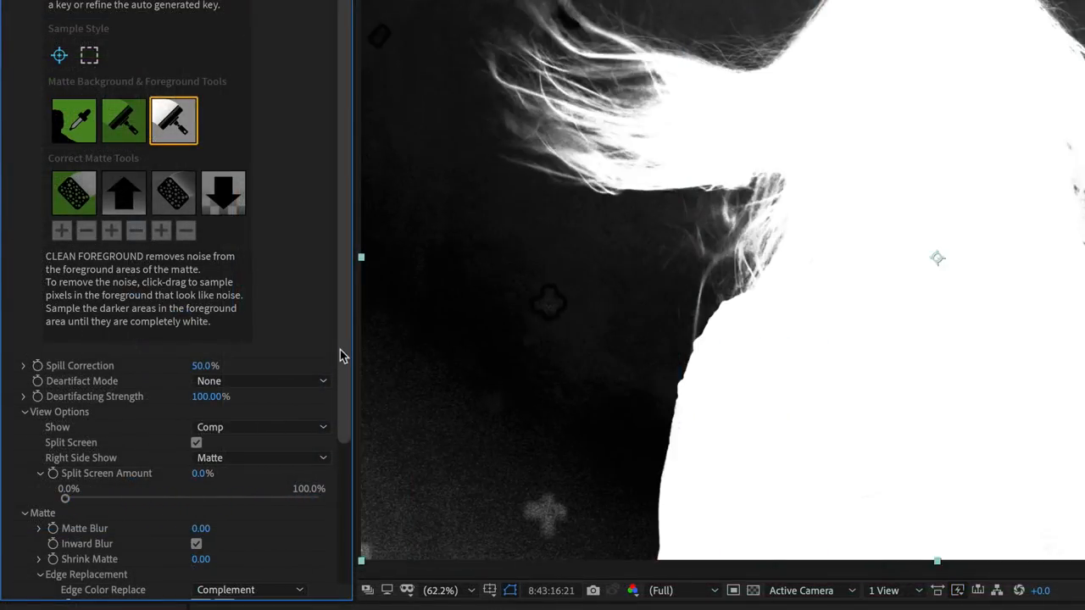
scroll("down", 3)
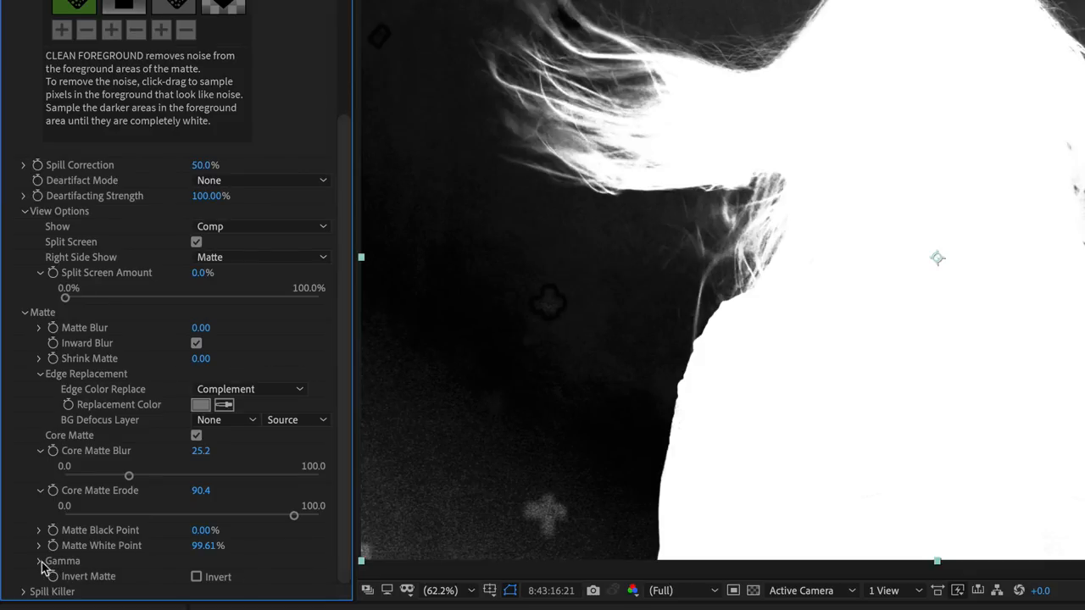
left_click(39, 561)
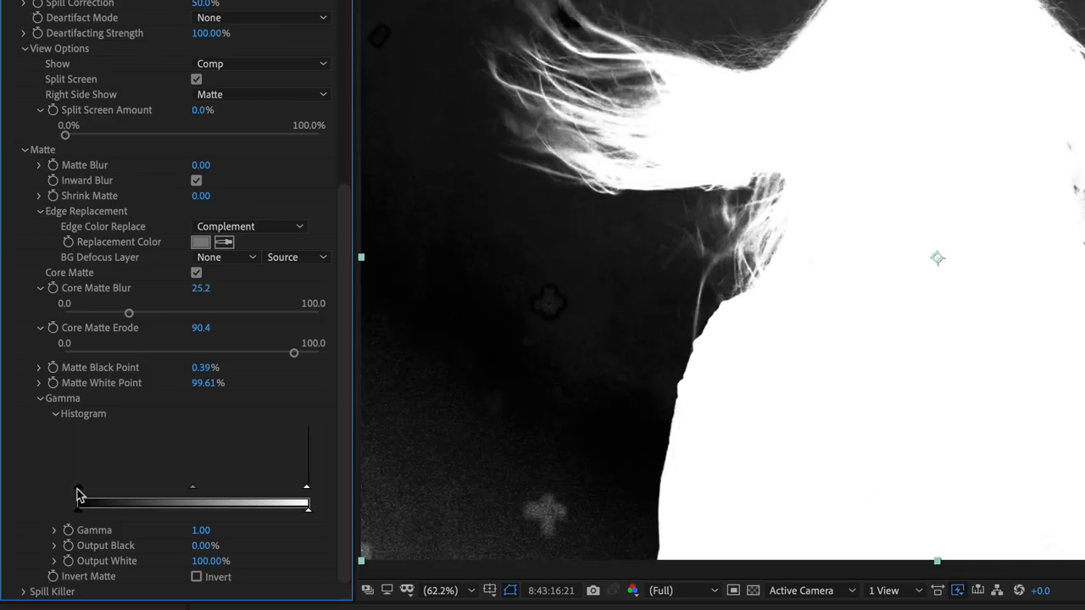
left_click_drag(76, 493, 110, 494)
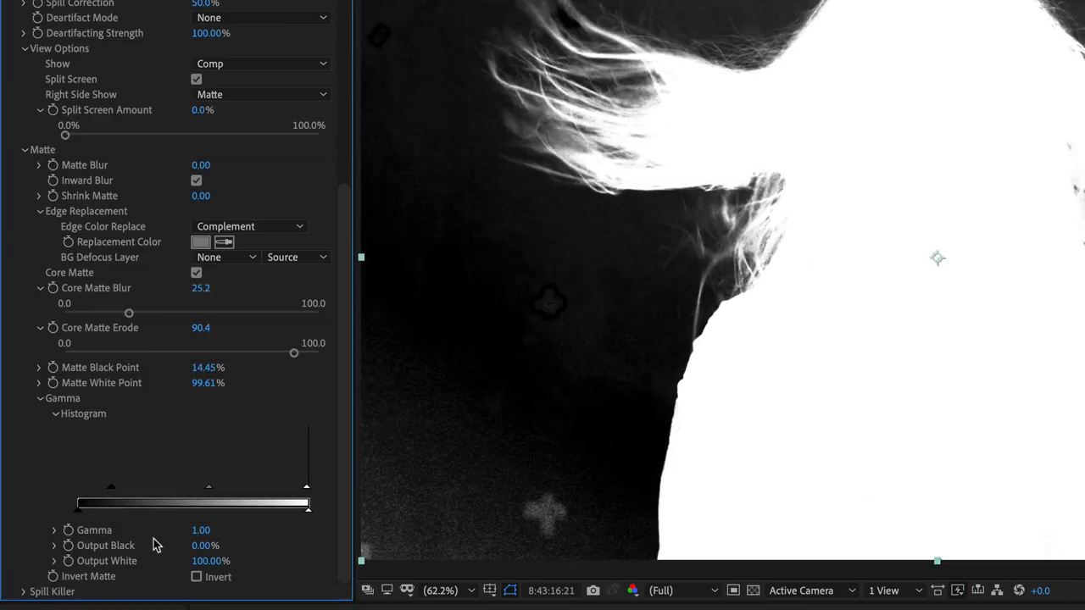
left_click_drag(208, 487, 222, 494)
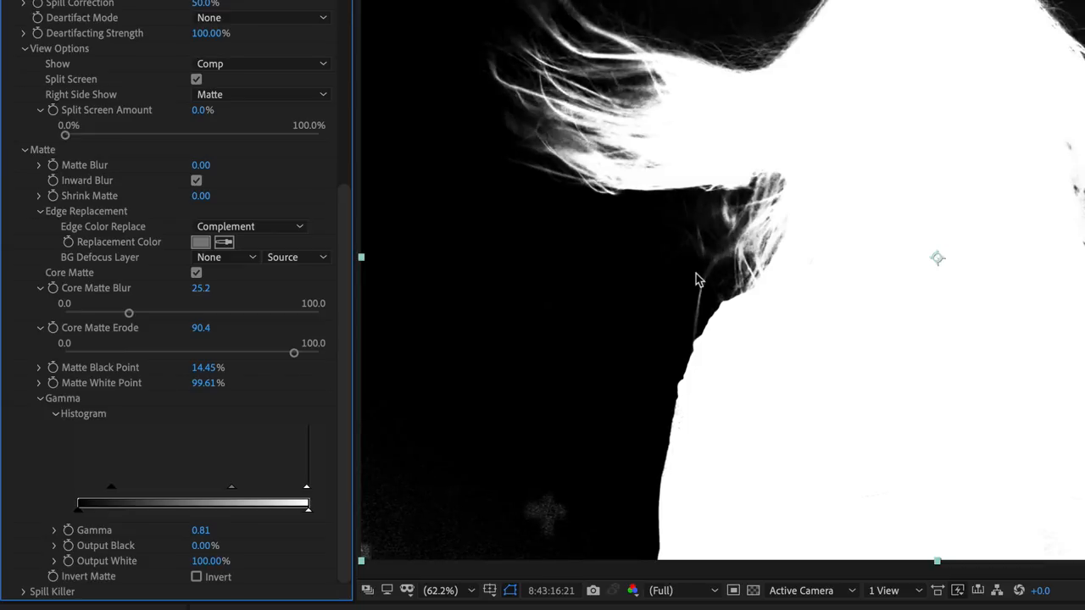
mouse_move(627, 212)
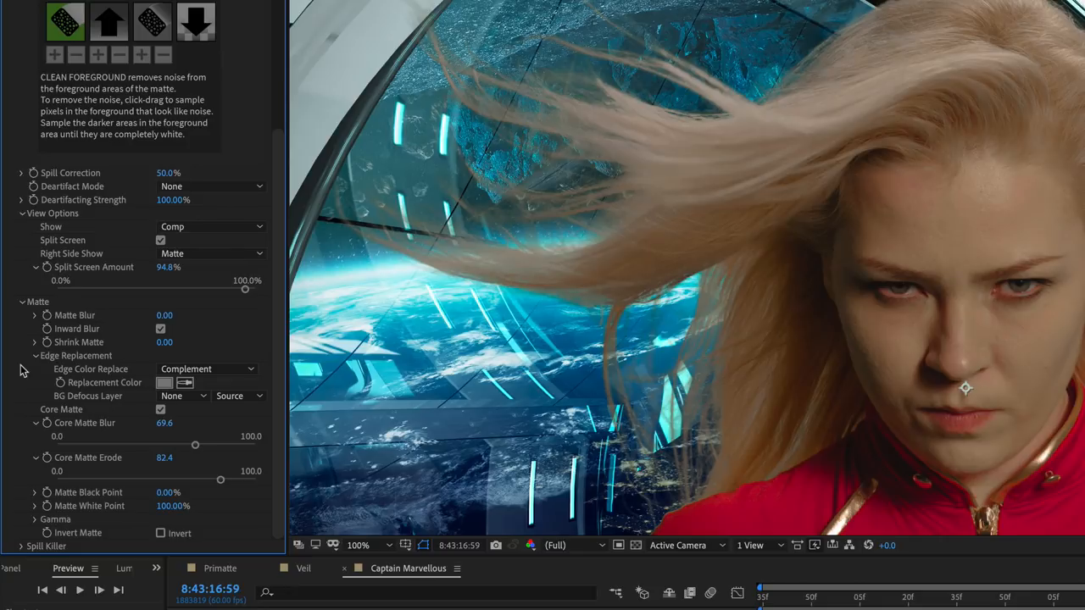
- Try Color, then Complement, as the Edge Color Replace mode
left_click(207, 368)
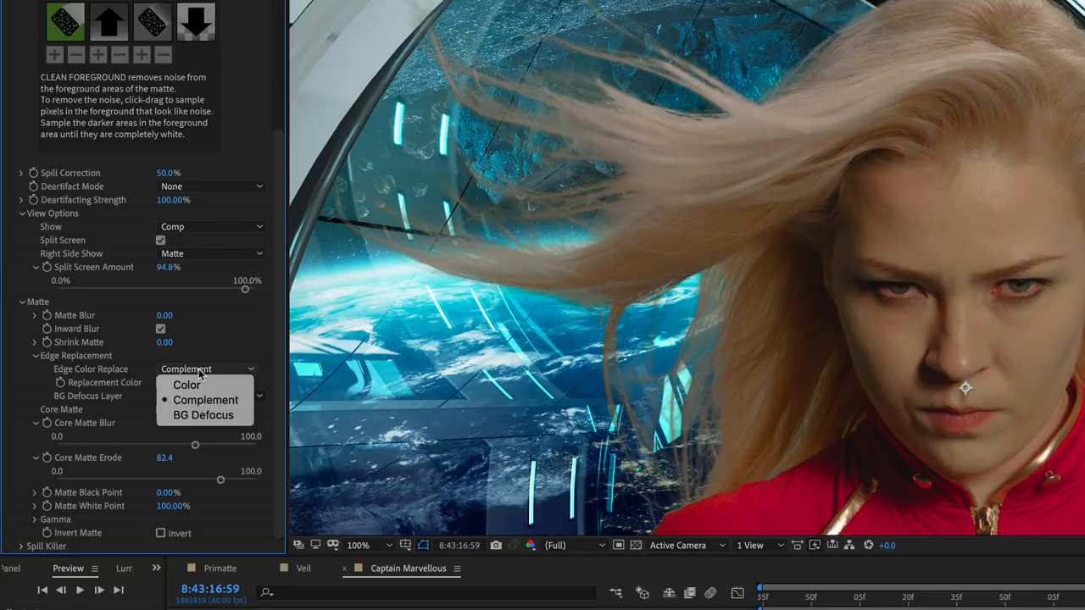
left_click(186, 384)
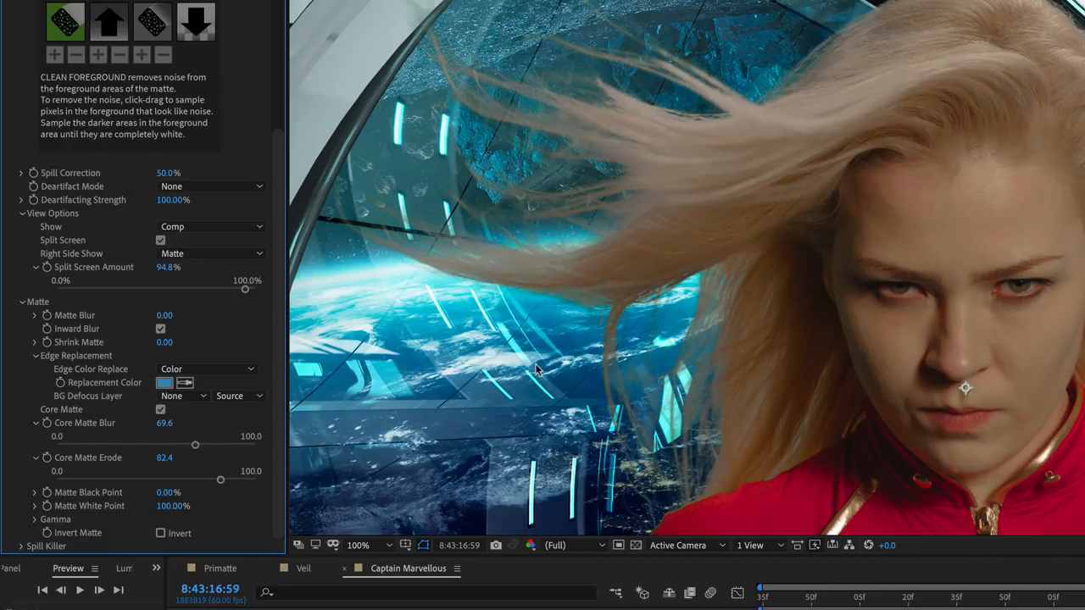
mouse_move(503, 202)
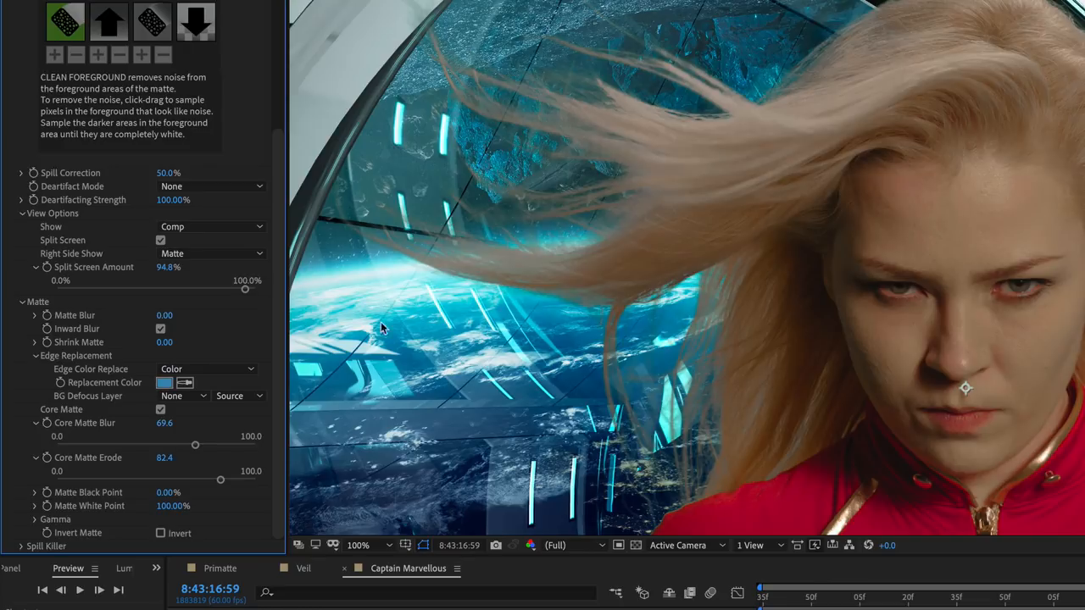
left_click(206, 368)
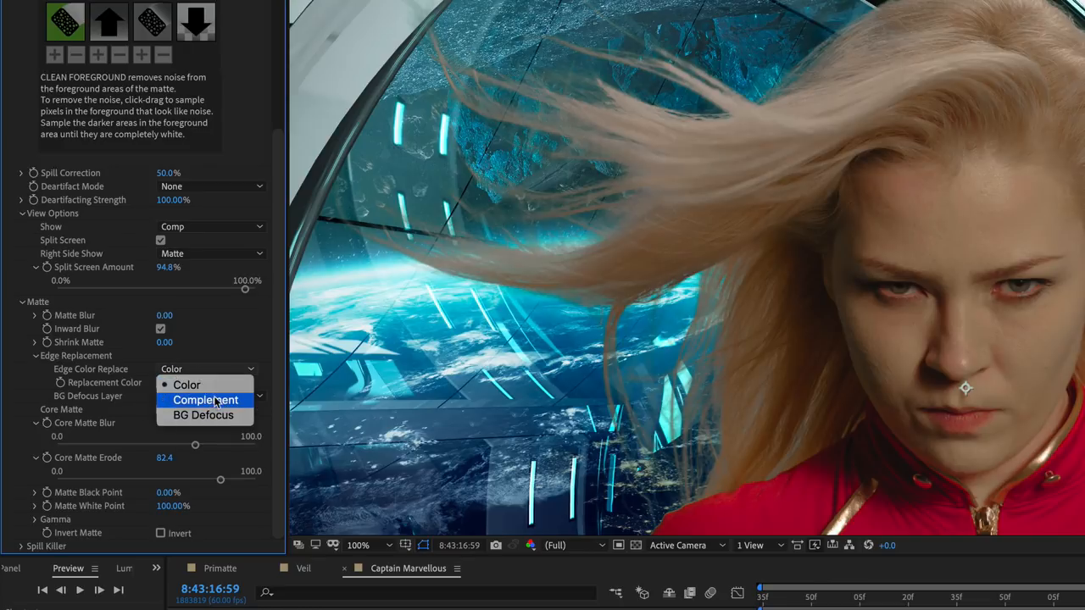
left_click(205, 400)
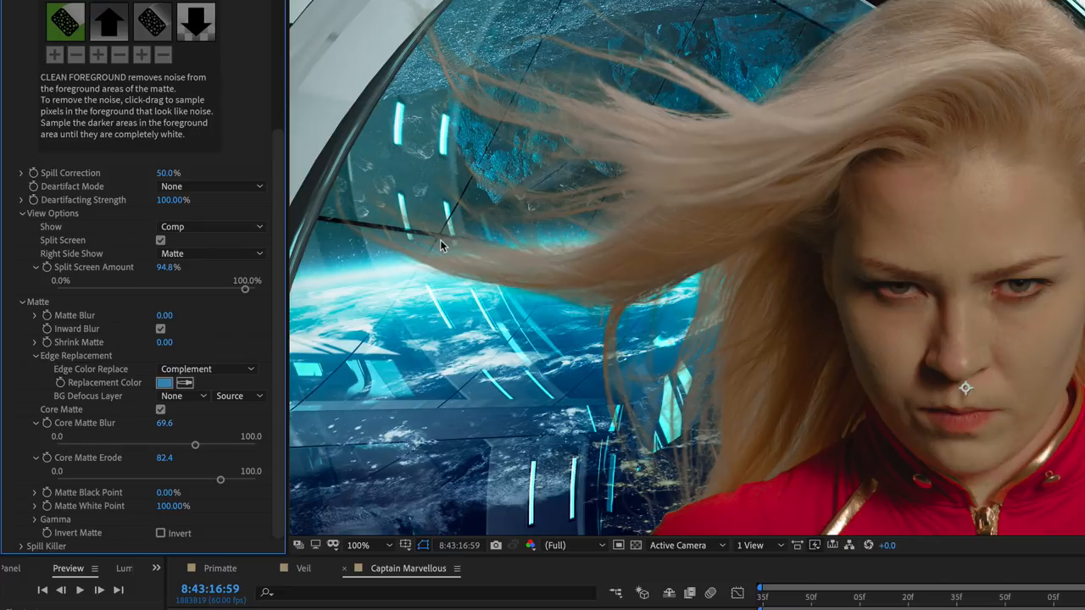
mouse_move(471, 330)
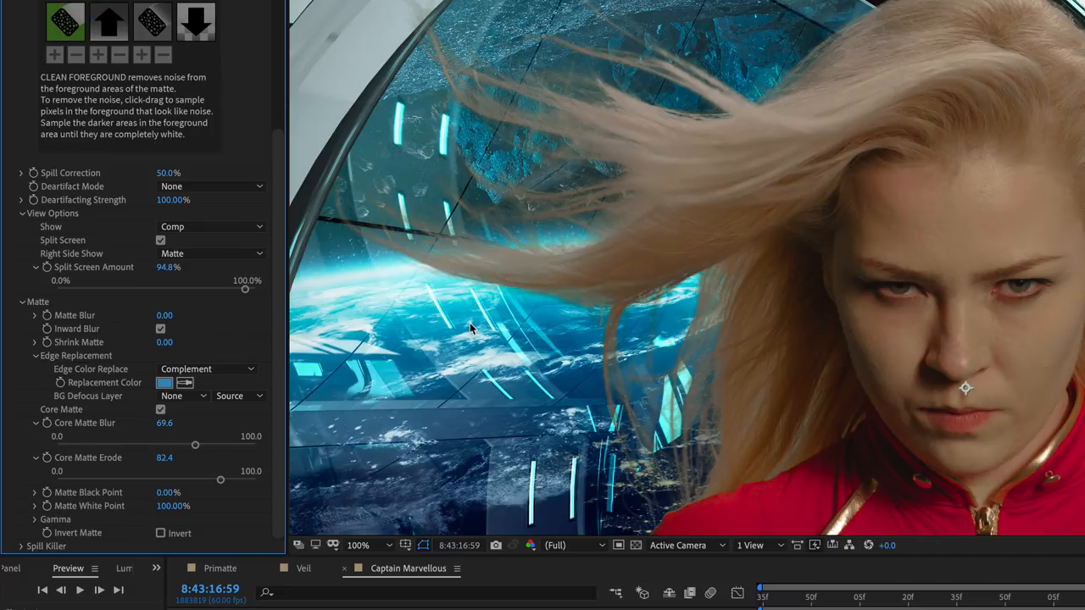
mouse_move(466, 337)
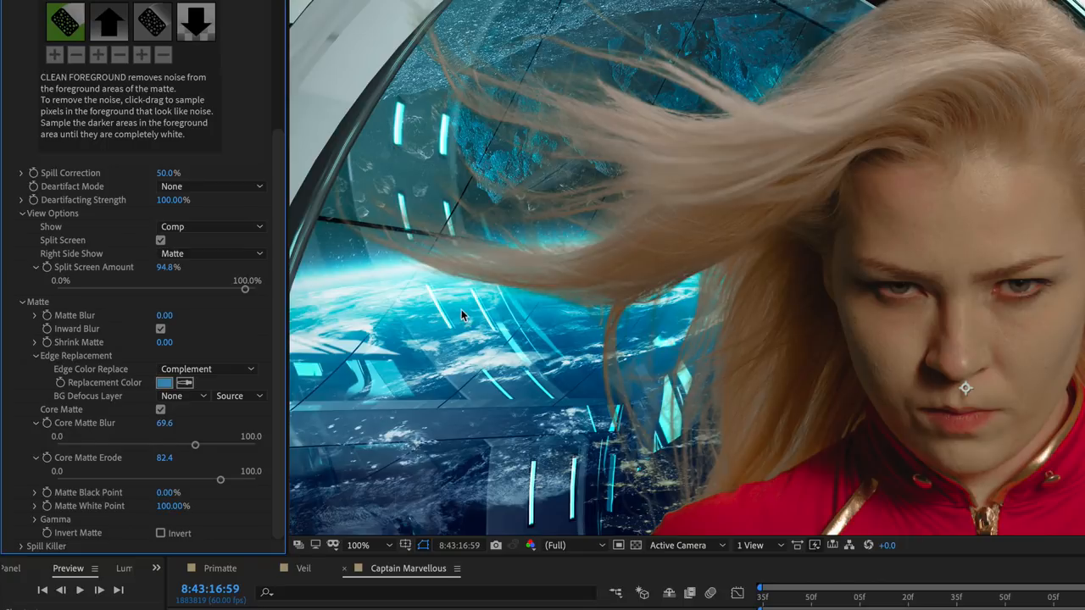
- Set Edge Color Replace to BG Defocus and choose its defocus layer
left_click(207, 369)
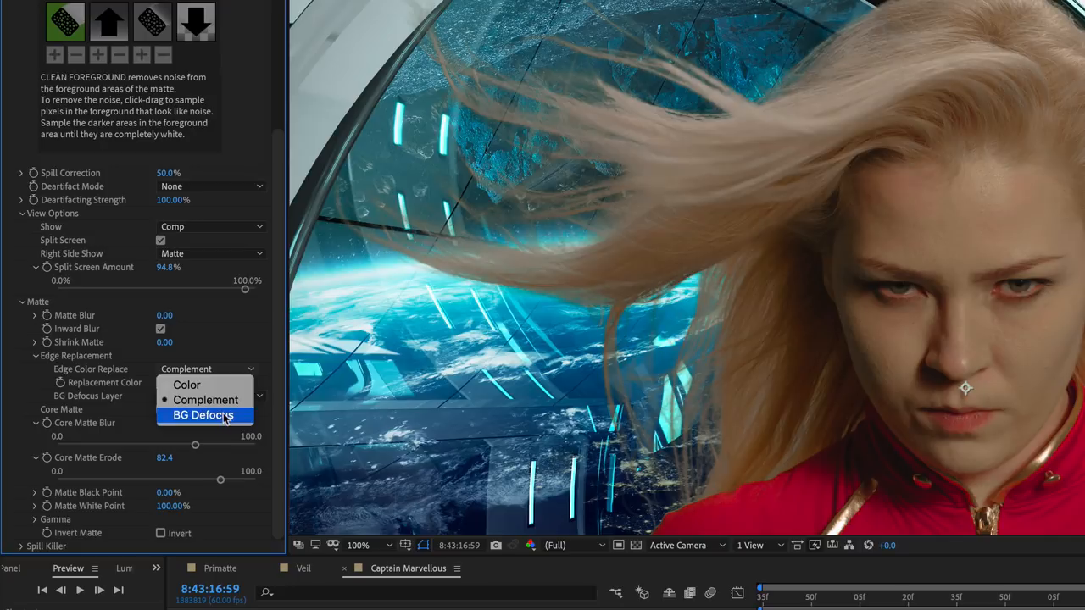
left_click(202, 415)
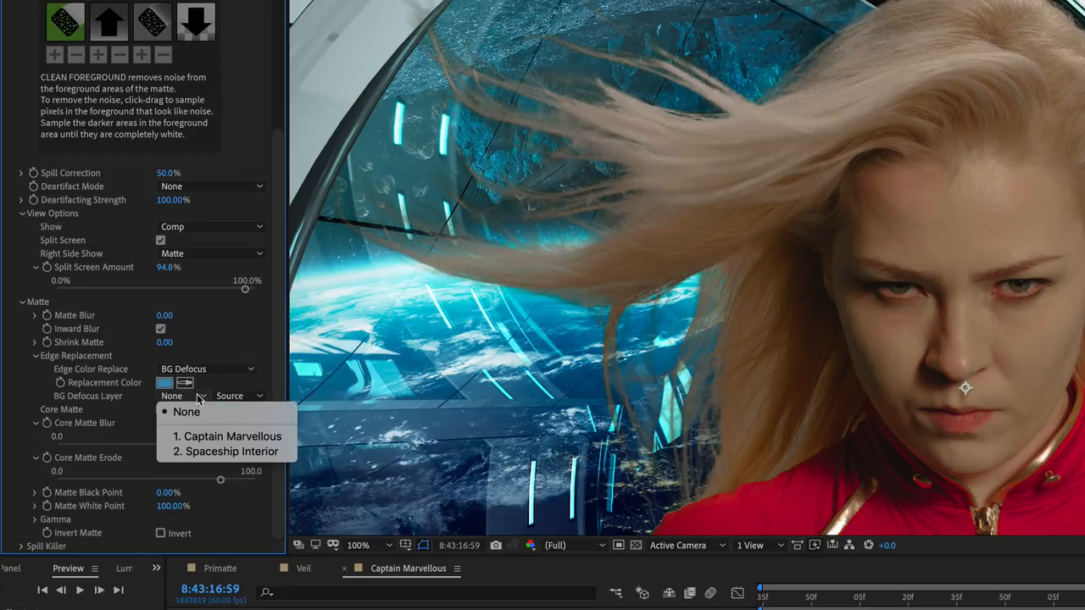
left_click(232, 450)
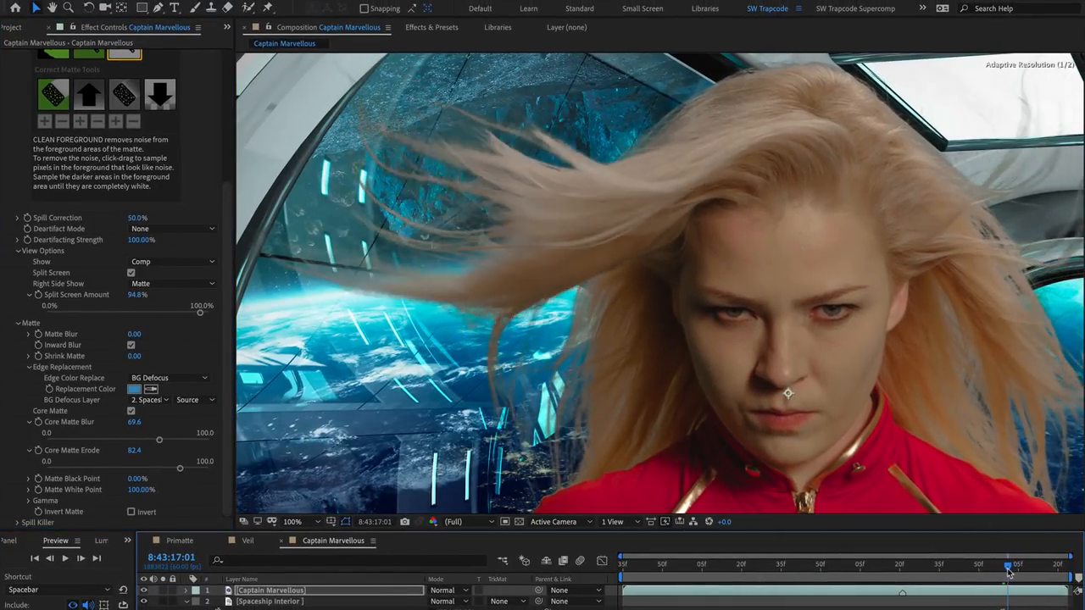
left_click(1009, 564)
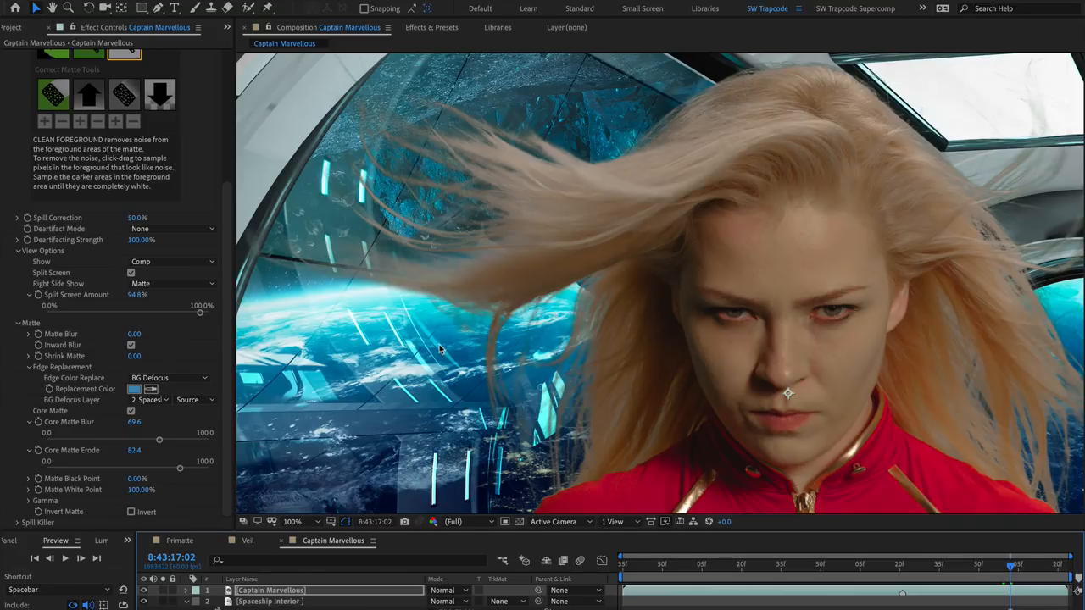
left_click(170, 377)
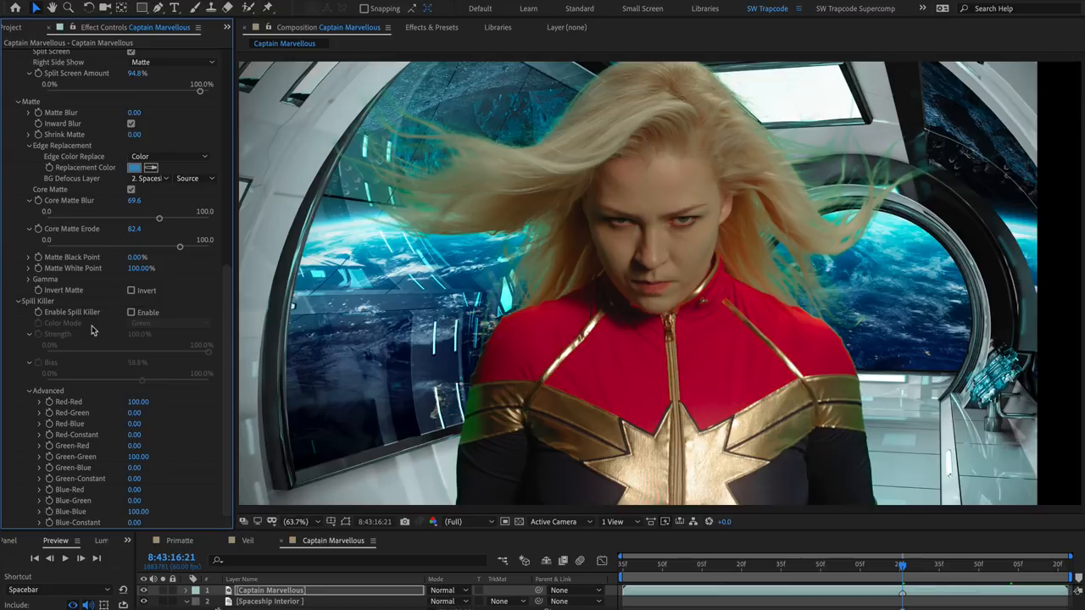
mouse_move(615, 111)
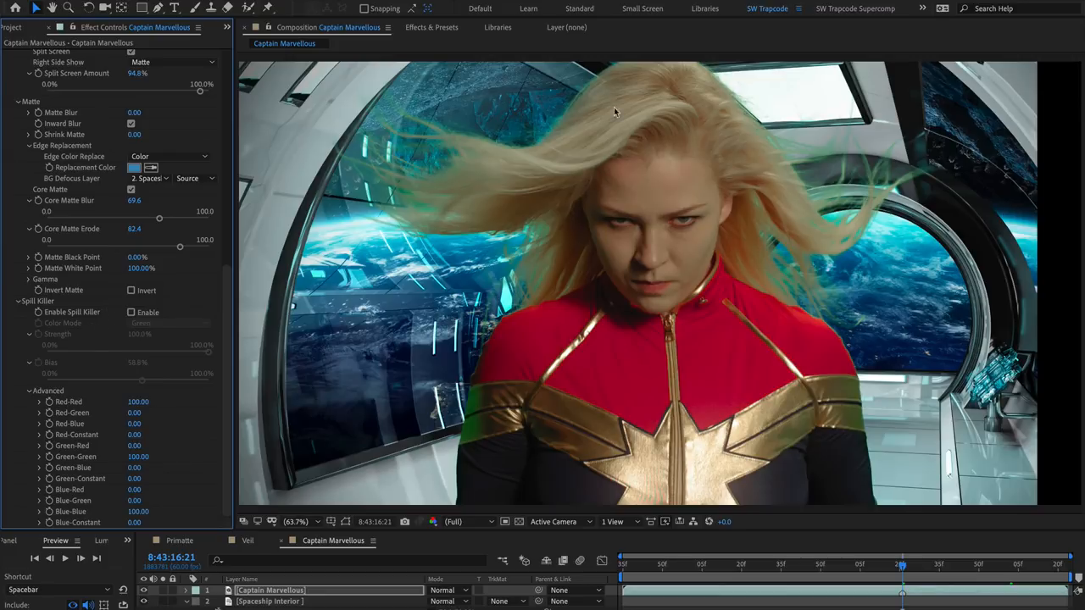
mouse_move(473, 204)
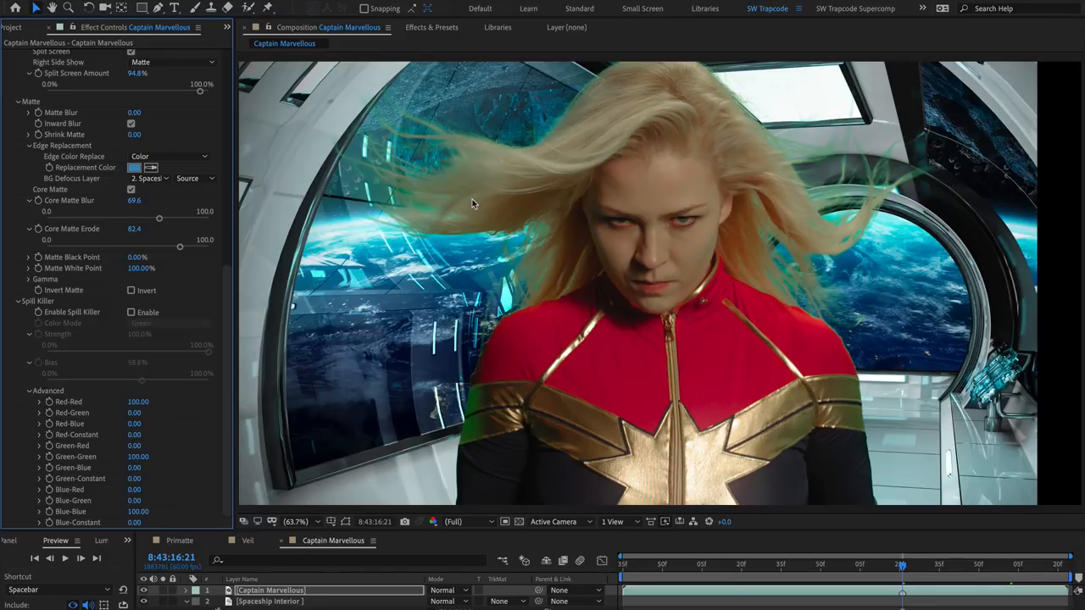
mouse_move(445, 236)
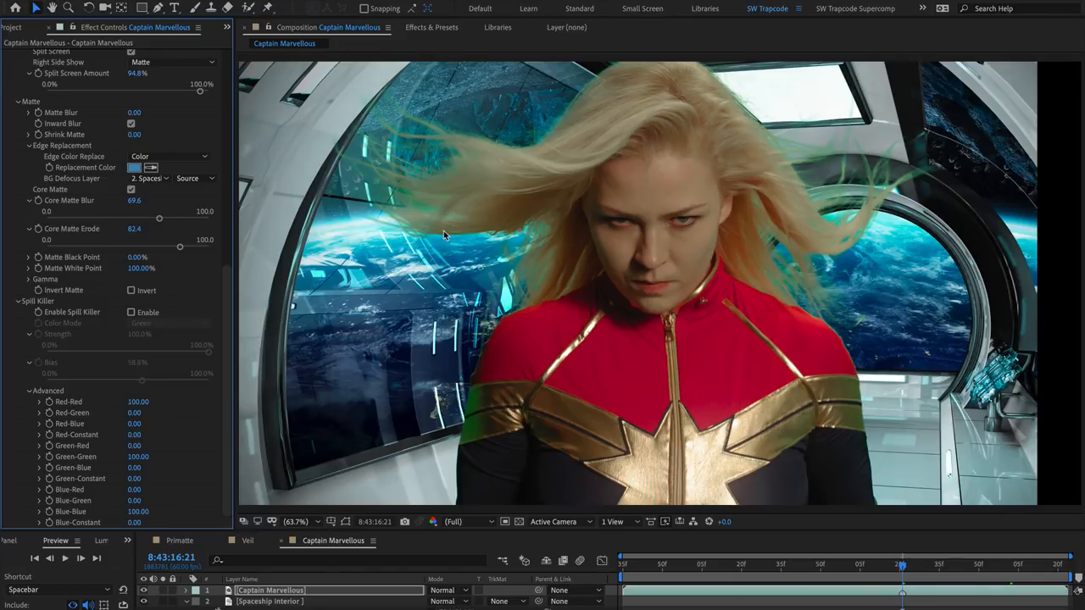
mouse_move(462, 363)
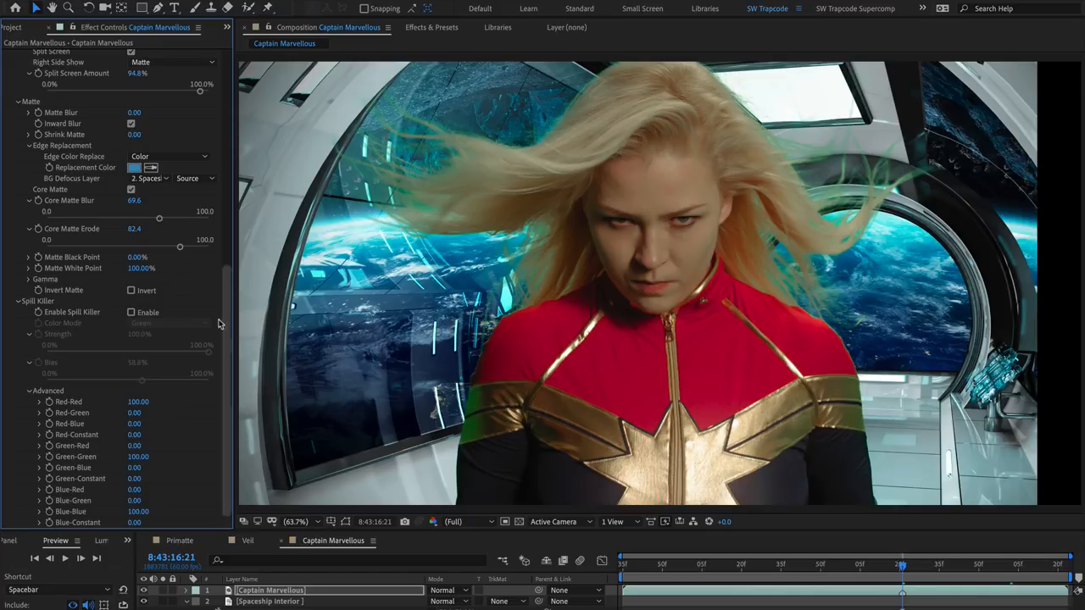
- Enable Spill Killer, toggling it off and on to compare the hair spill
left_click(131, 312)
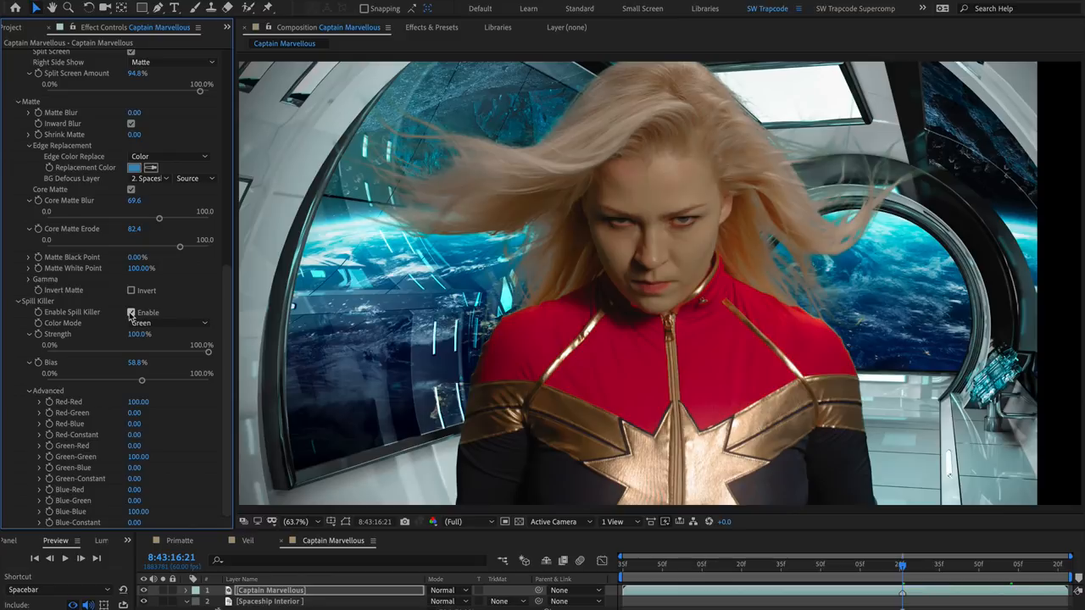
left_click(132, 312)
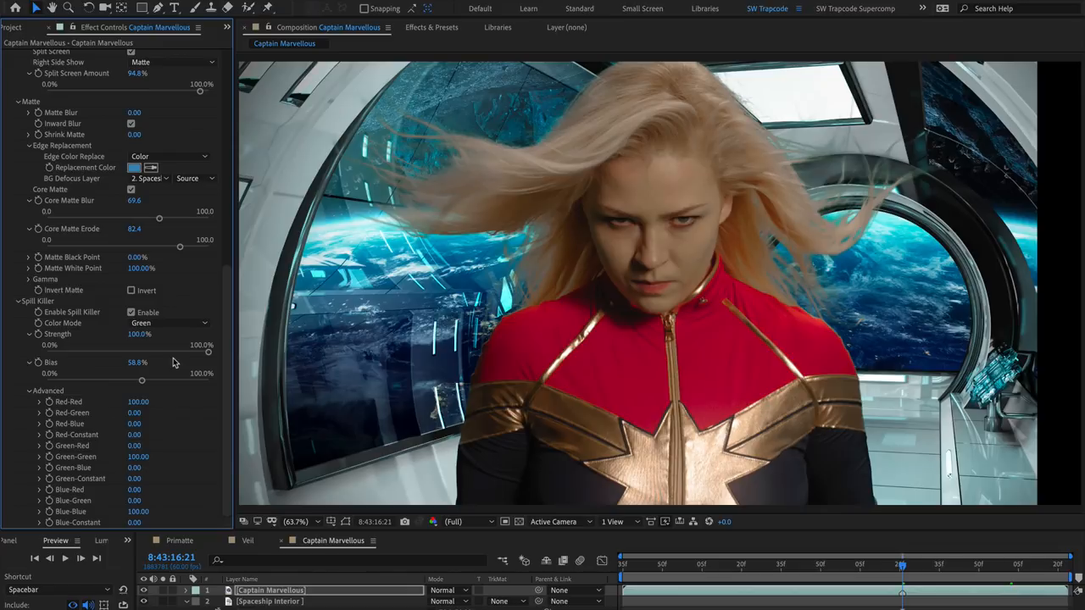
mouse_move(172, 339)
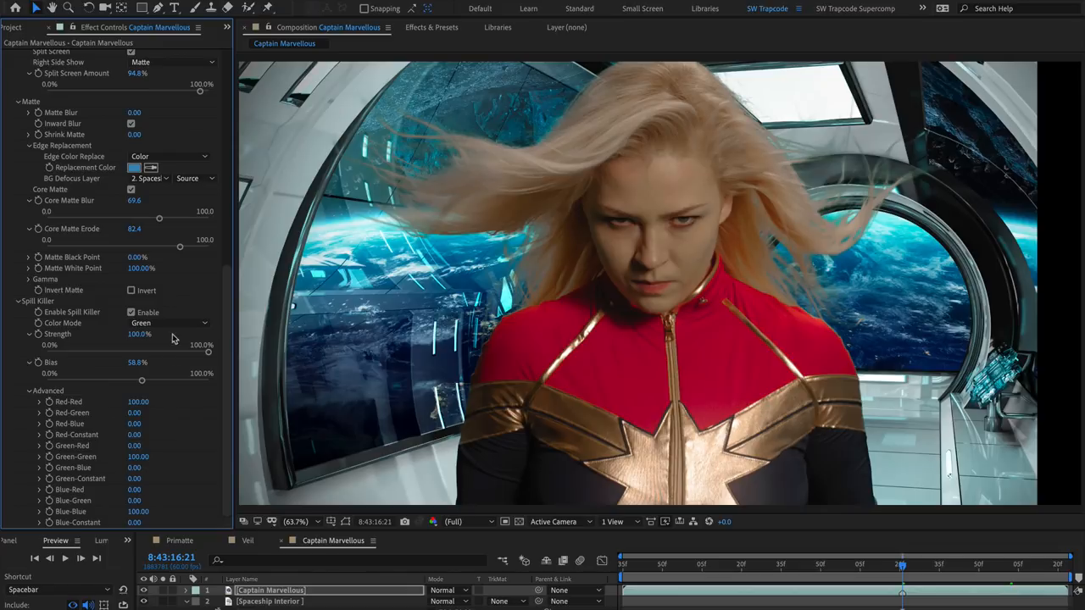
left_click(132, 312)
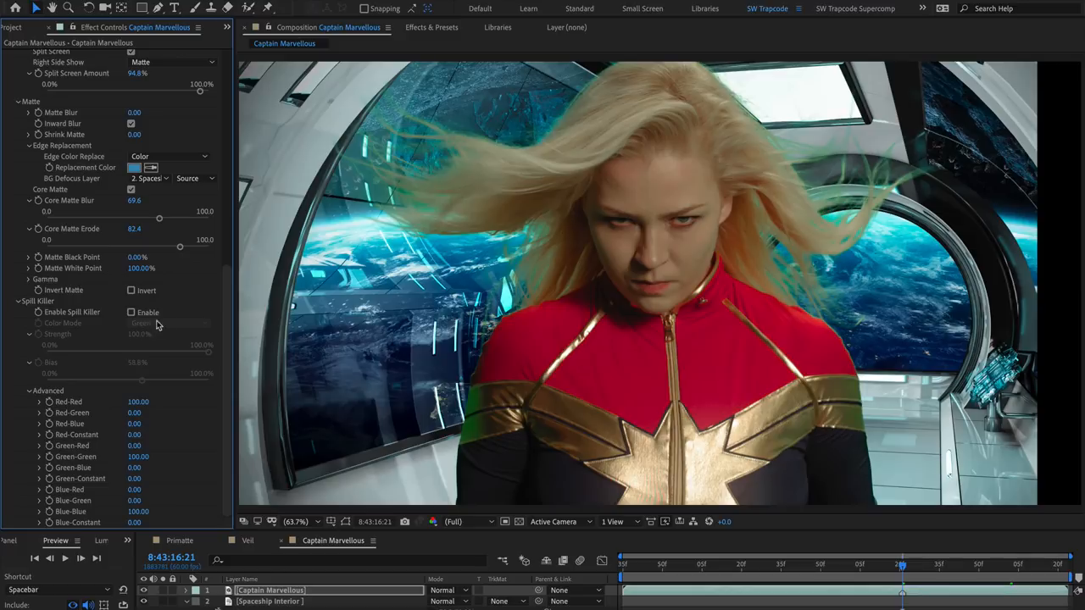
left_click(132, 312)
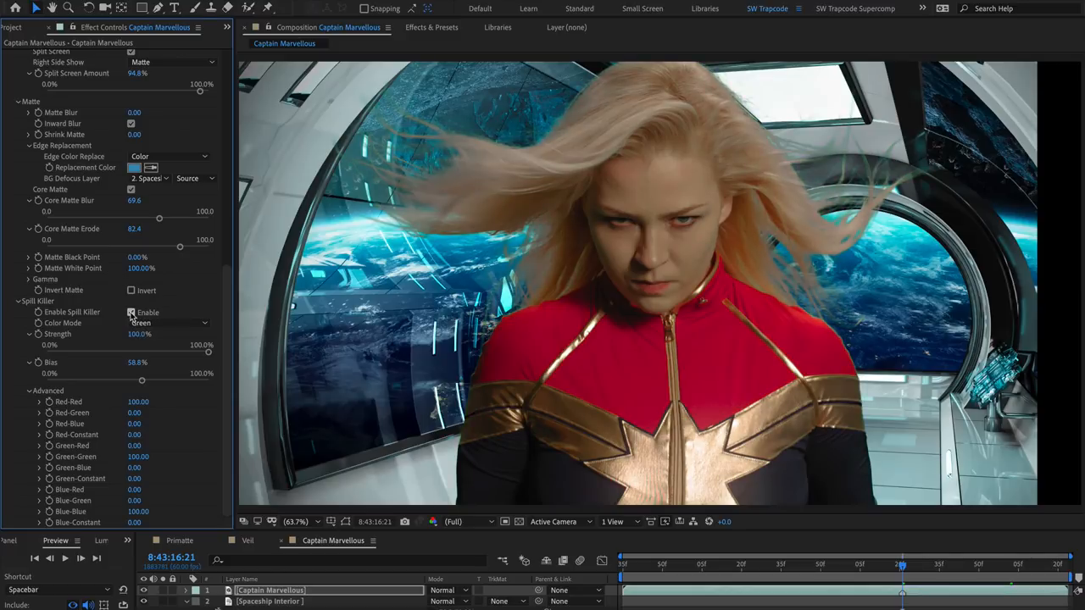
left_click(131, 312)
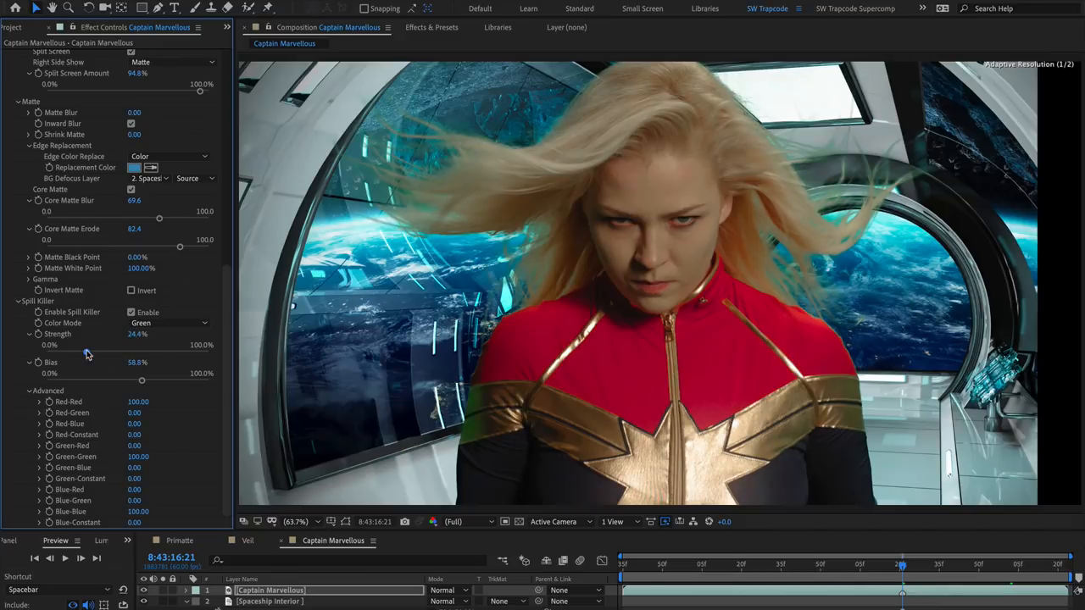
- Keep spill Strength at 100% and settle the Bias at 38.8%
left_click_drag(85, 345, 208, 345)
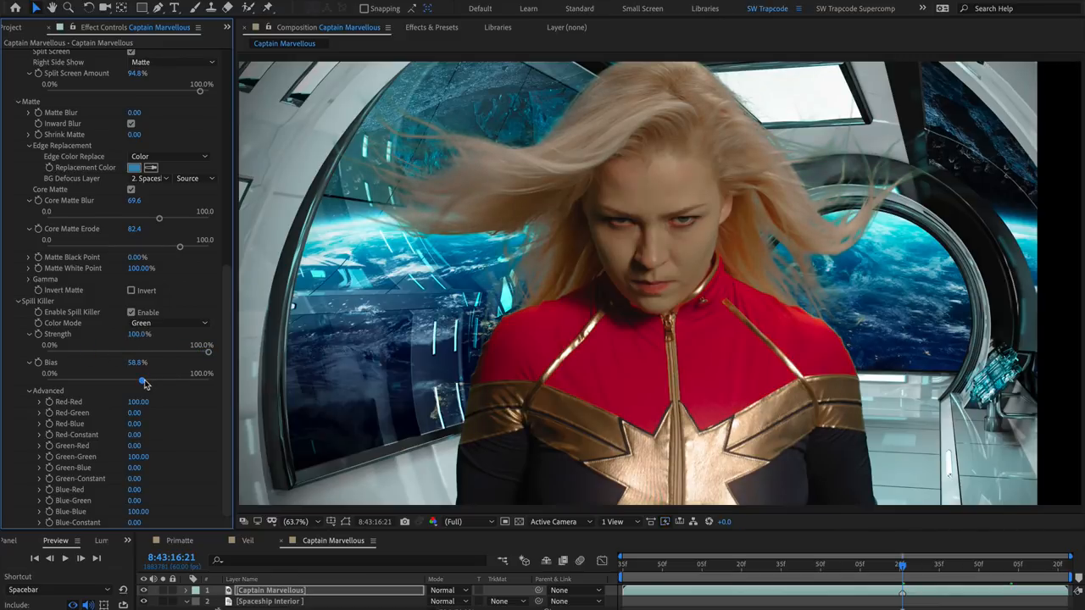
left_click_drag(144, 381, 118, 380)
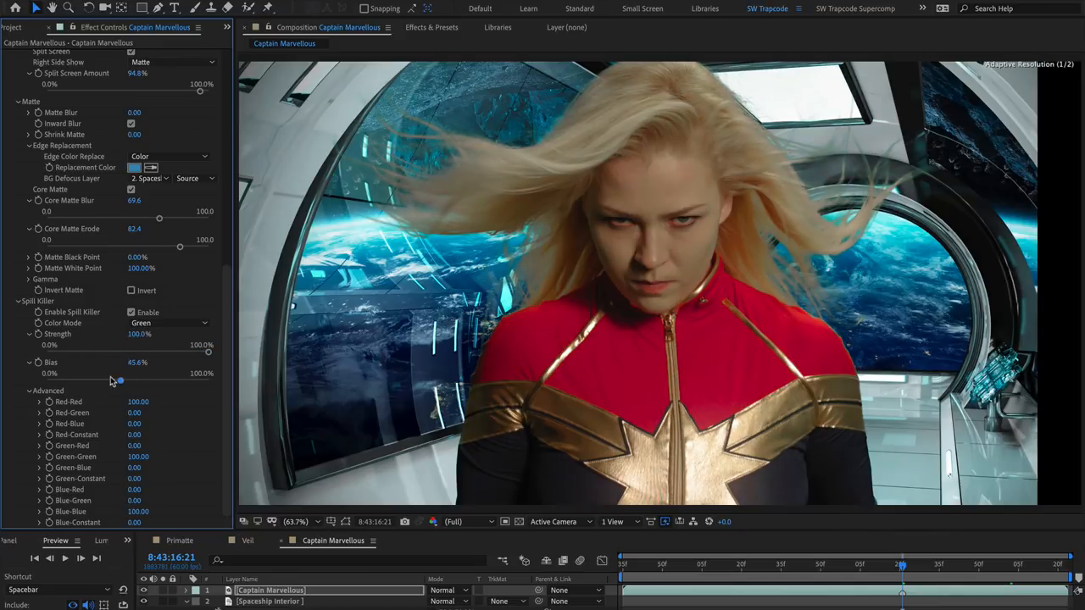
left_click_drag(118, 380, 175, 380)
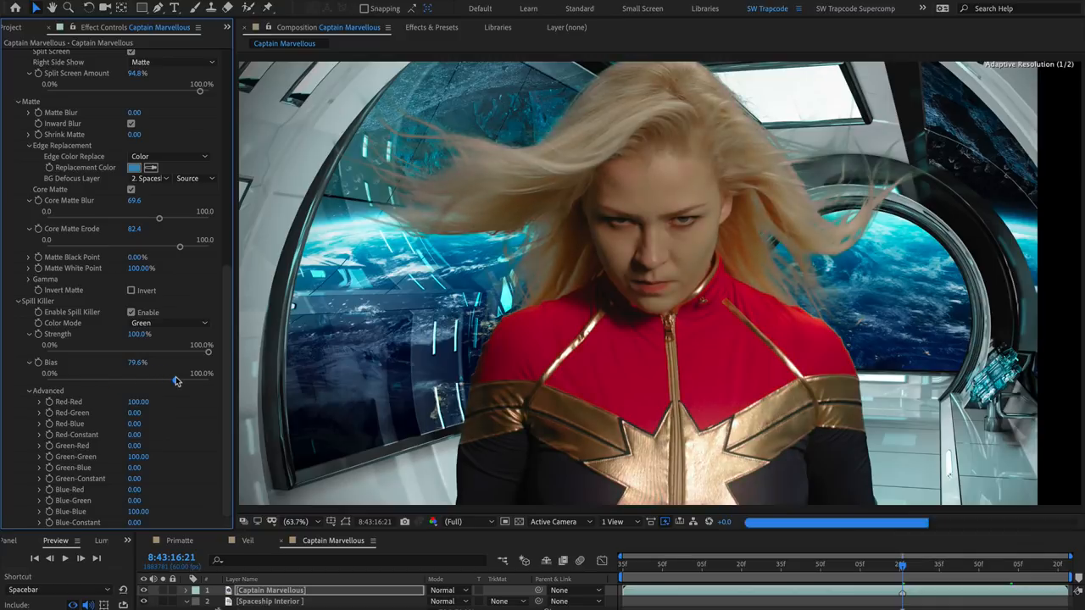
left_click_drag(176, 382, 109, 382)
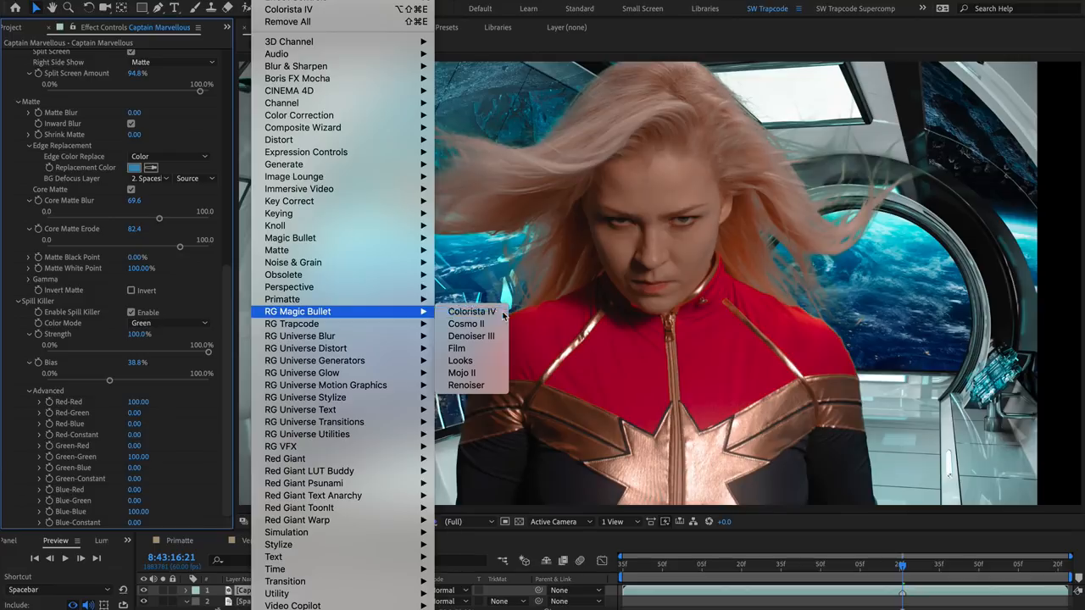
- Apply Colorista IV to the Captain Marvellous layer and collapse Primatte Keyer 6
left_click(473, 311)
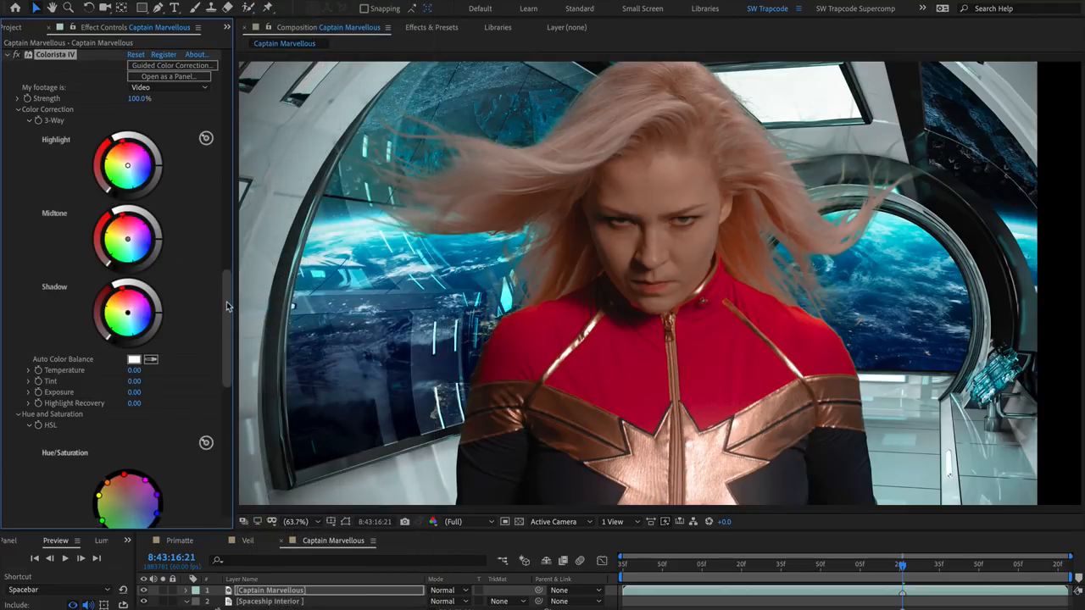
scroll("down", 3)
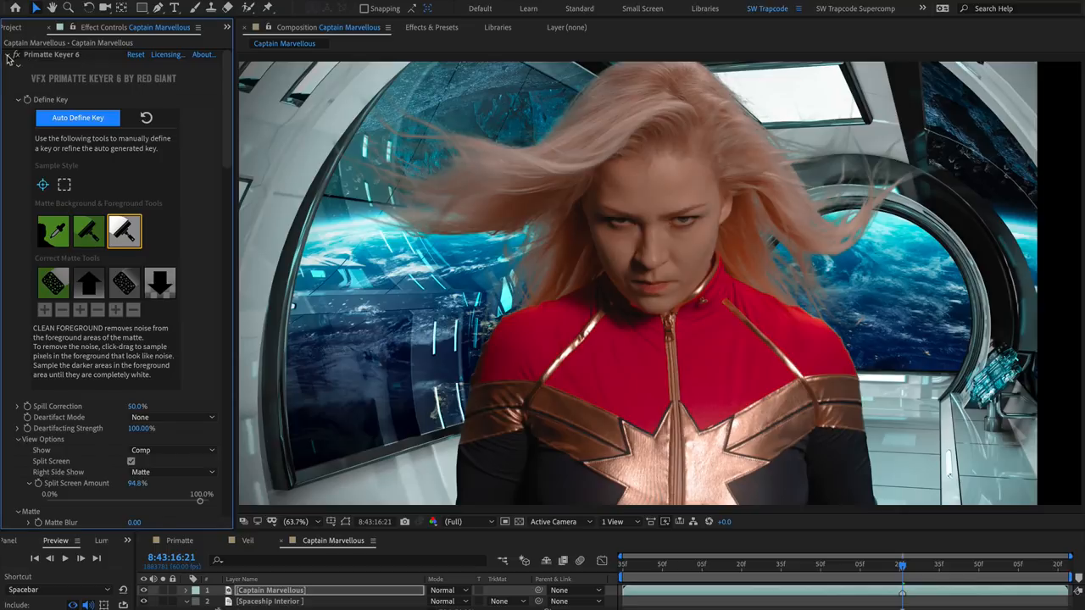
left_click(7, 54)
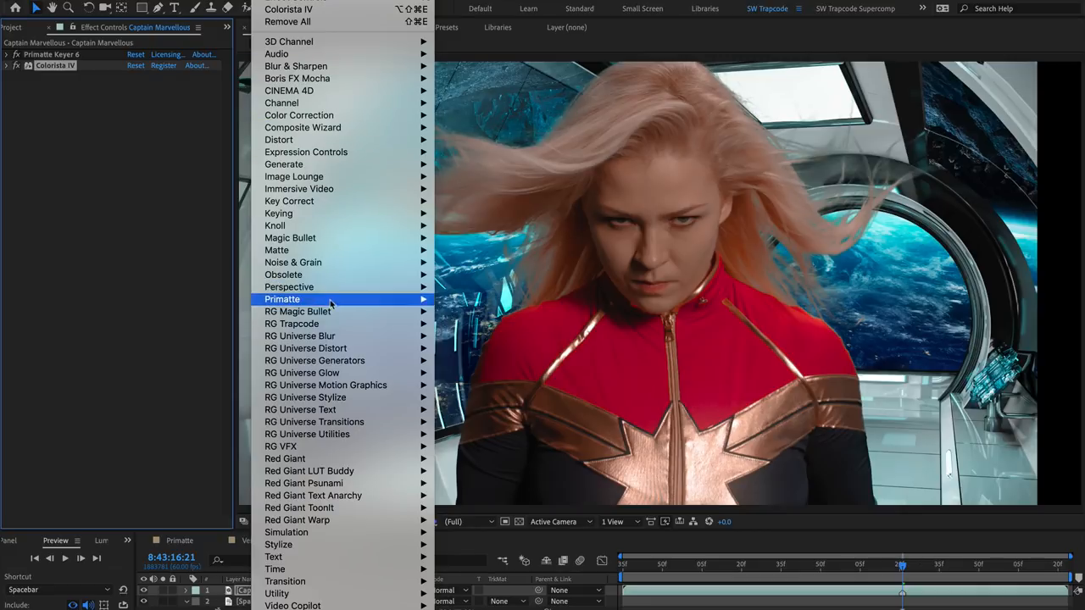
mouse_move(298, 312)
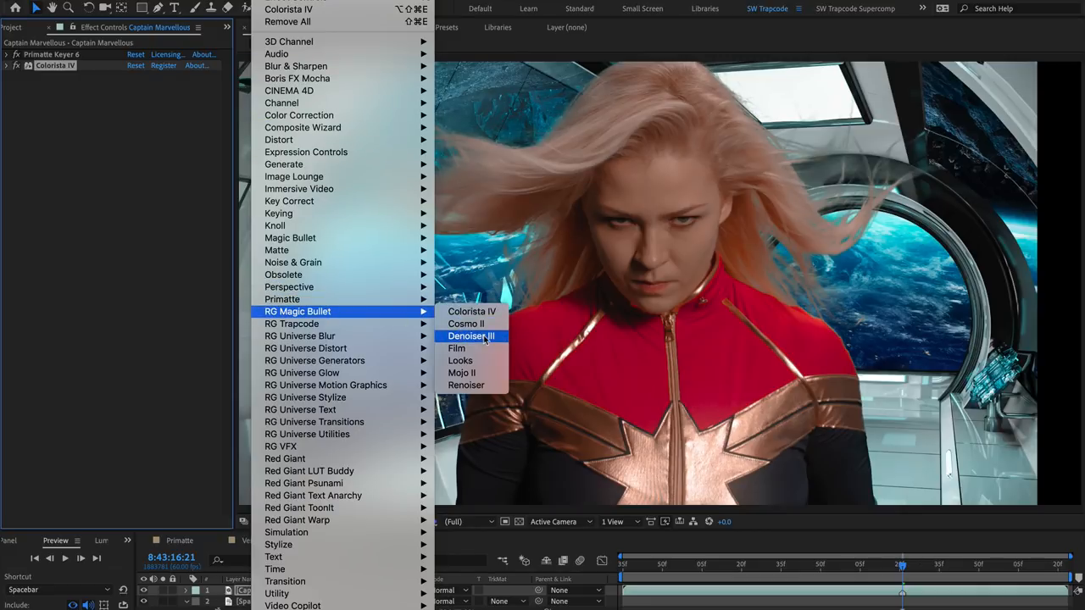
left_click(472, 336)
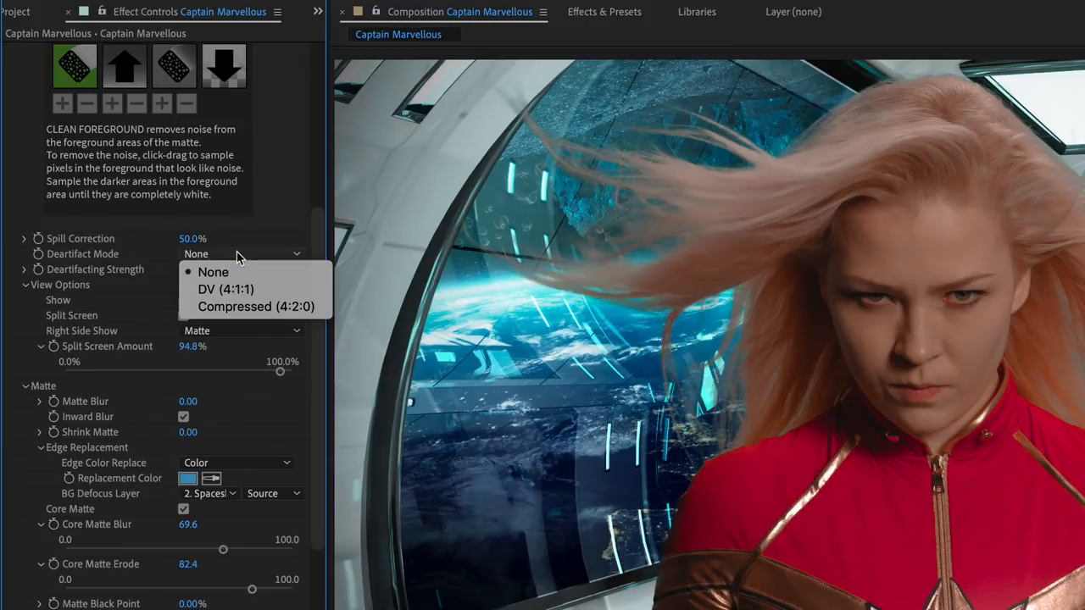
mouse_move(293, 289)
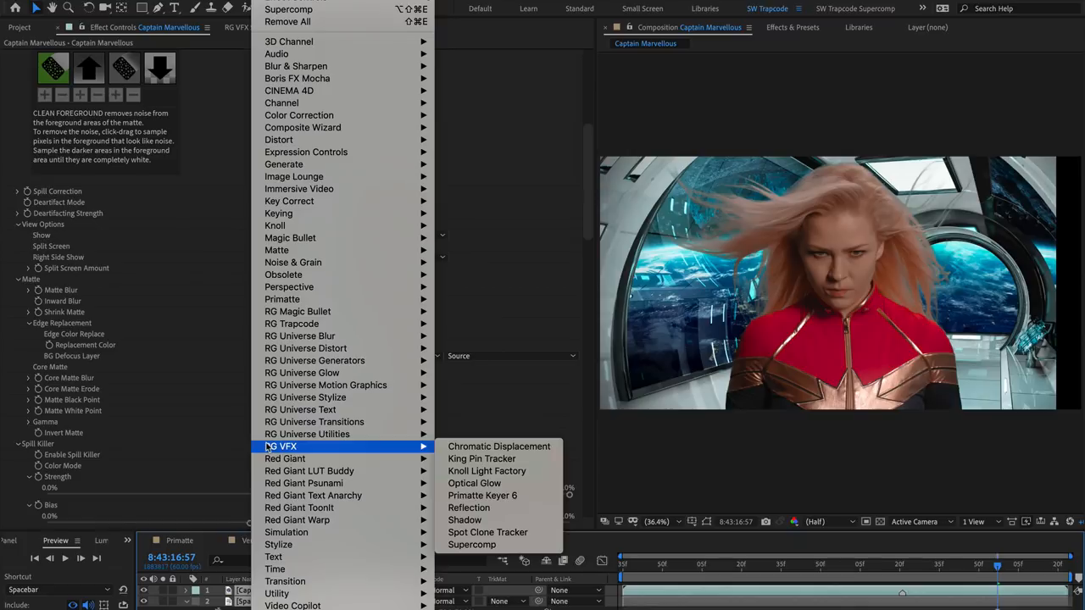
- Apply Supercomp, open its panel, and preview Diffuse Details and Double Light Wrap presets
left_click(472, 544)
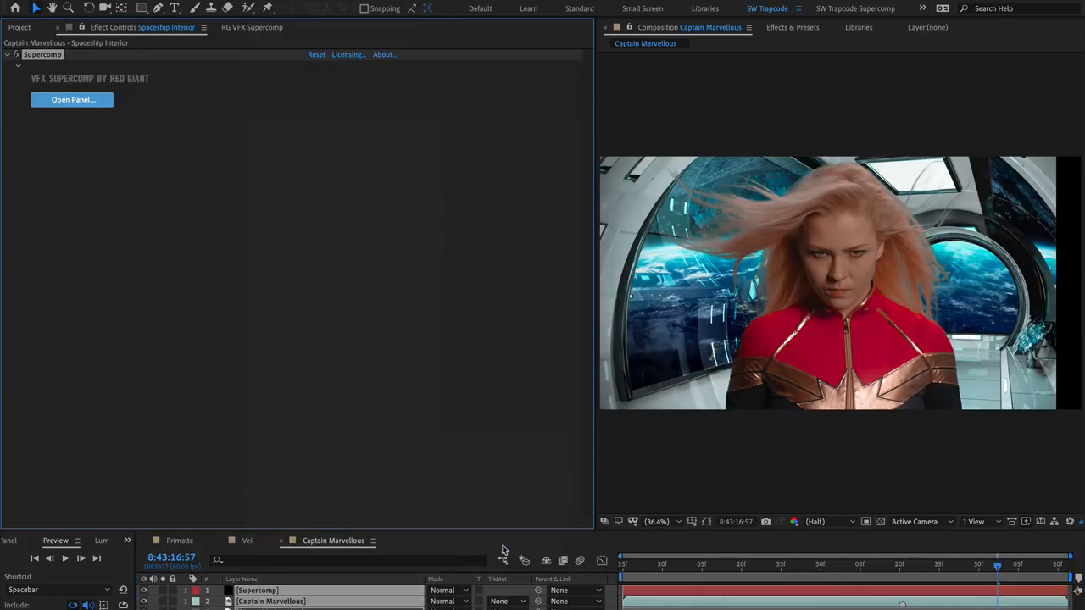
left_click(72, 99)
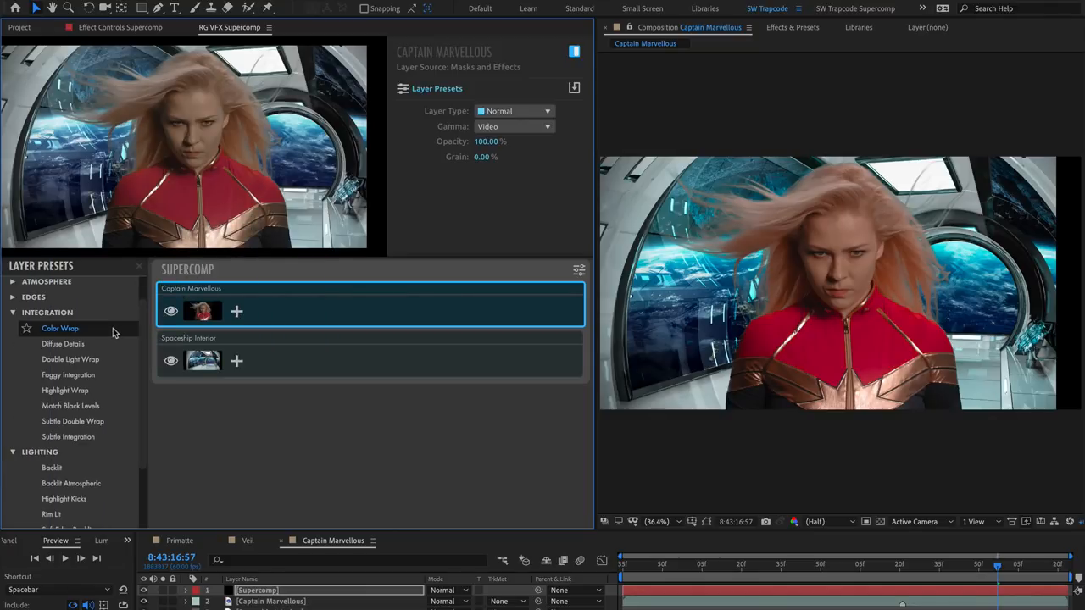
left_click(63, 343)
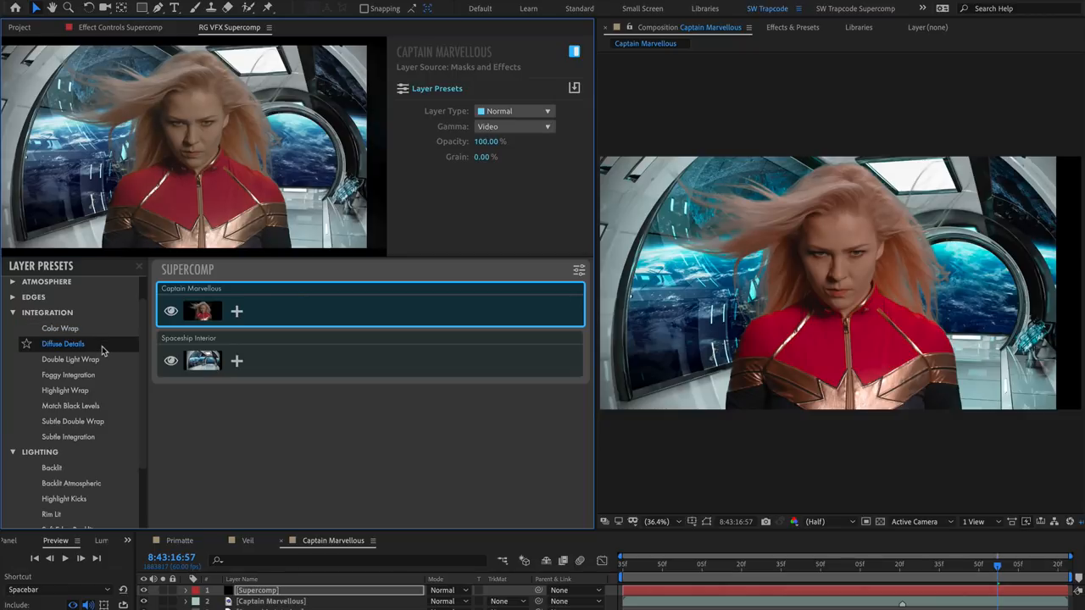
left_click(70, 359)
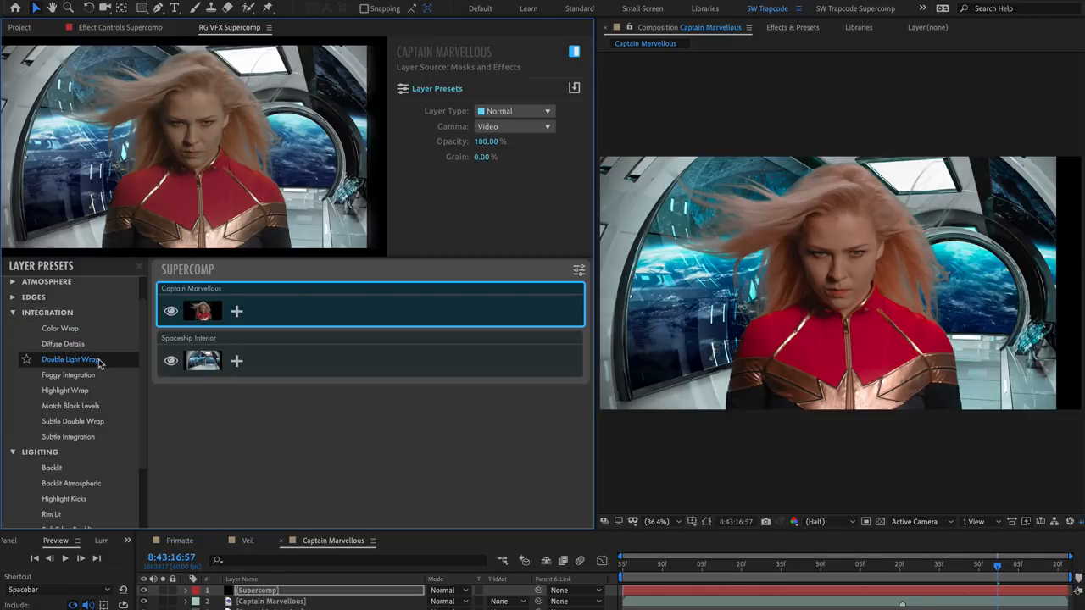